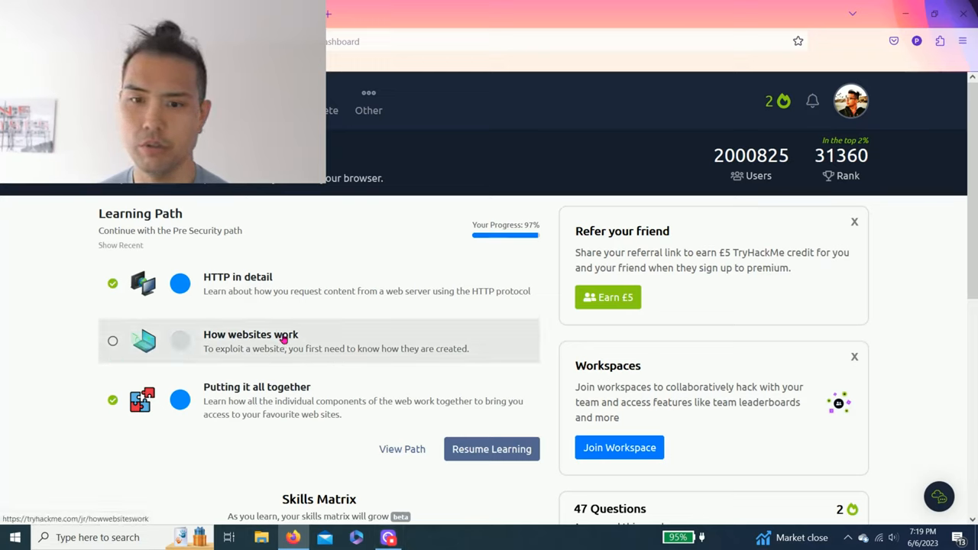
mouse_move(255, 348)
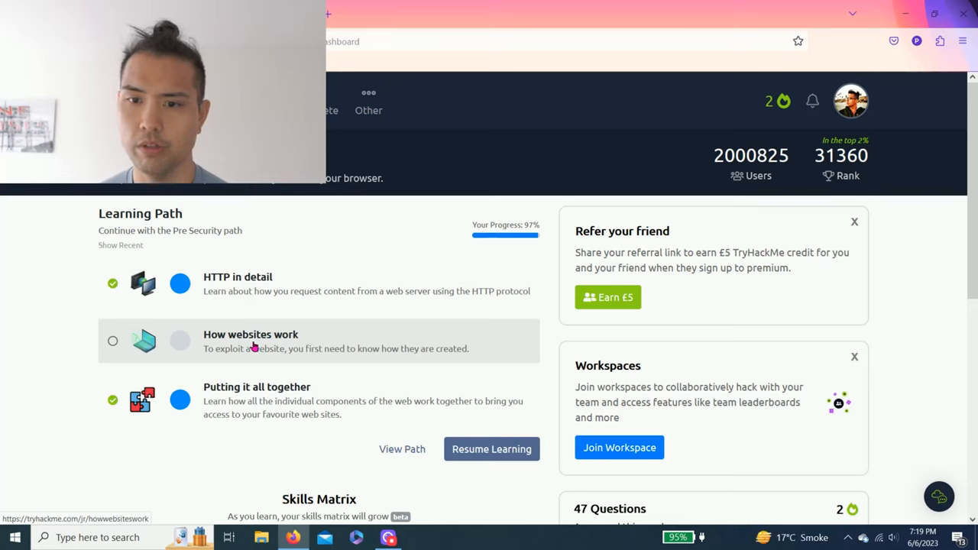
mouse_move(263, 286)
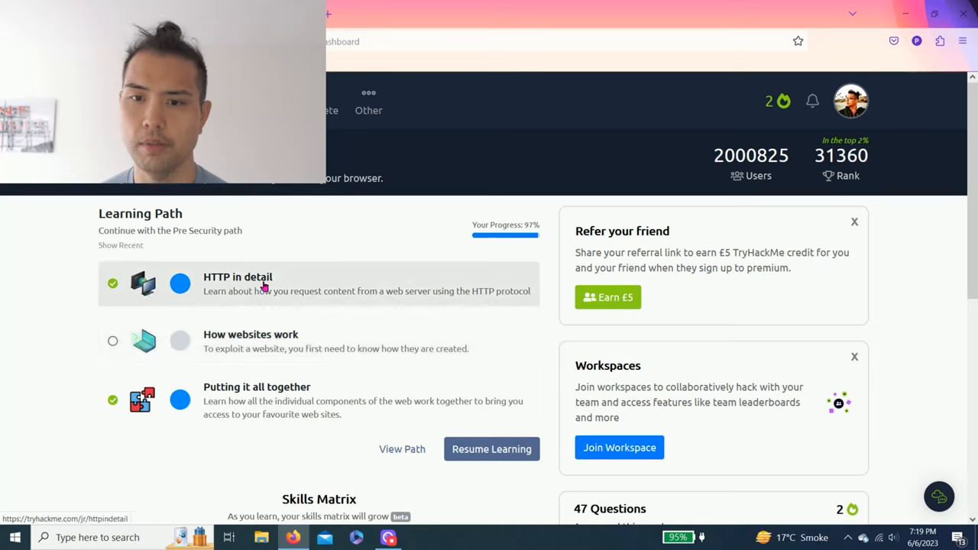
mouse_move(285, 286)
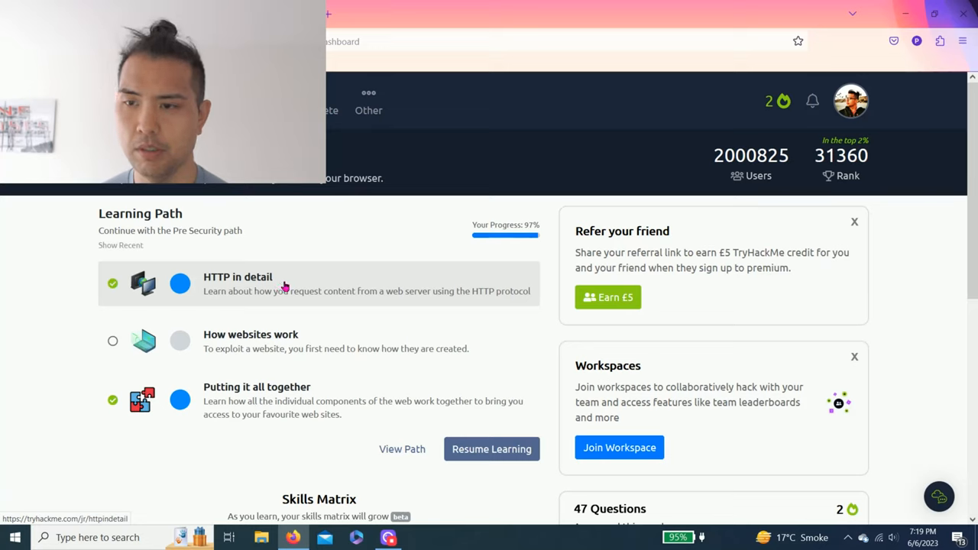
mouse_move(346, 363)
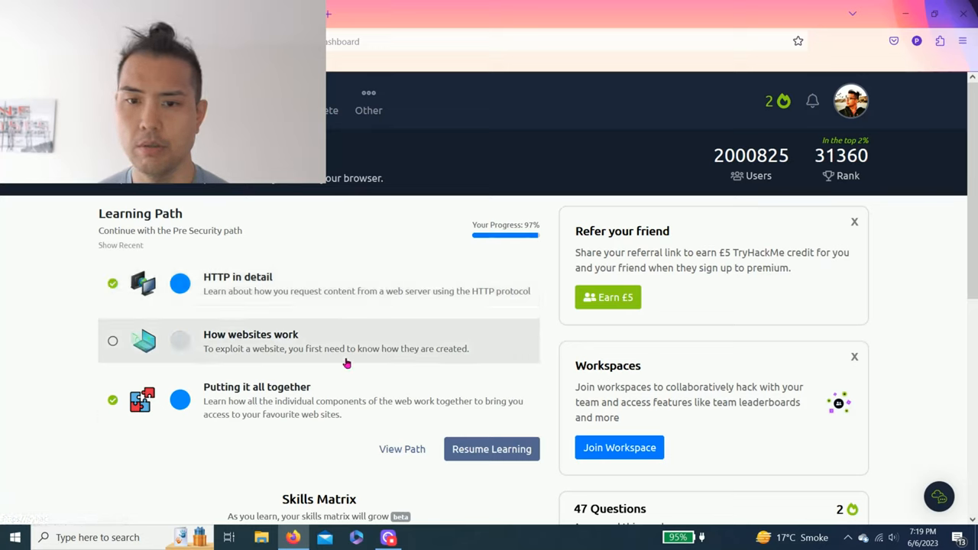
mouse_move(289, 344)
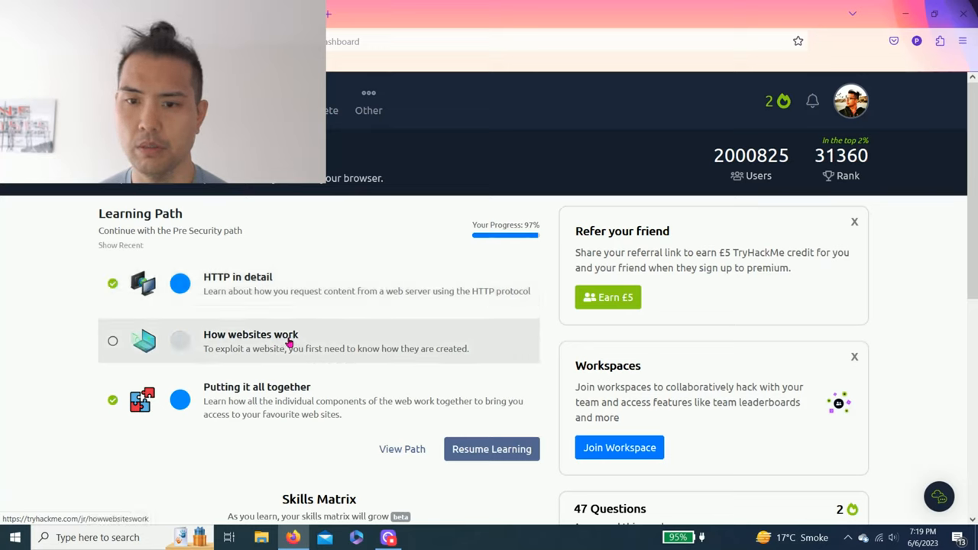
Open the 'How websites work' room from the Pre Security learning path list
click(250, 334)
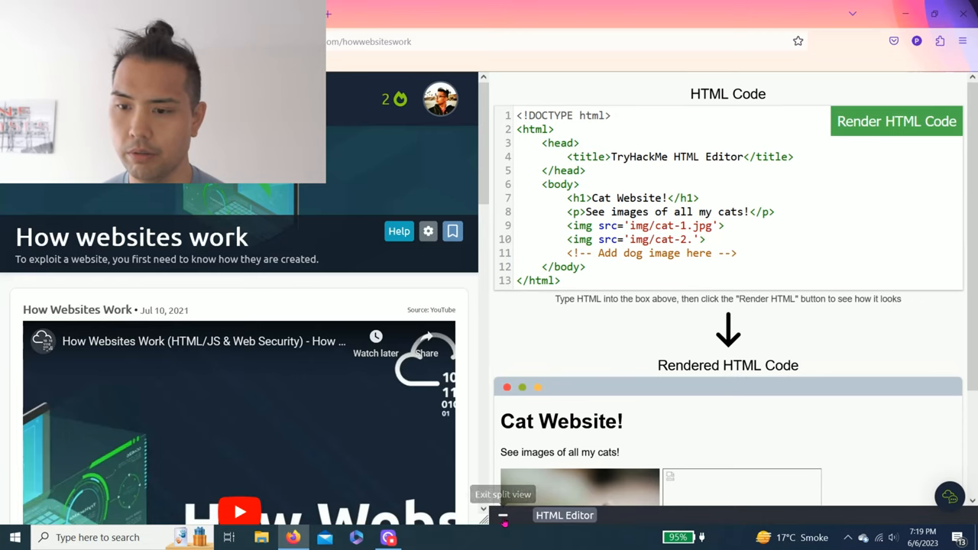
Exit split view and scroll through Task 1 to its first question
click(501, 494)
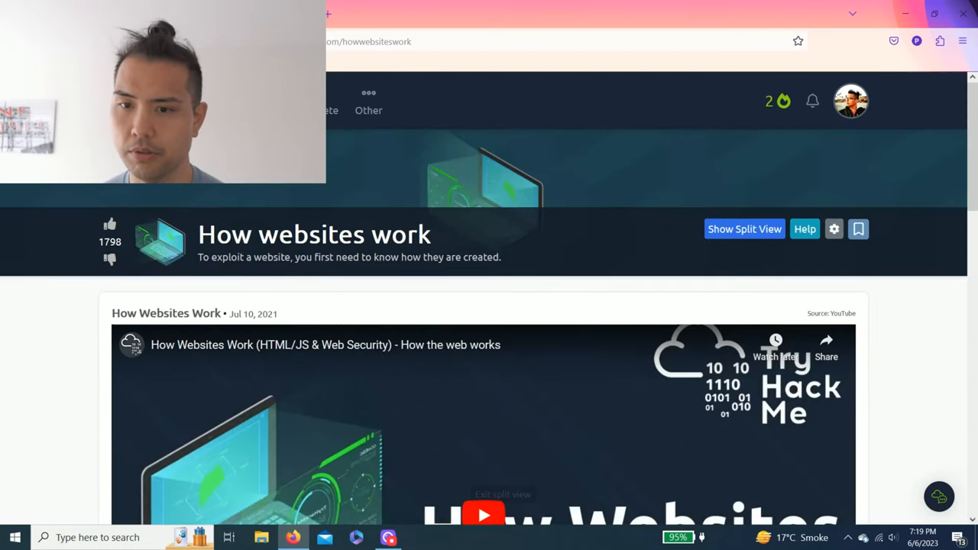
scroll(down, 3)
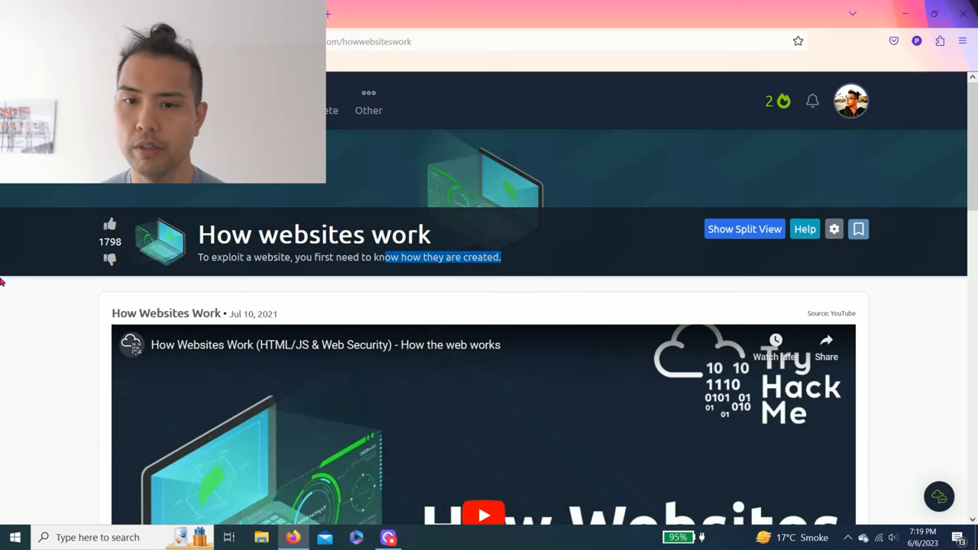
scroll(down, 3)
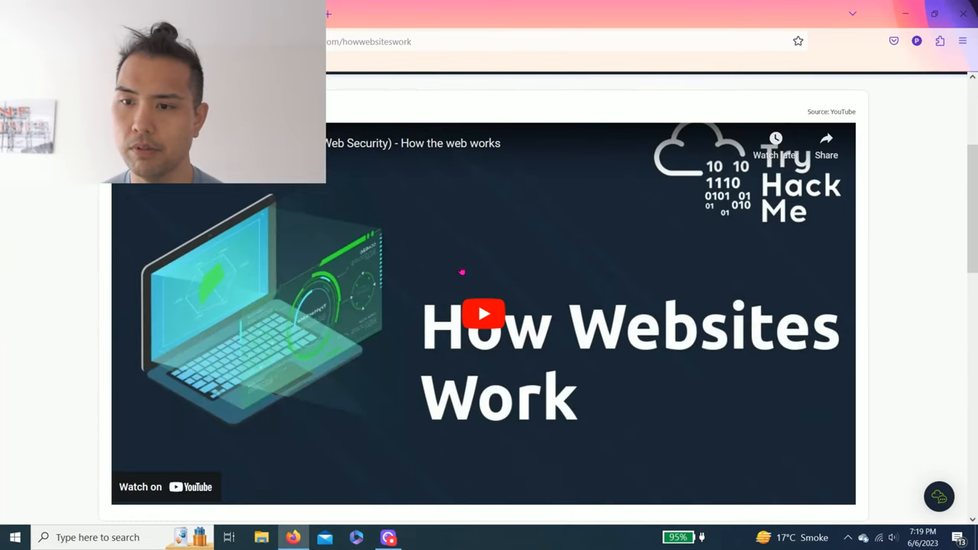
scroll(down, 3)
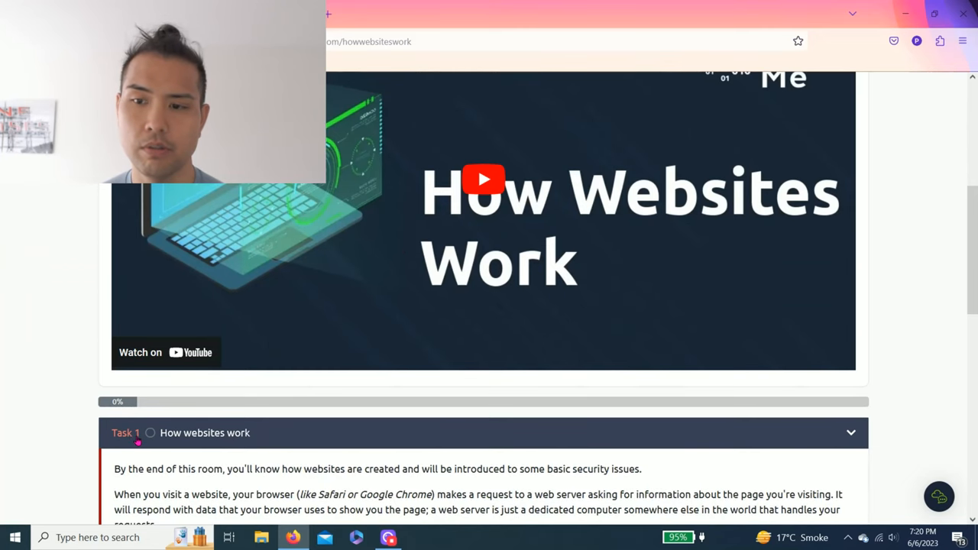
scroll(down, 3)
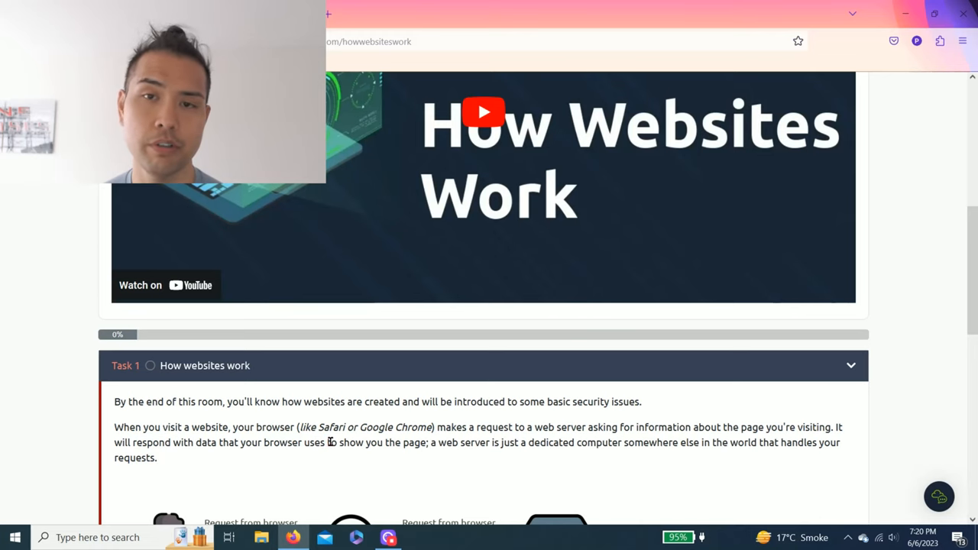
scroll(down, 3)
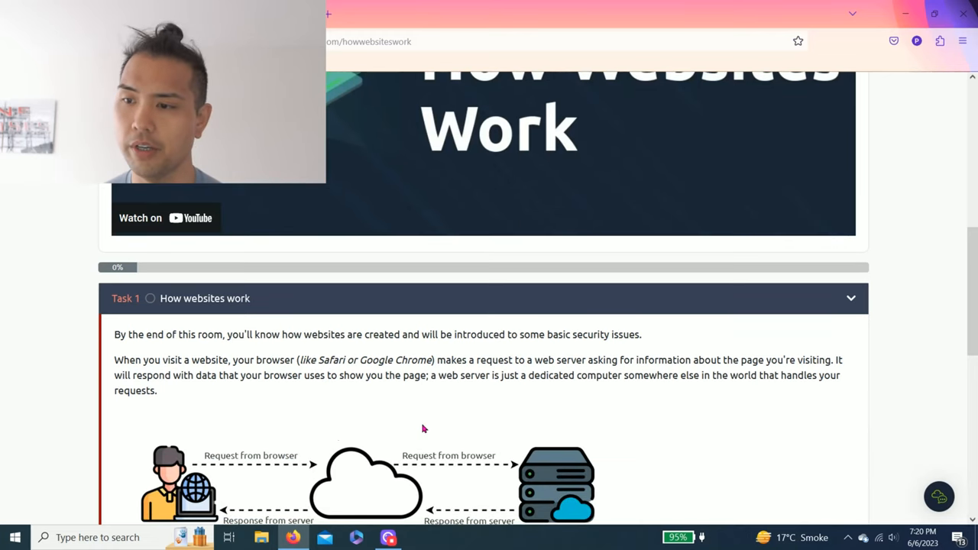
scroll(down, 3)
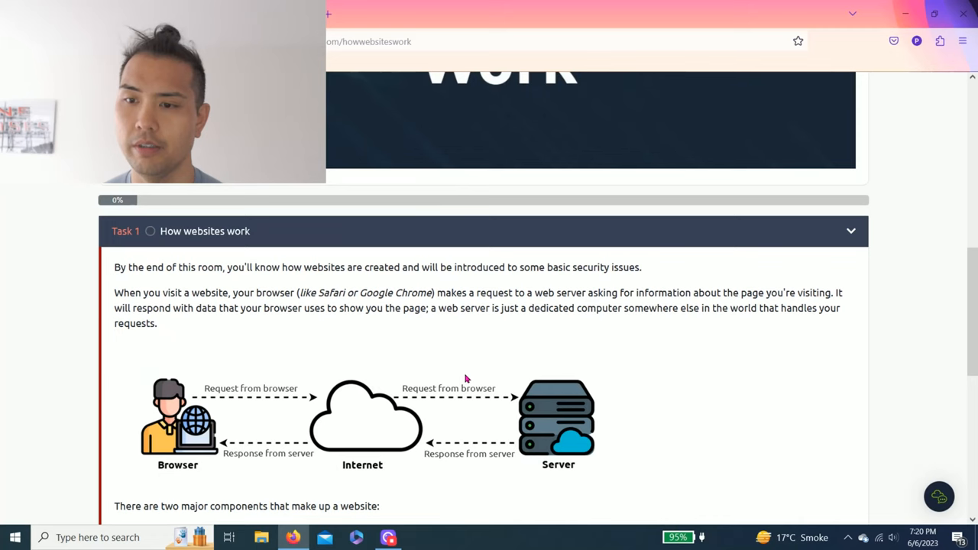
scroll(down, 3)
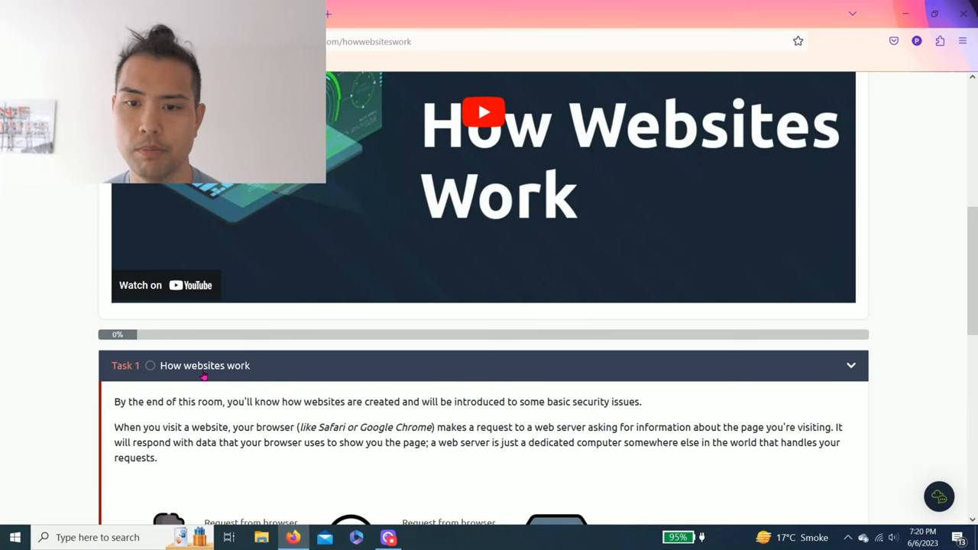
scroll(down, 3)
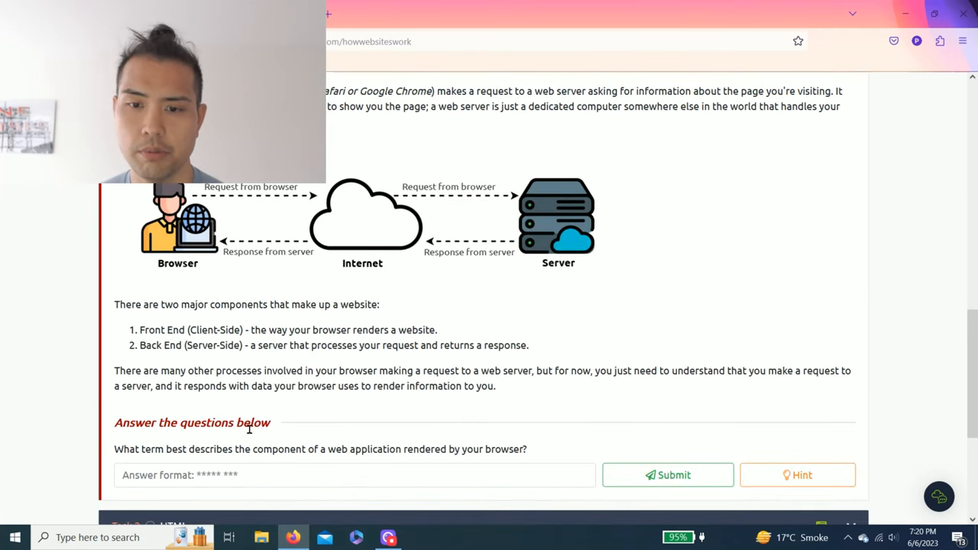
drag(136, 448, 264, 448)
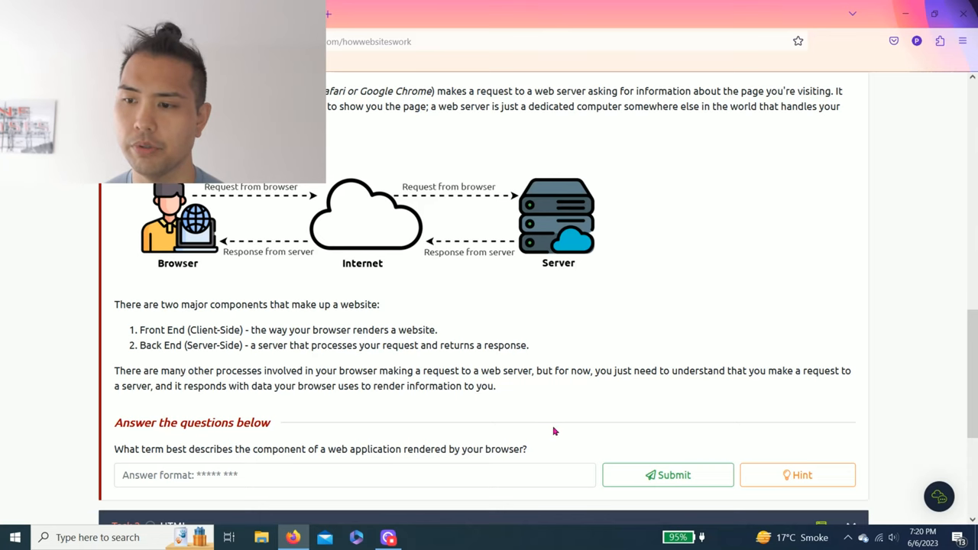
Check the hint, then submit 'Front End' as the answer to Task 1's question
click(797, 474)
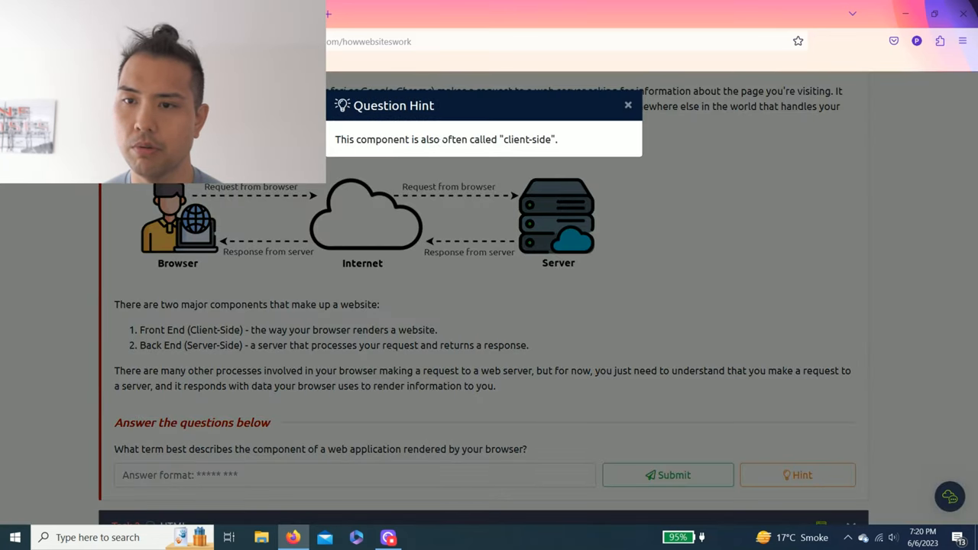
mouse_move(579, 269)
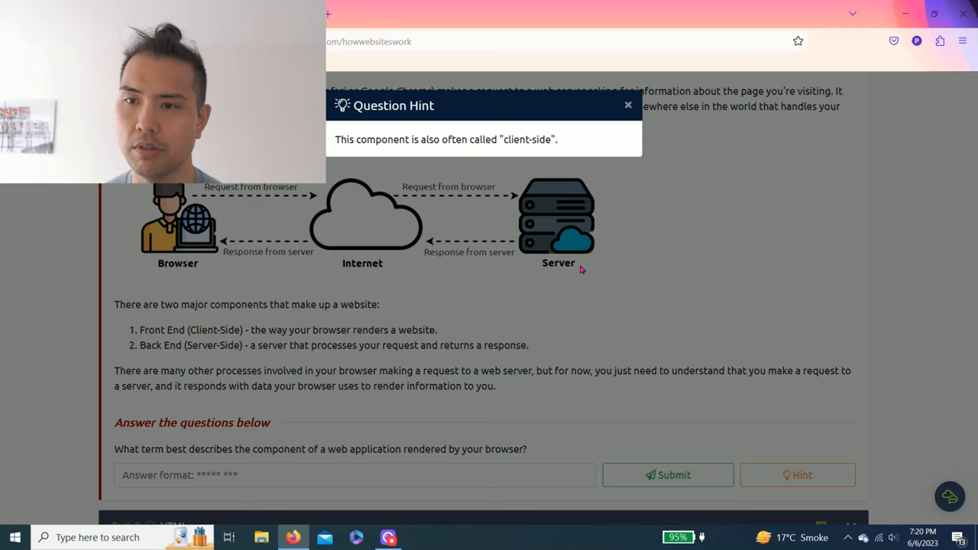
click(628, 104)
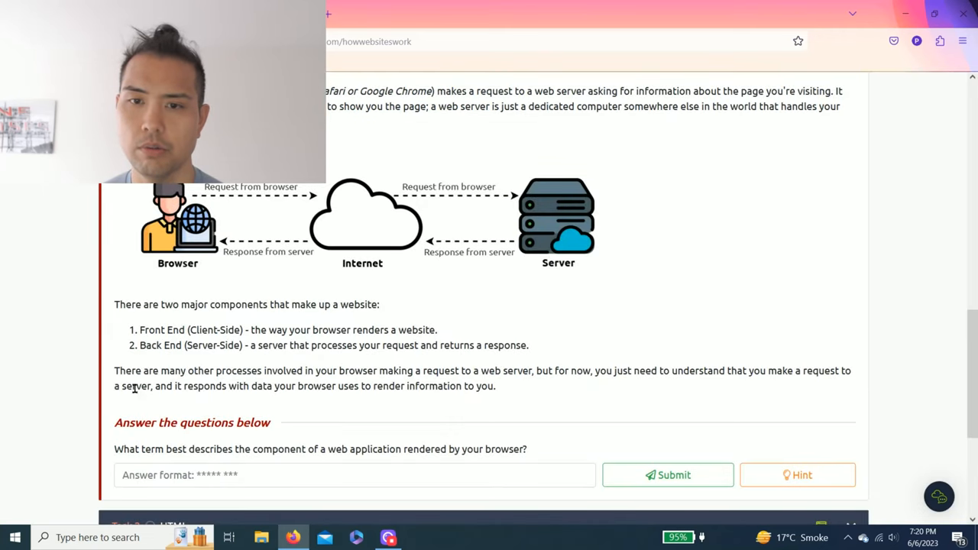
mouse_move(273, 223)
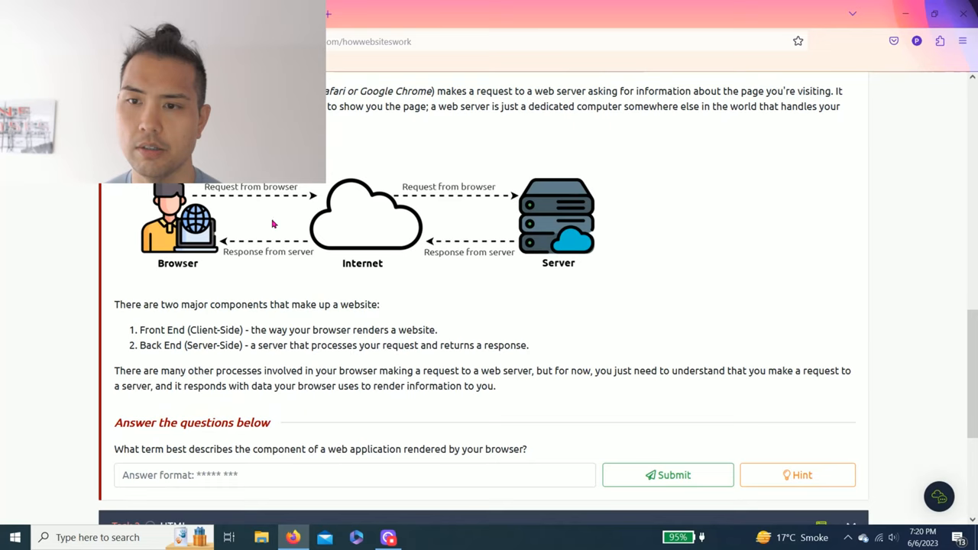
mouse_move(322, 247)
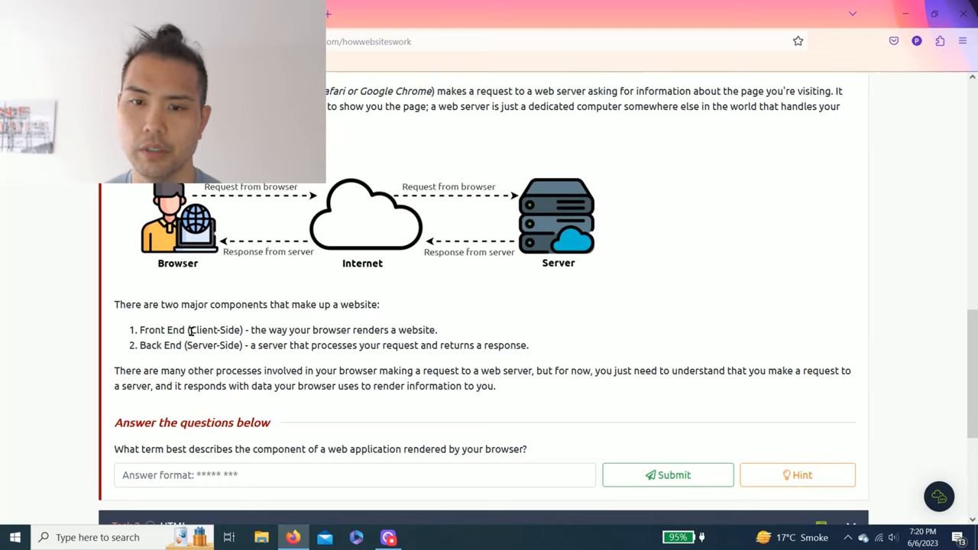
click(354, 475)
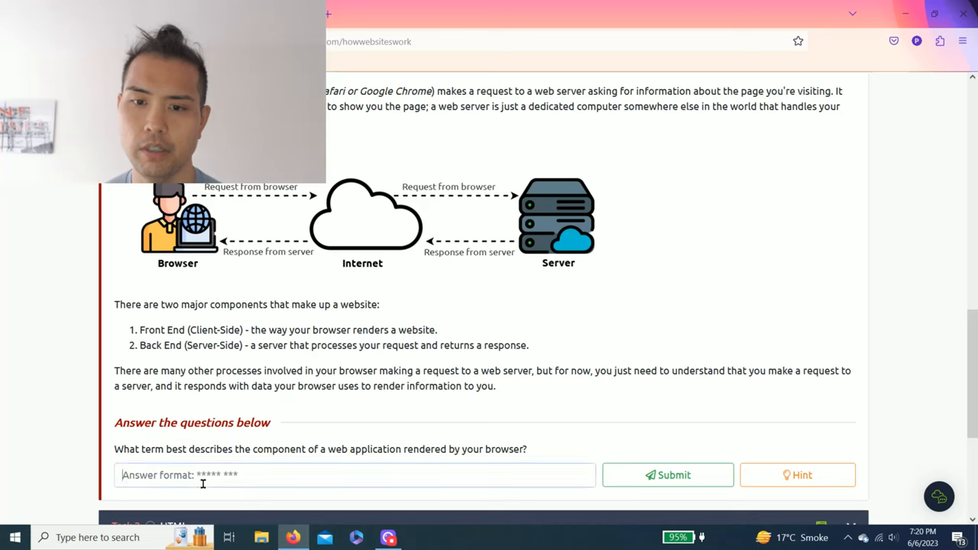
text(Front End)
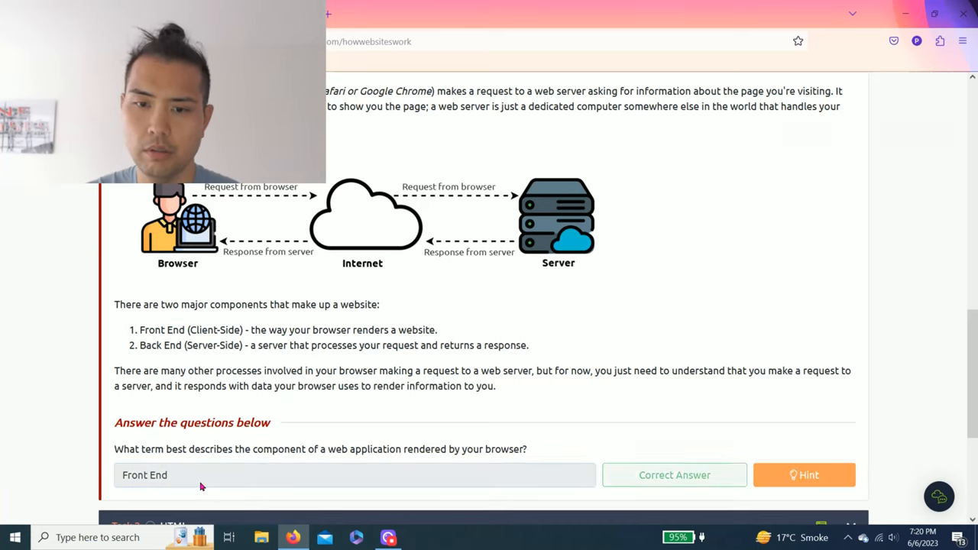
click(673, 474)
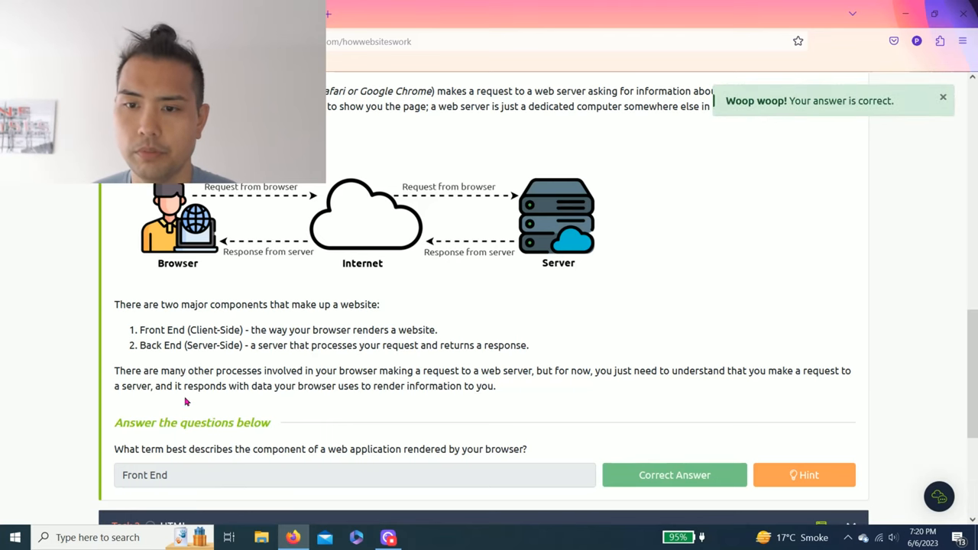
Expand the Task 2 HTML lesson and scroll through its content
scroll(down, 3)
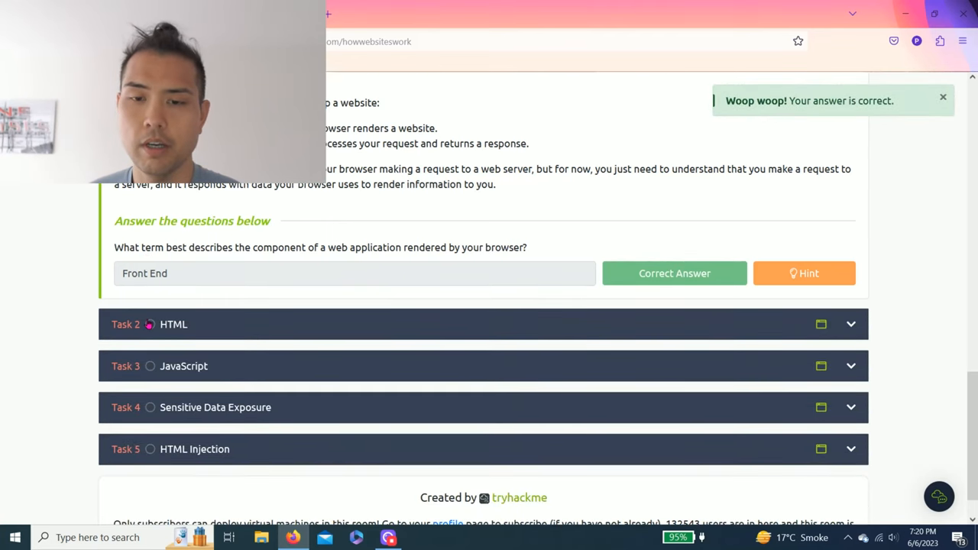
click(173, 324)
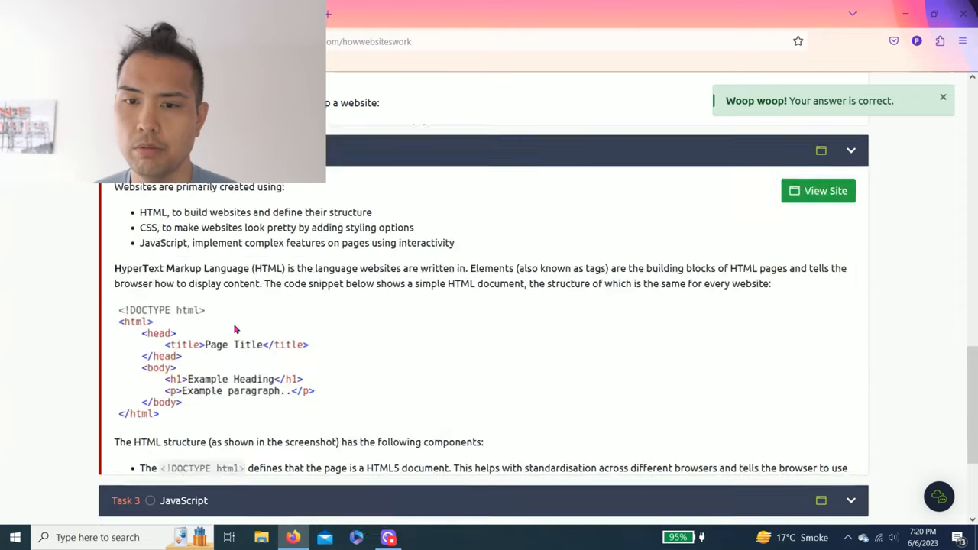
scroll(down, 3)
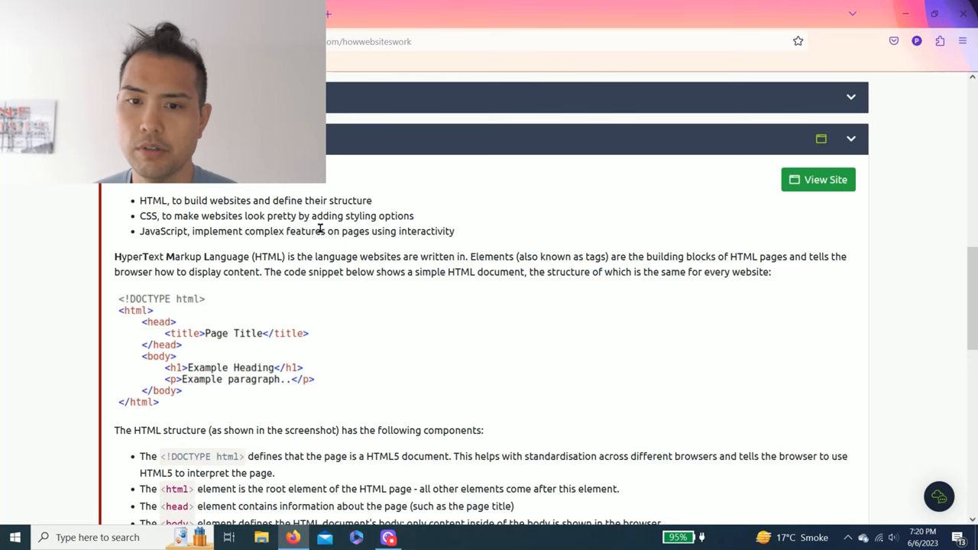
scroll(down, 3)
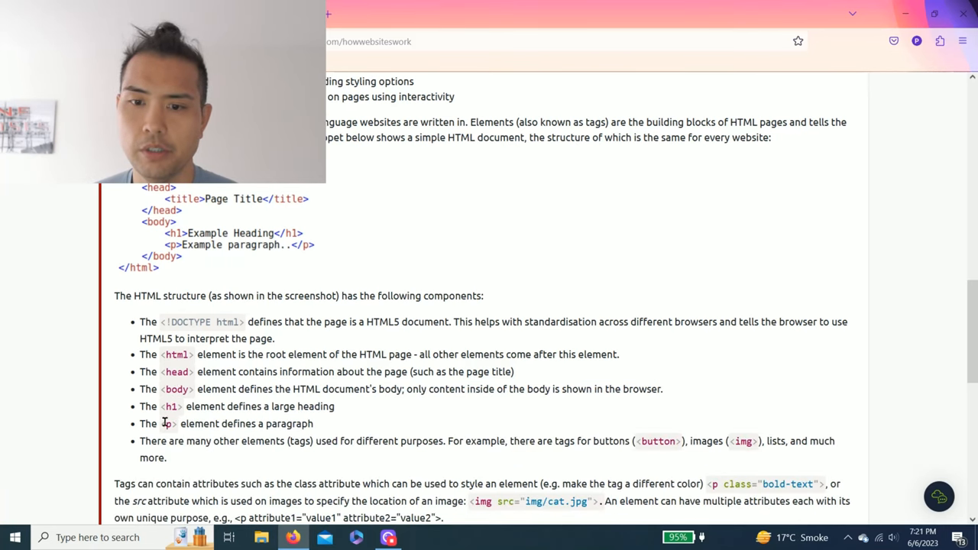
scroll(up, 3)
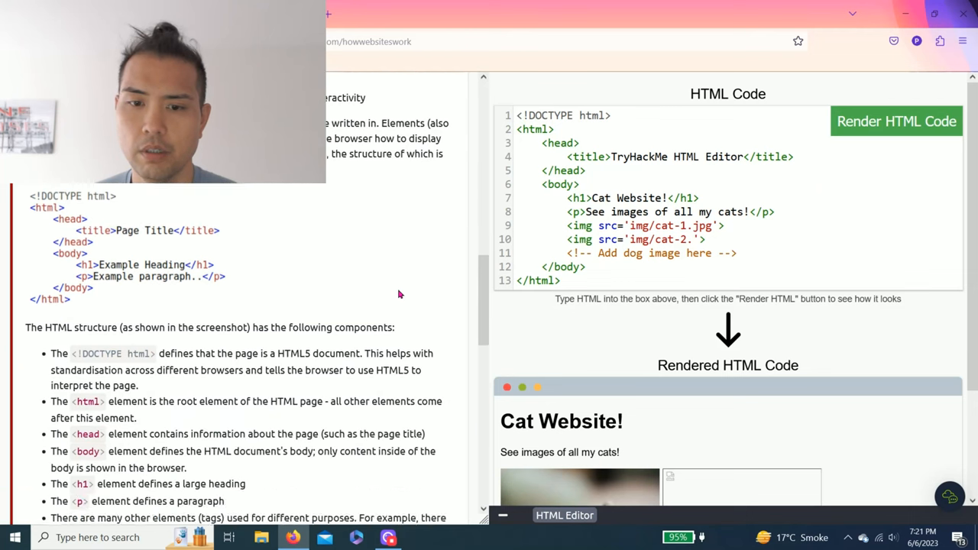
Mark the first 'Let's play with some HTML!' question as completed
scroll(down, 3)
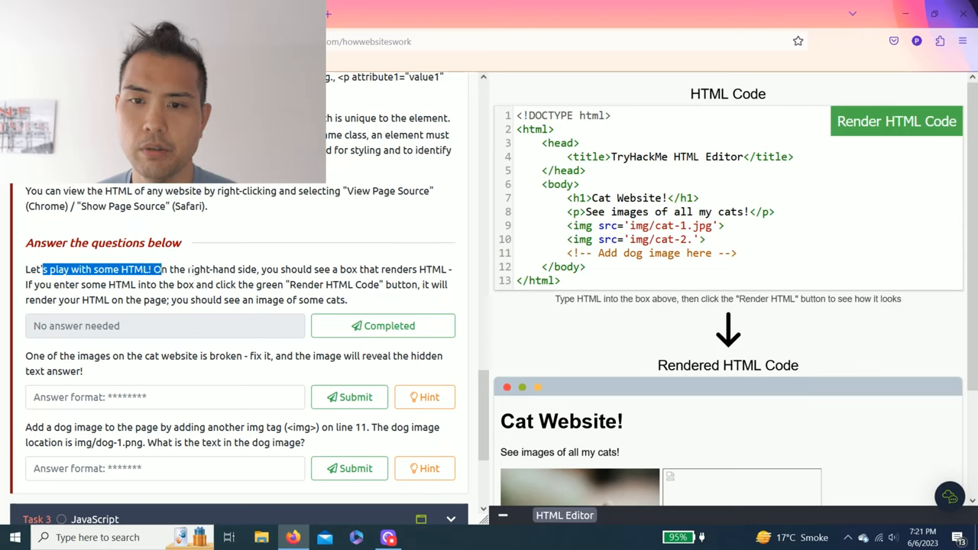
click(284, 269)
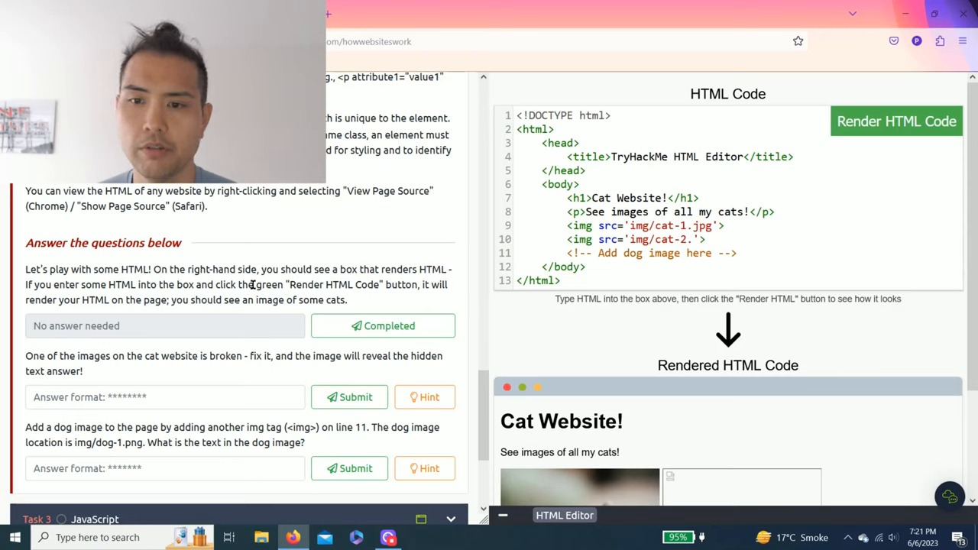
mouse_move(411, 281)
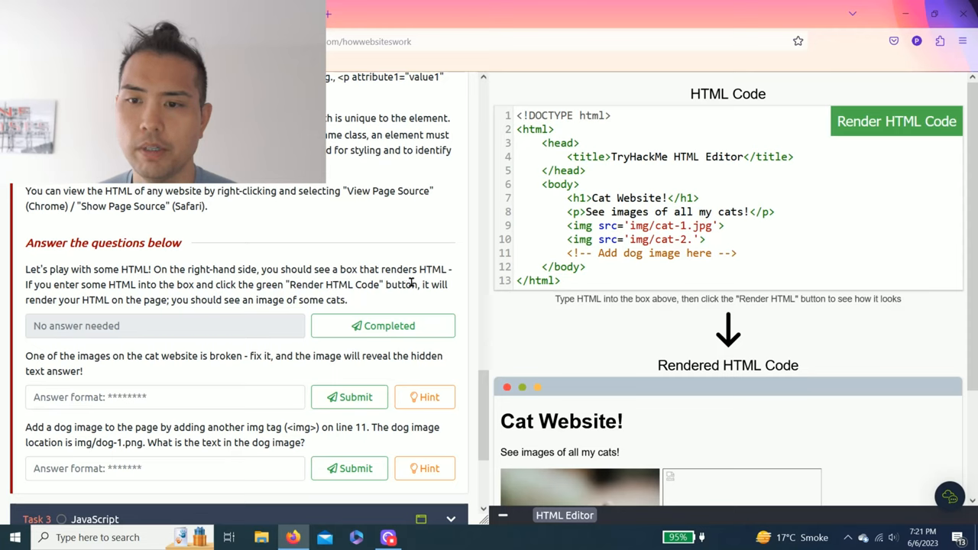
mouse_move(156, 299)
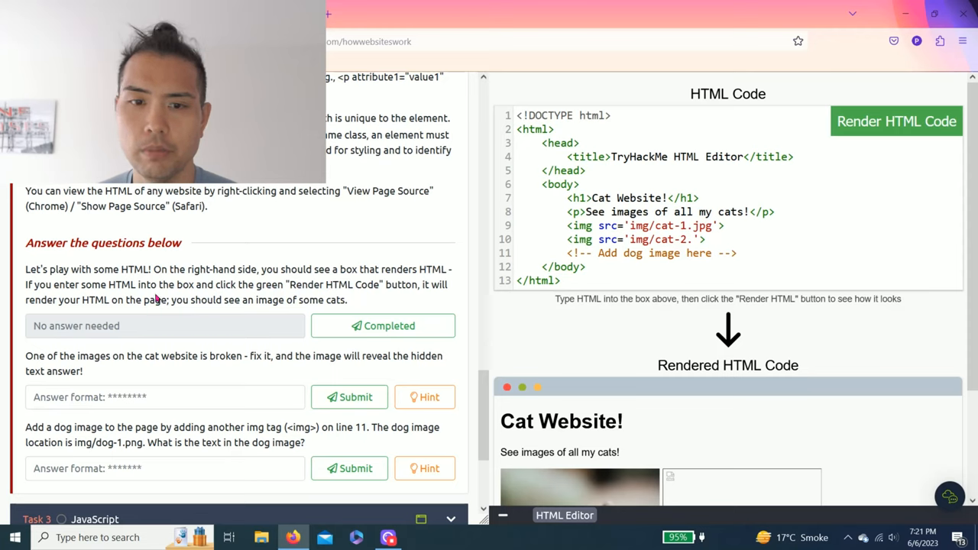
mouse_move(113, 301)
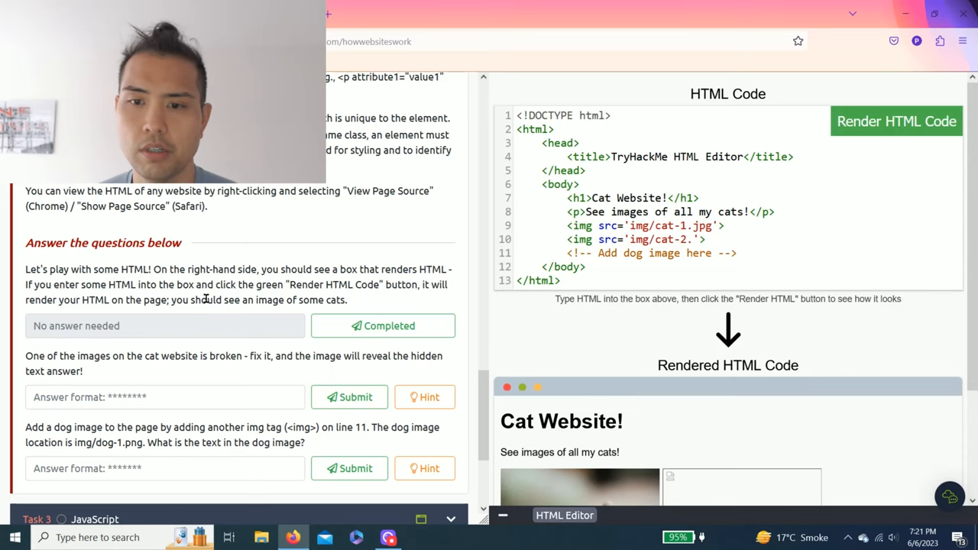
scroll(down, 3)
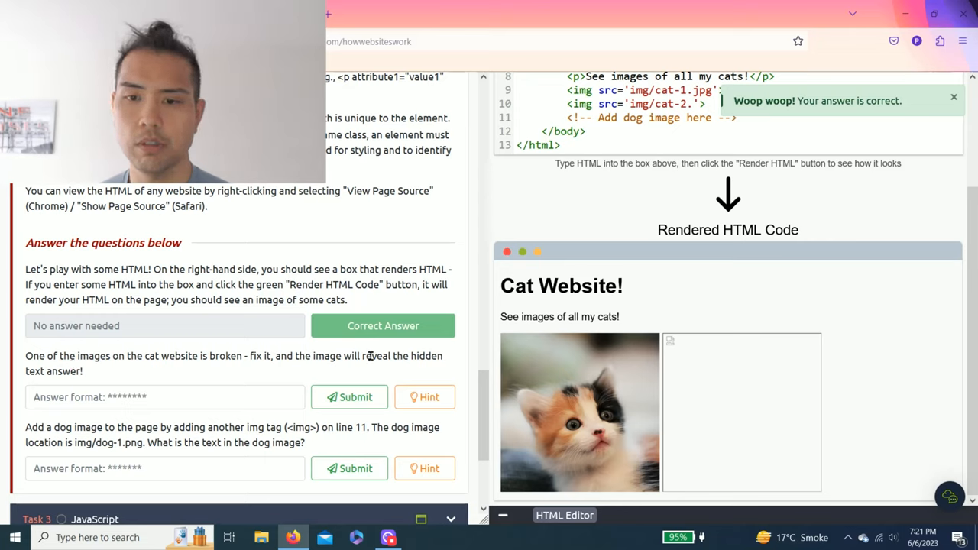
drag(306, 355, 435, 355)
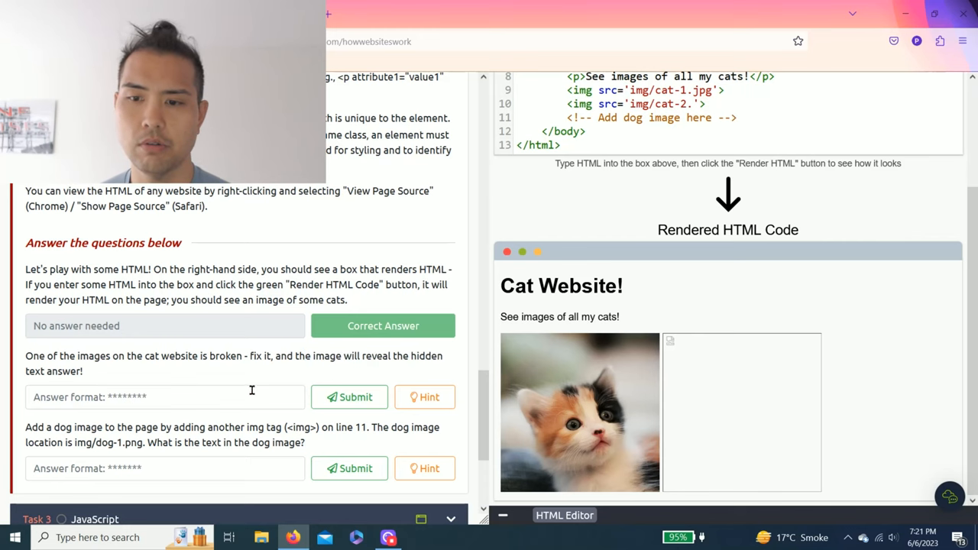
click(424, 396)
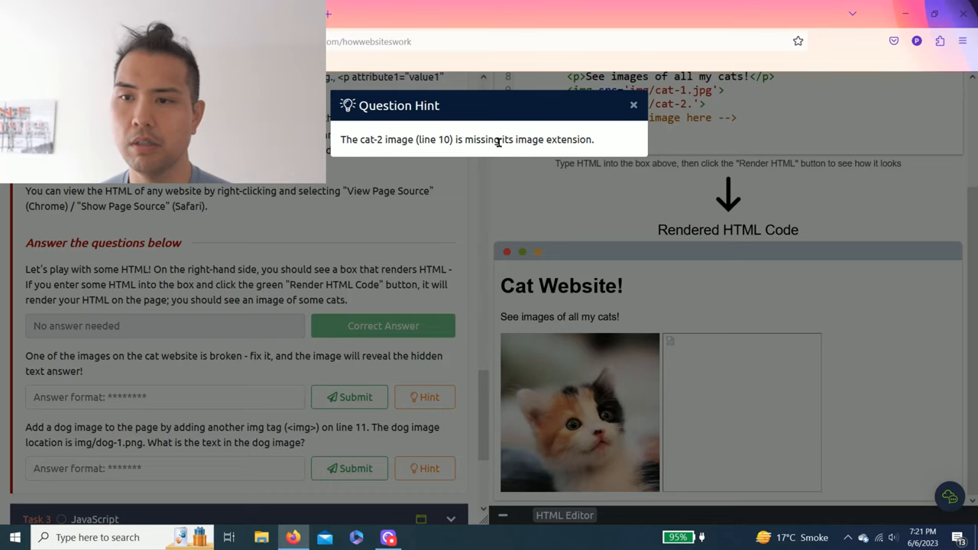
click(633, 105)
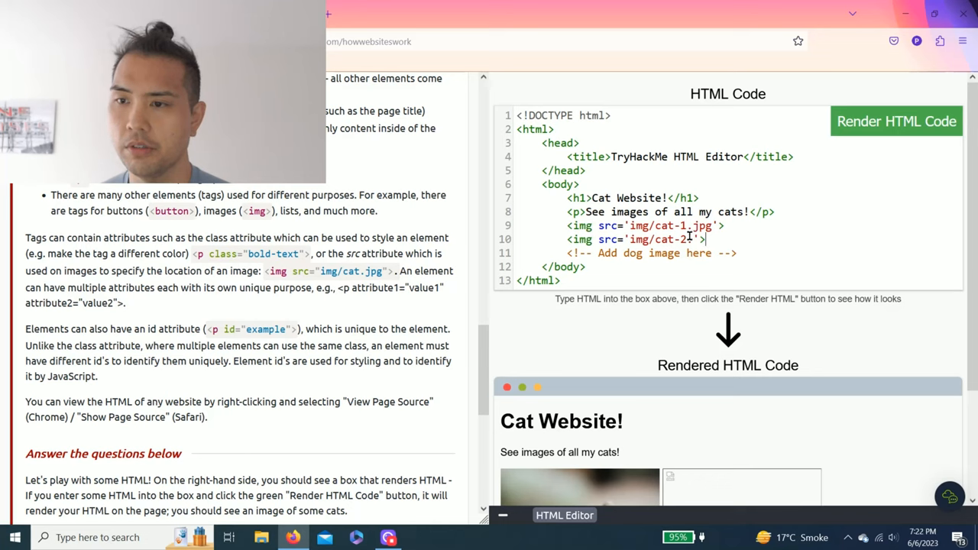
Add '.jpg' to the img/cat-2 path on line 10 and render the HTML
text(.)
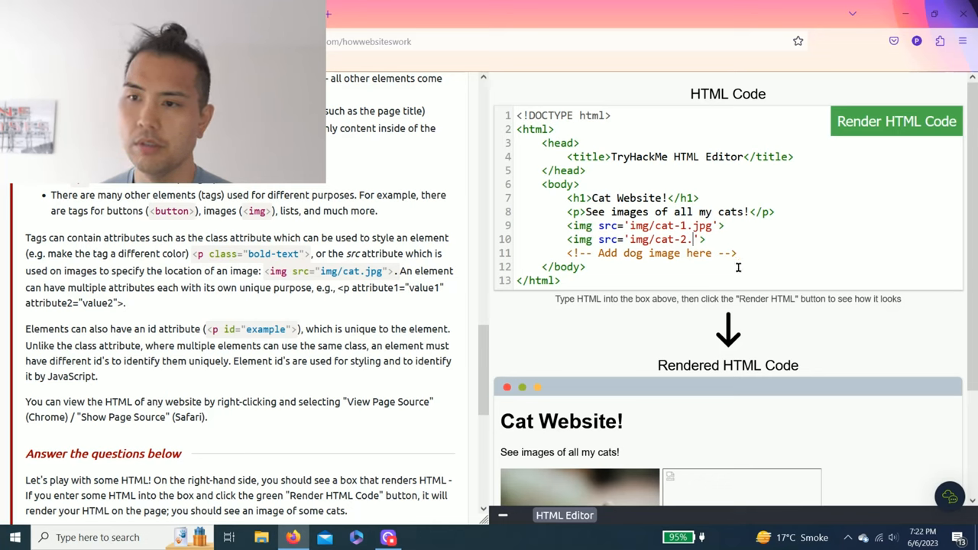
text(j)
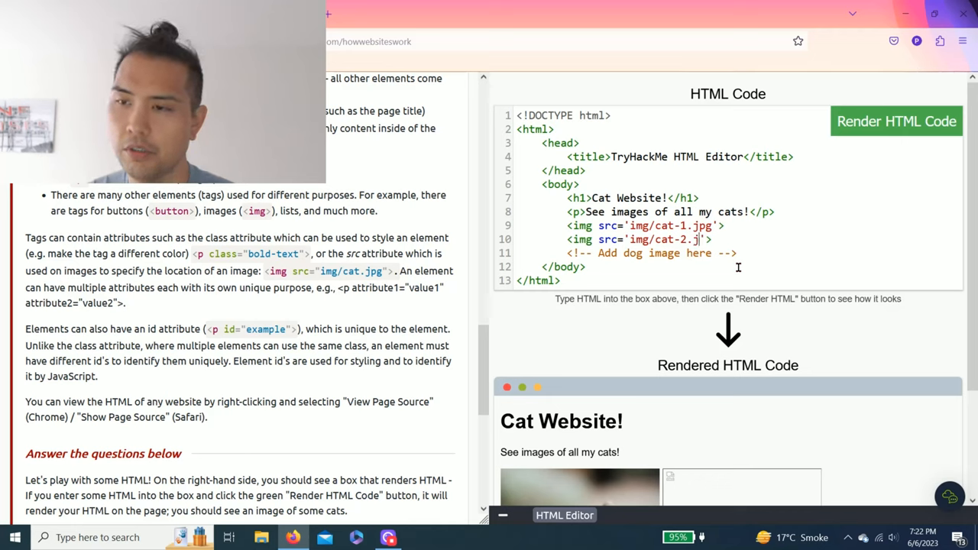
text(pg'>)
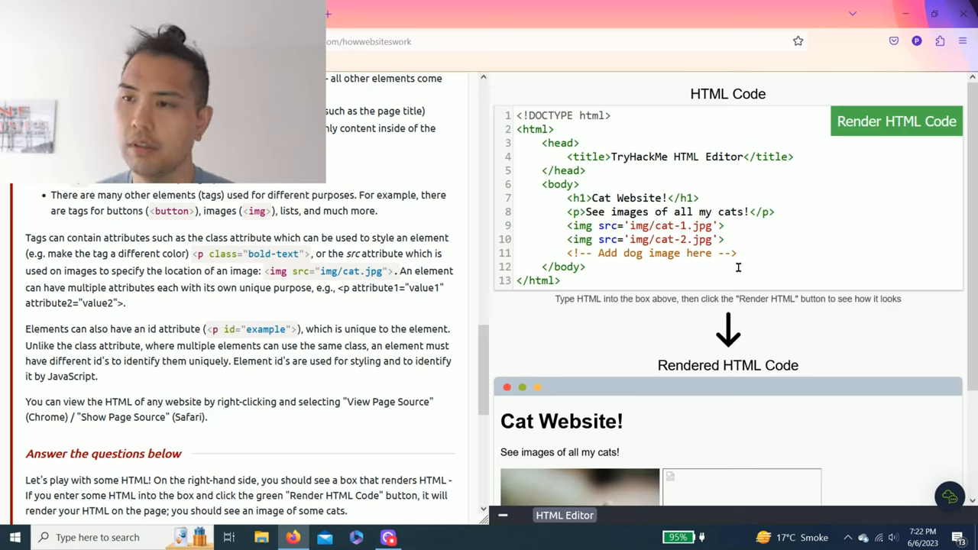
click(895, 121)
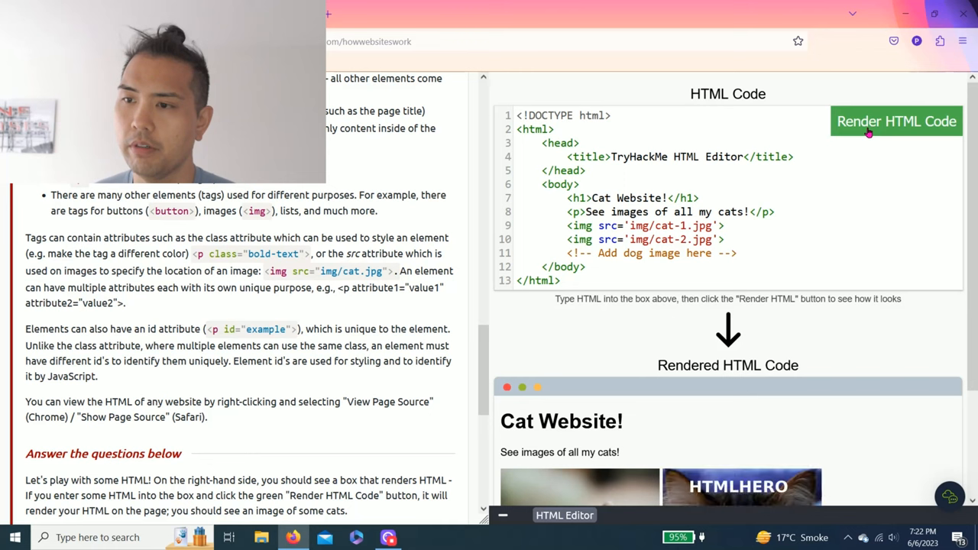
scroll(down, 3)
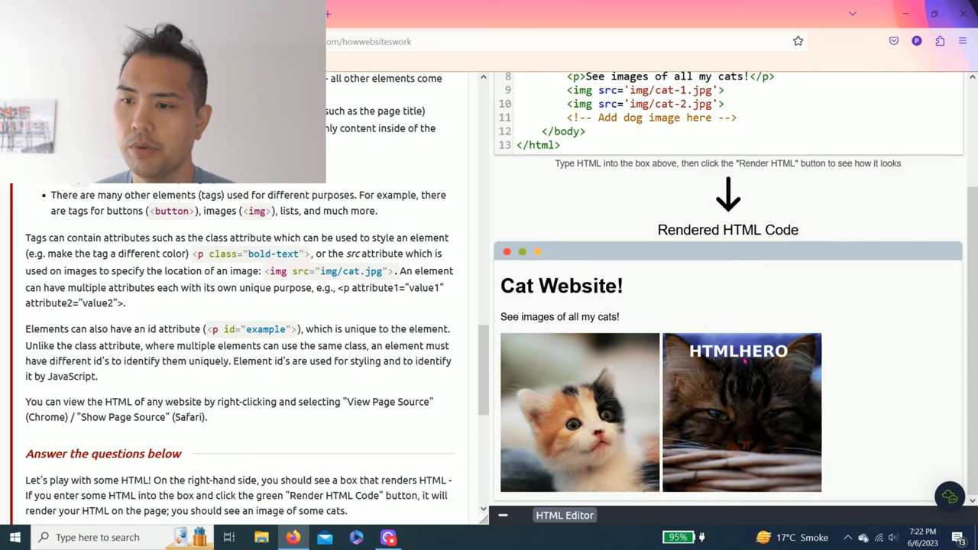
Submit 'HTMLHERO' as the hidden text answer for the broken image question
scroll(down, 3)
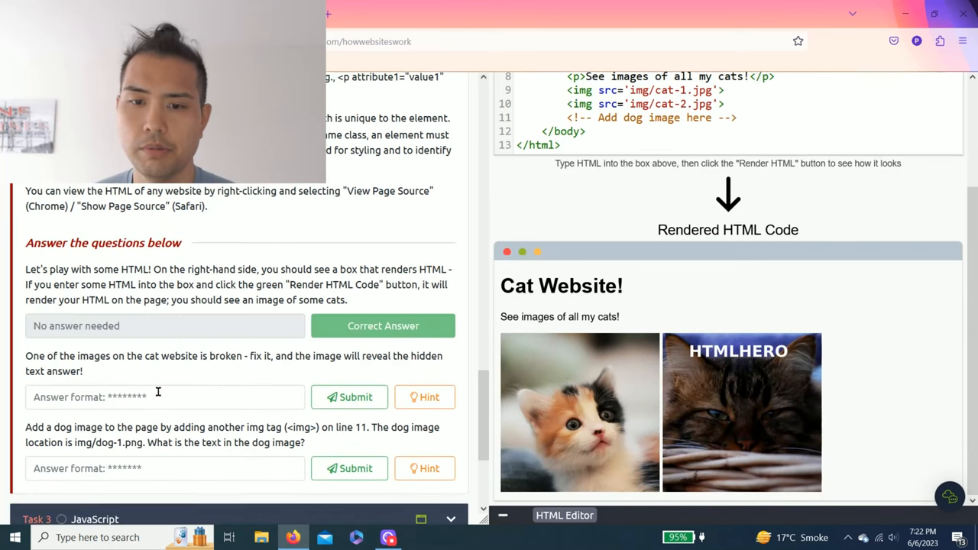
text(HTMLHERO)
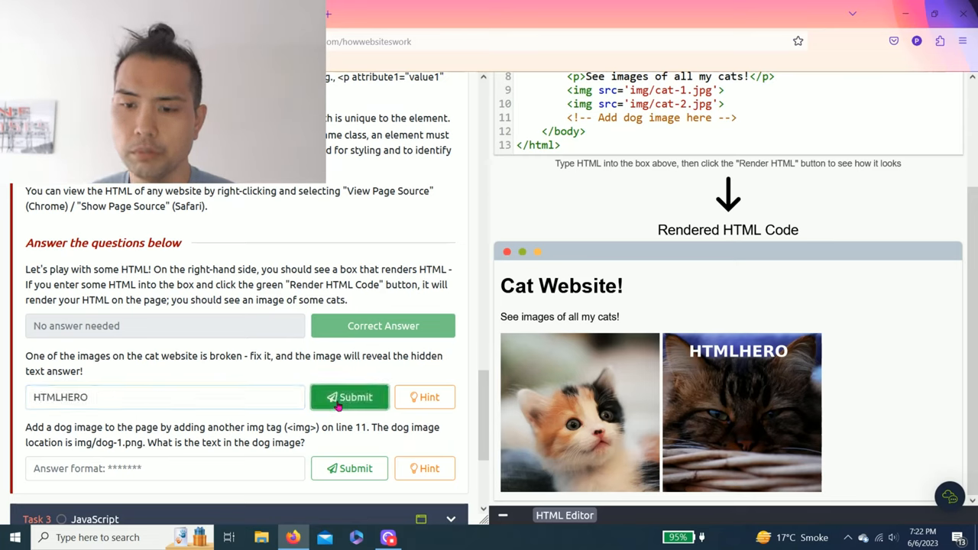
click(349, 398)
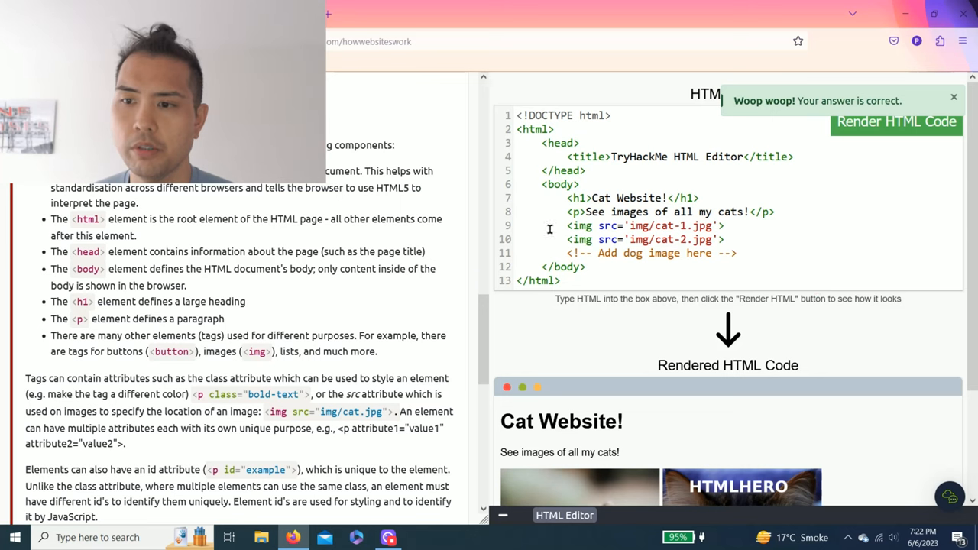
scroll(down, 3)
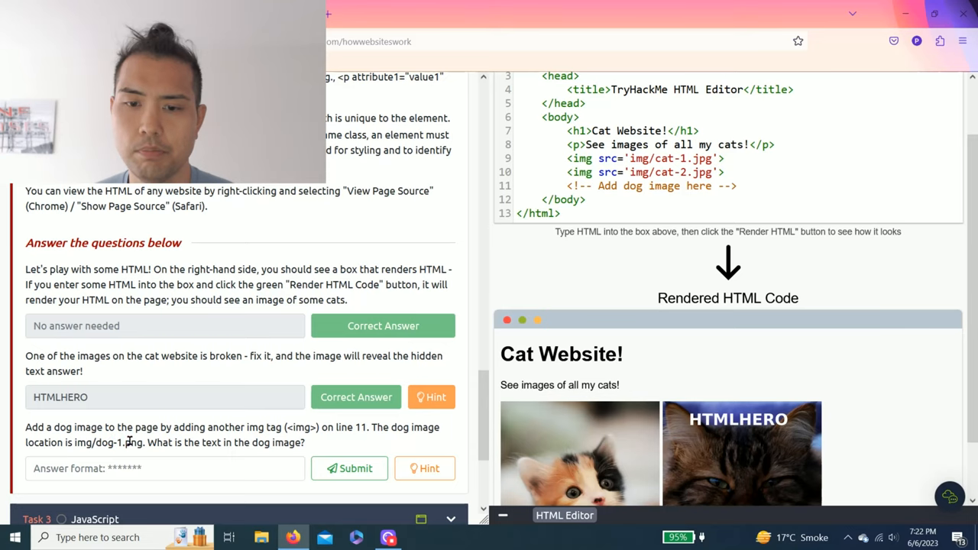
mouse_move(196, 443)
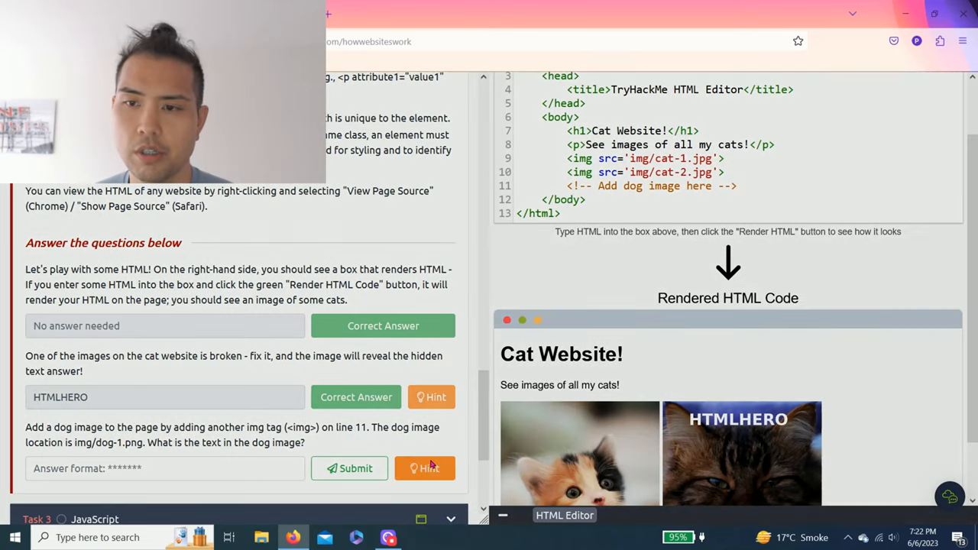
After reading the hint, replace line 11's comment with <img src='img/dog-1.png'>
click(426, 468)
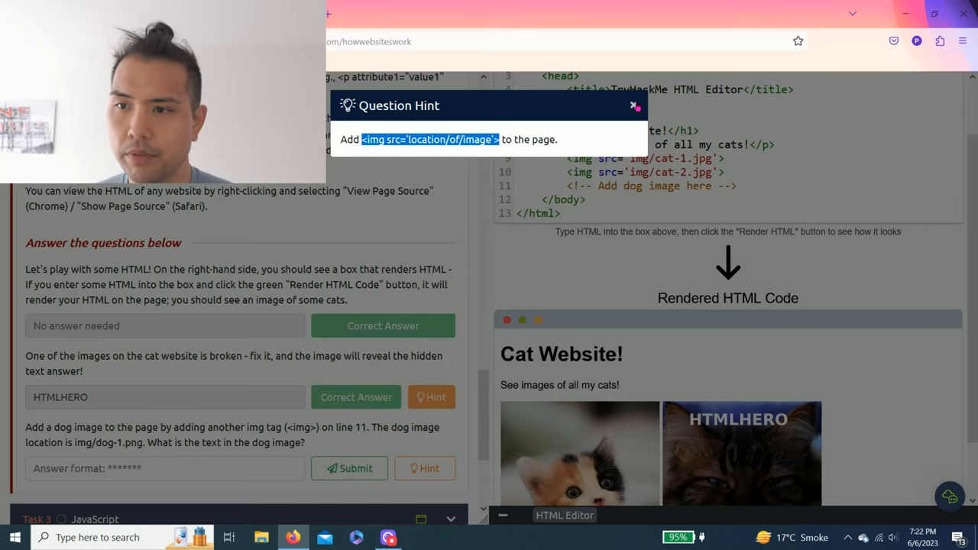
click(632, 105)
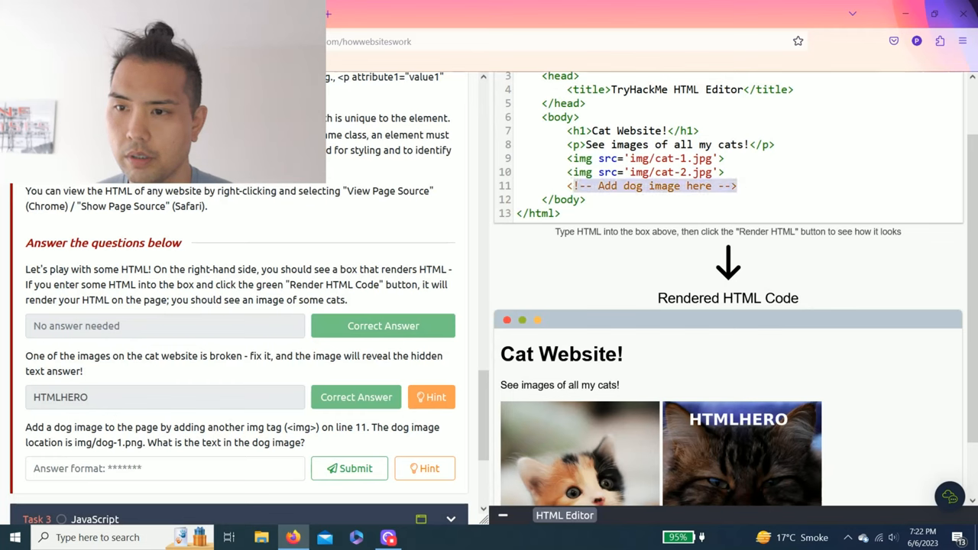
right_click(650, 186)
text(<img src='img/'>)
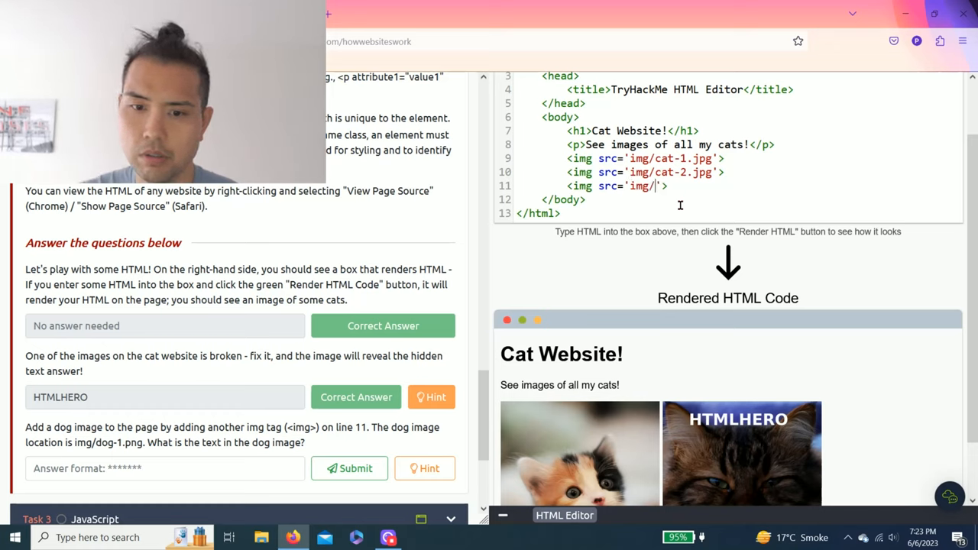
text(dog)
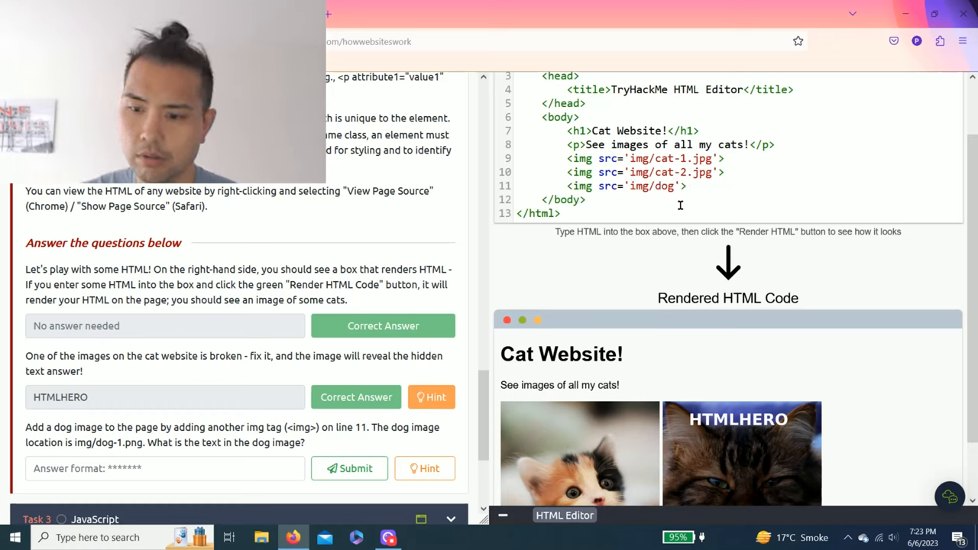
text(-1.)
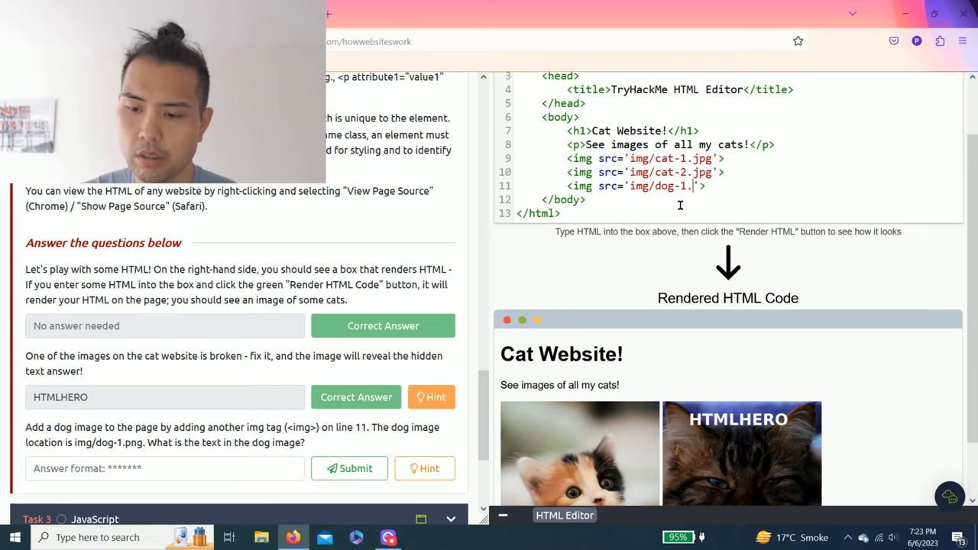
text(png)
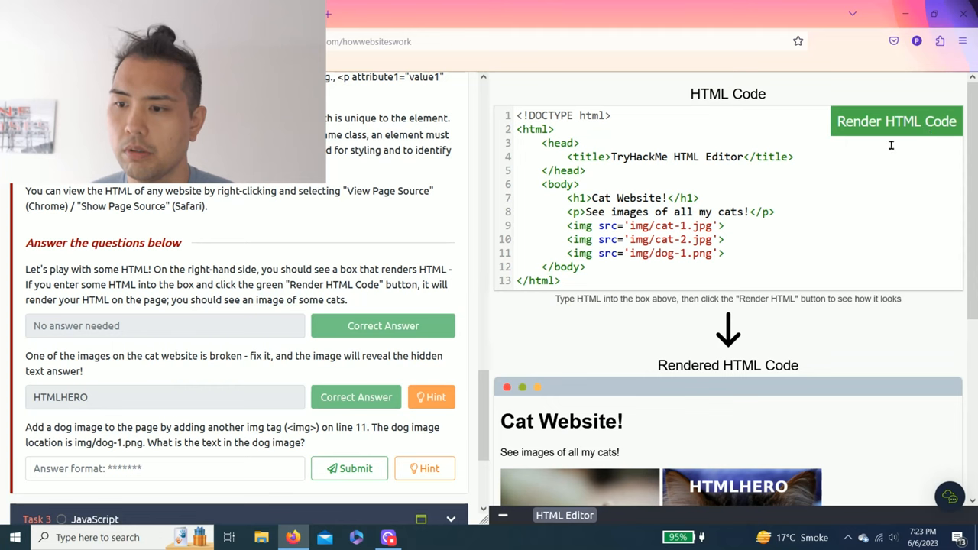
Submit 'DOGHTML' as the answer to the dog image question
scroll(down, 3)
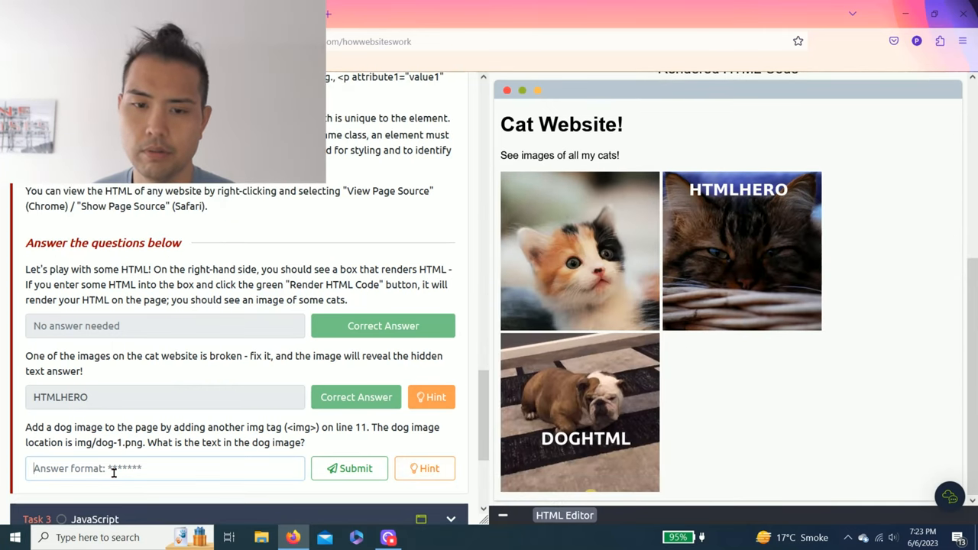
text(DOGHTML)
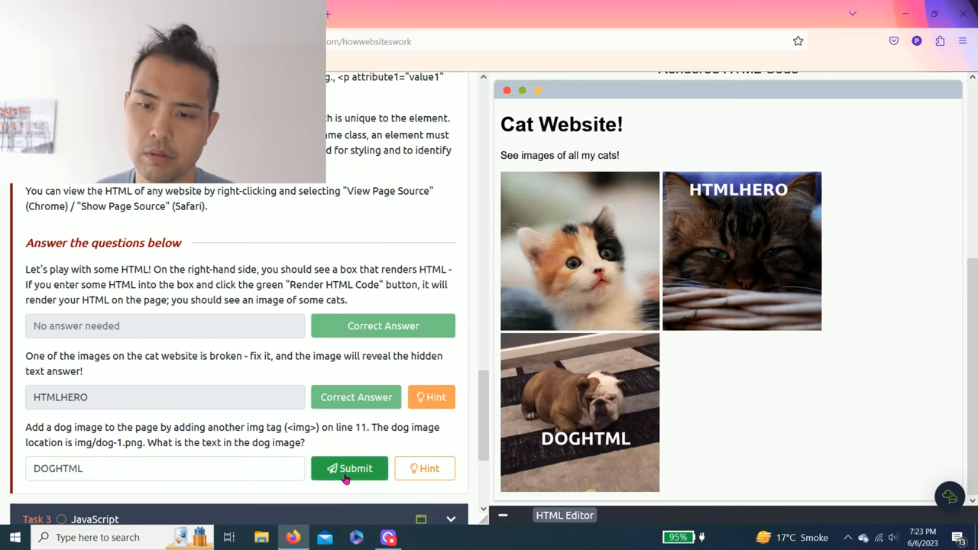
click(349, 467)
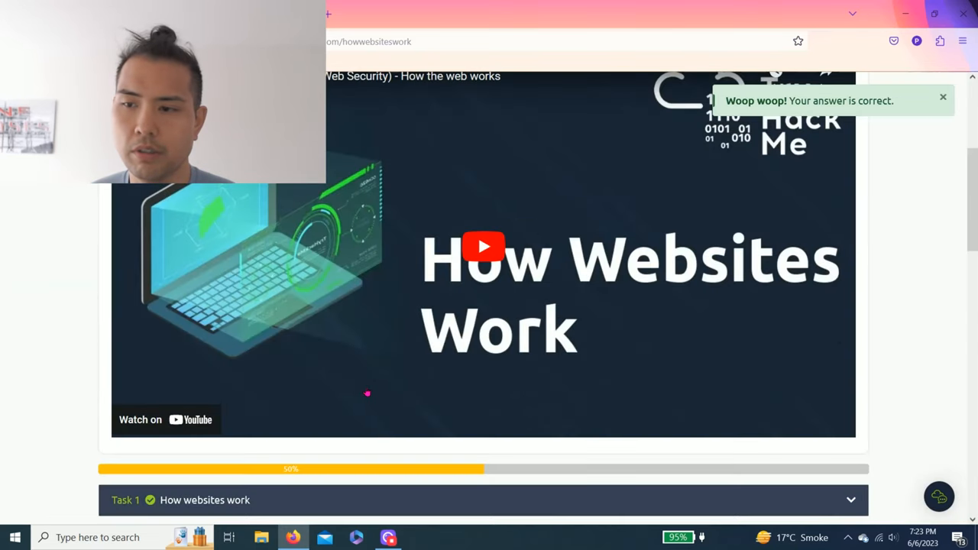
scroll(down, 3)
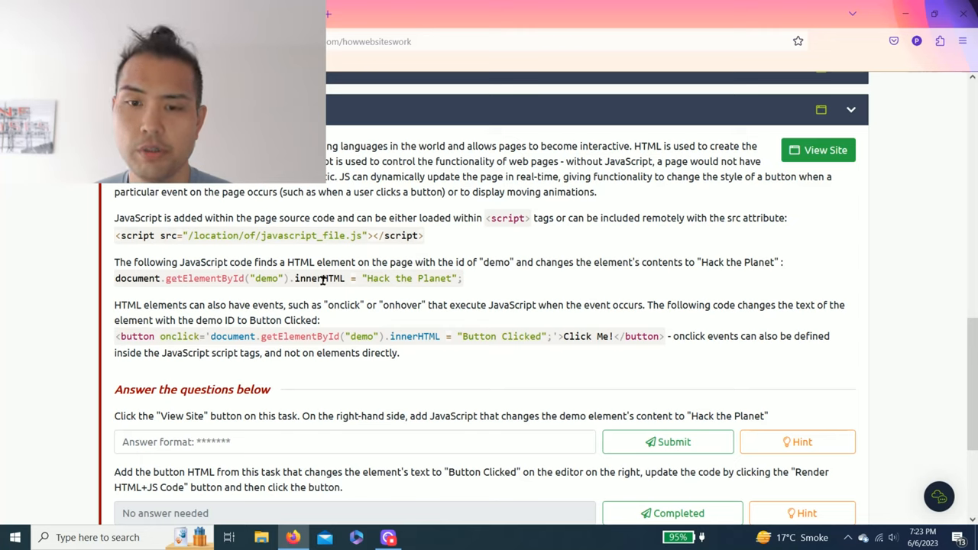
scroll(down, 3)
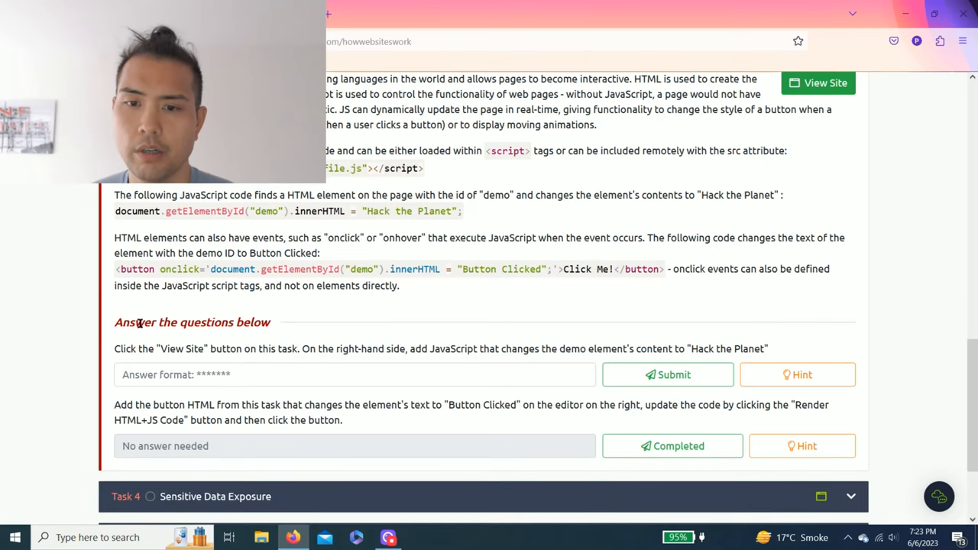
double_click(169, 349)
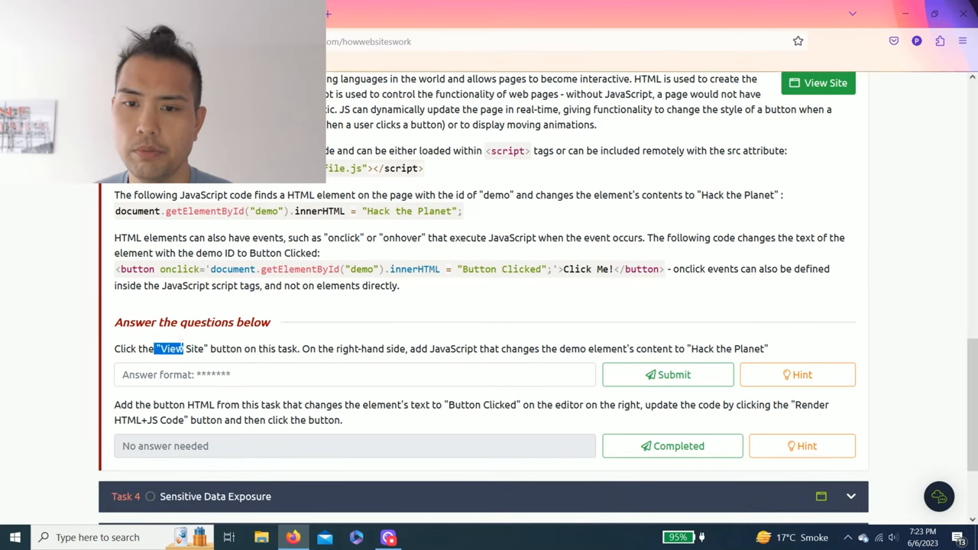
drag(155, 348, 300, 348)
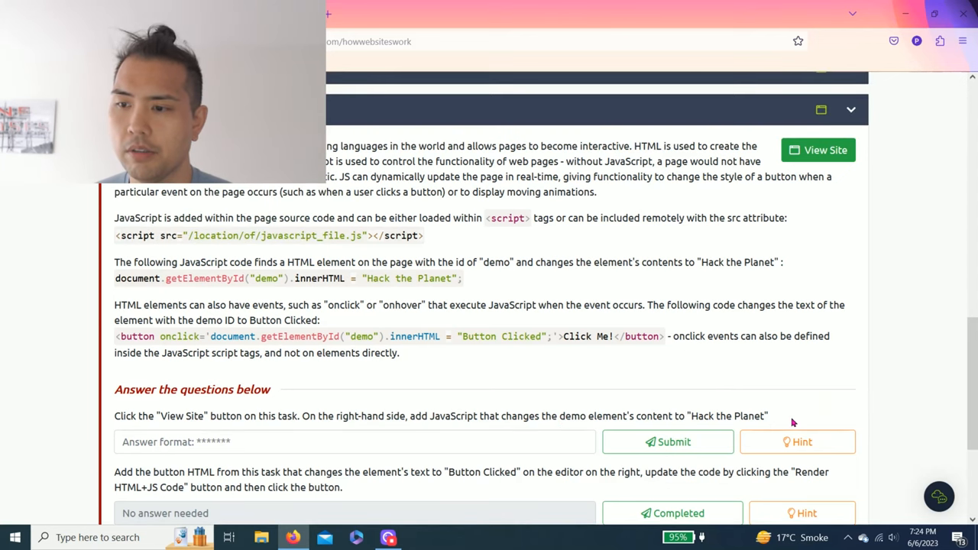
Read and dismiss the hint for the first JavaScript question
click(798, 441)
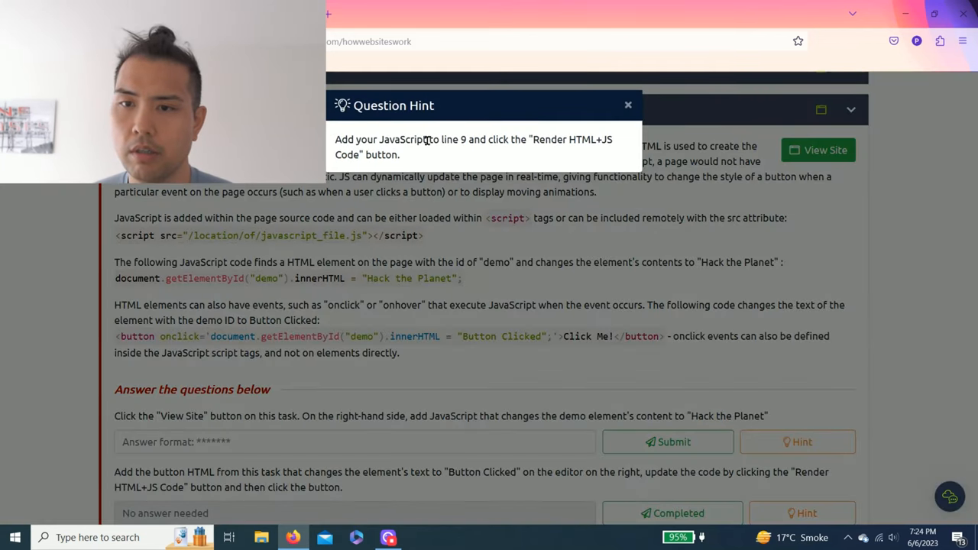
mouse_move(437, 152)
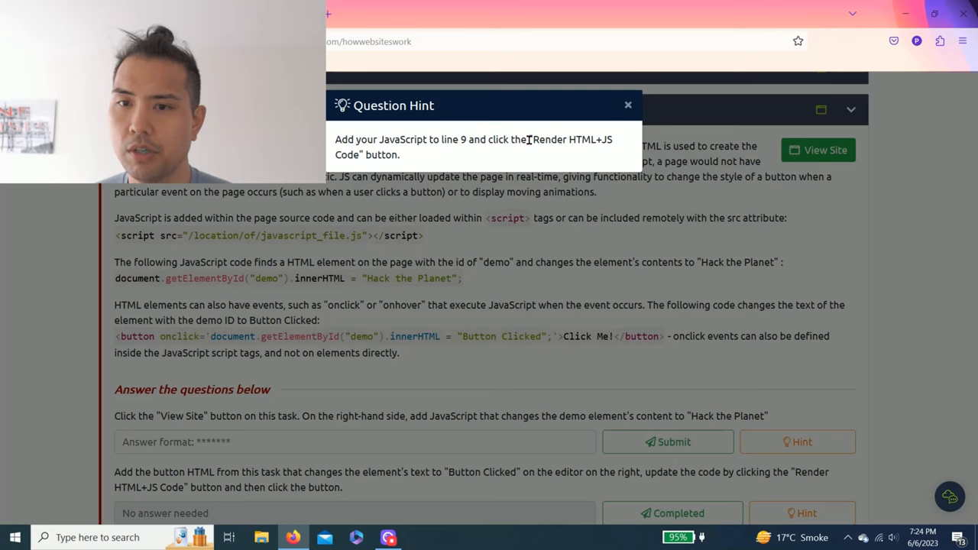
click(627, 105)
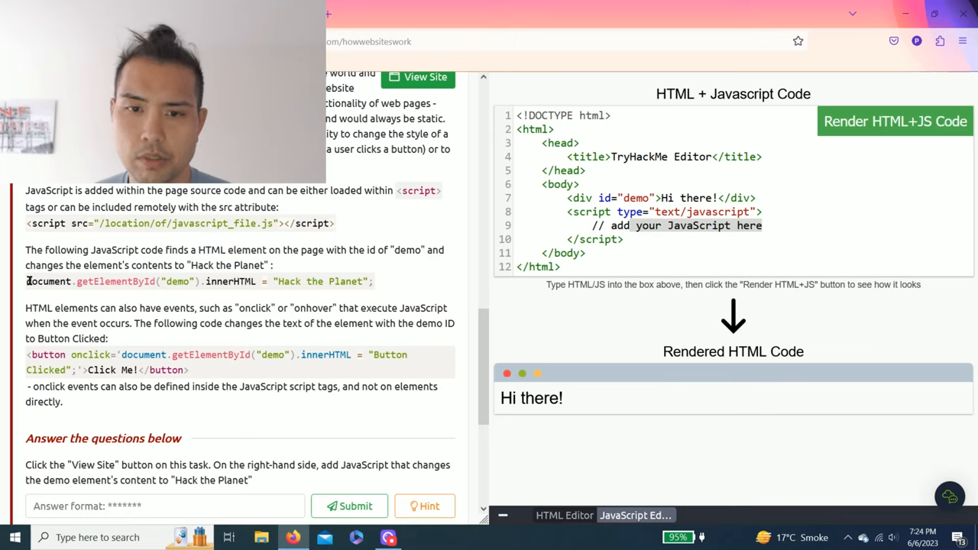
Replace the line 9 comment with document.getElementById("demo").innerHTML = "Hack the Planet";
drag(25, 281, 294, 281)
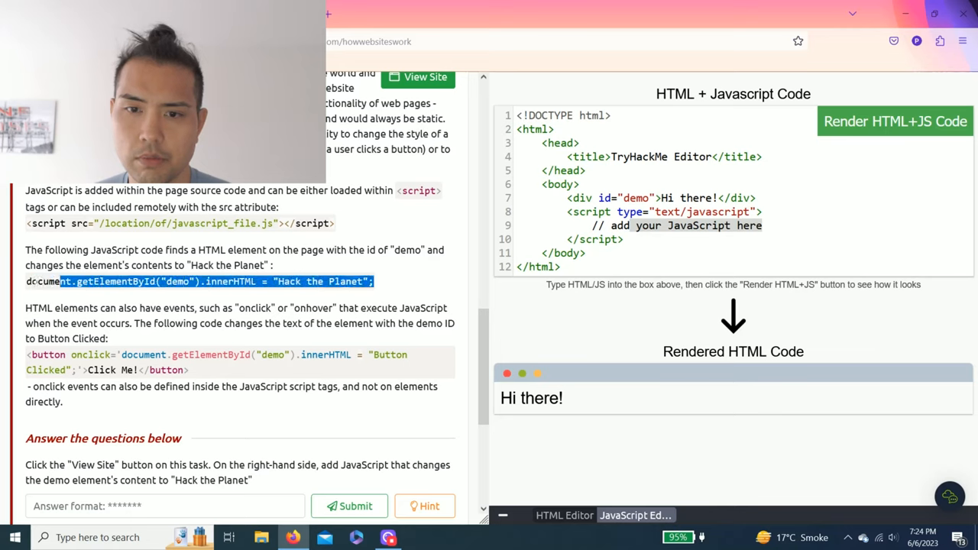
right_click(92, 281)
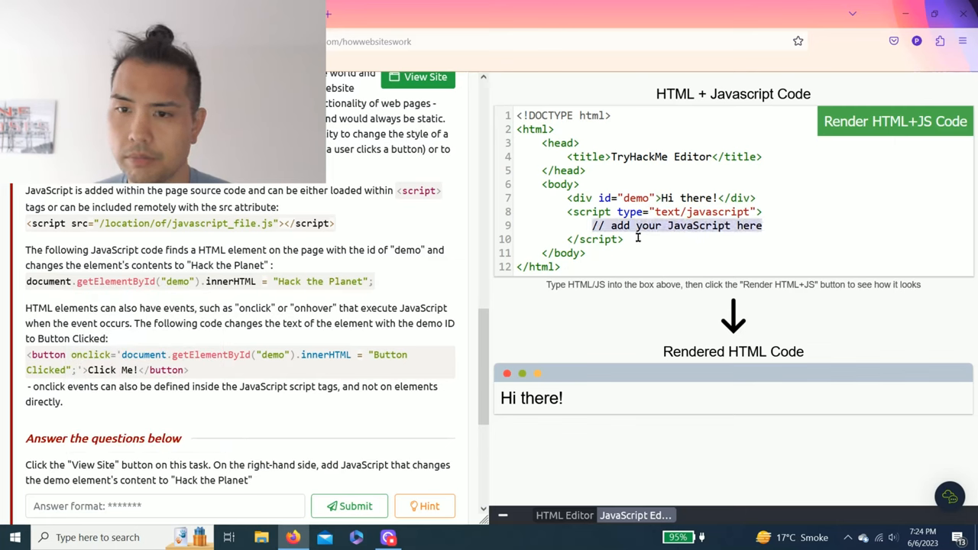
text(document.g)
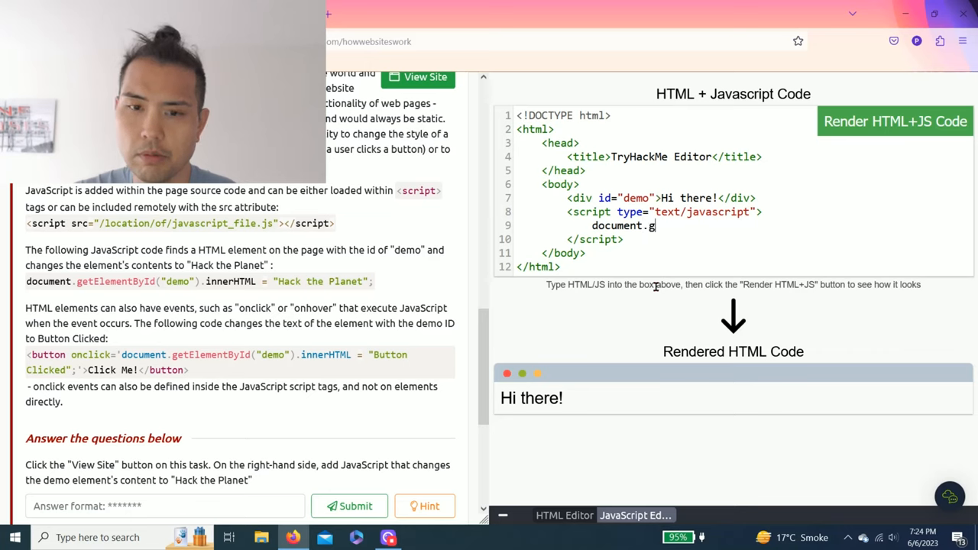
text(etElement)
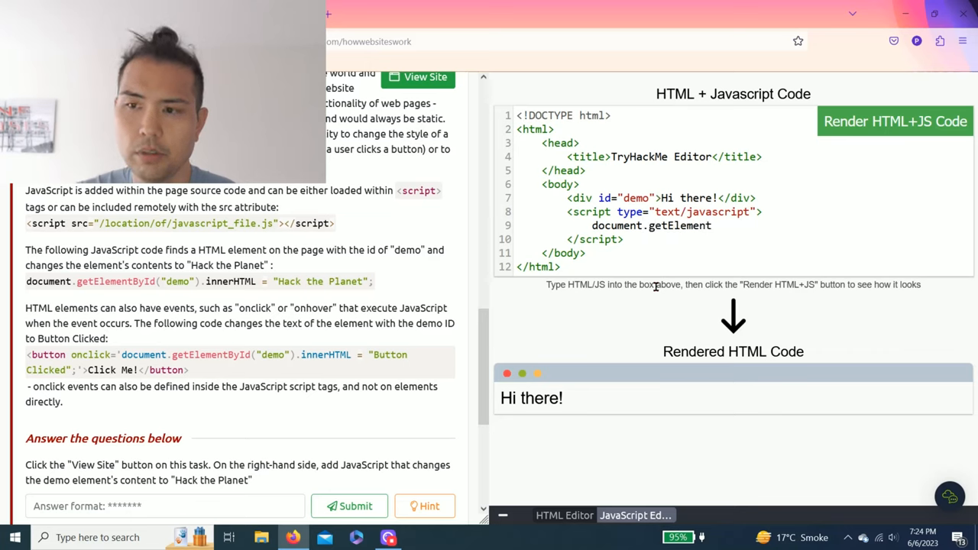
text(By)
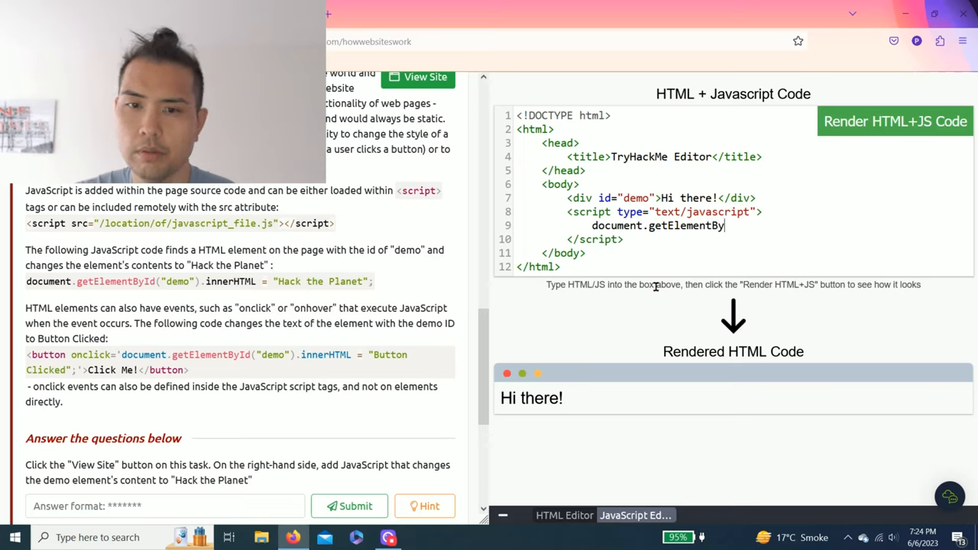
text(d)
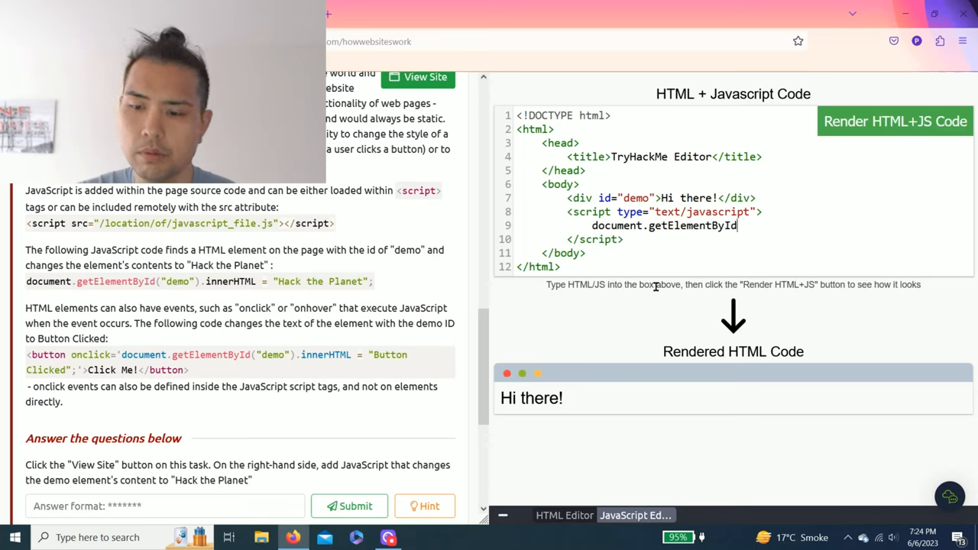
text(("d)
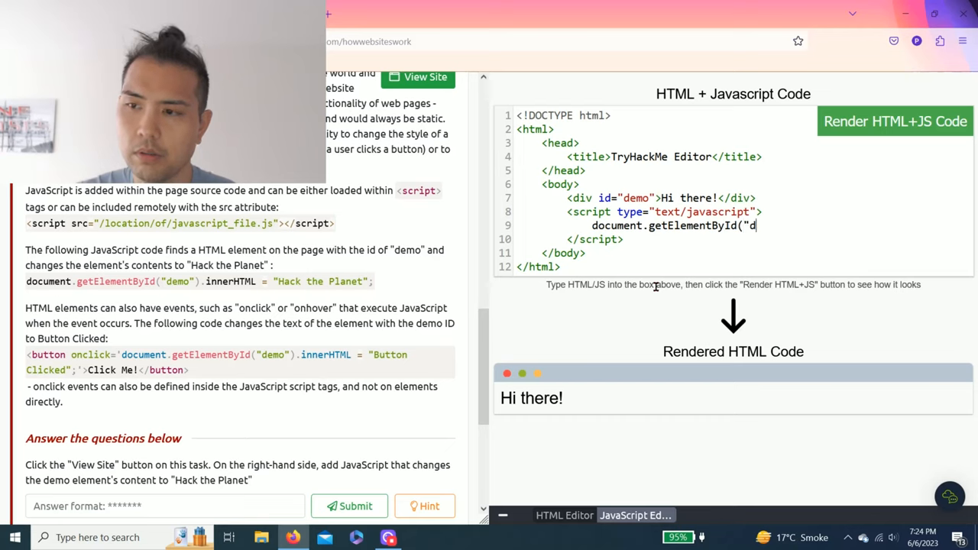
text(emo")
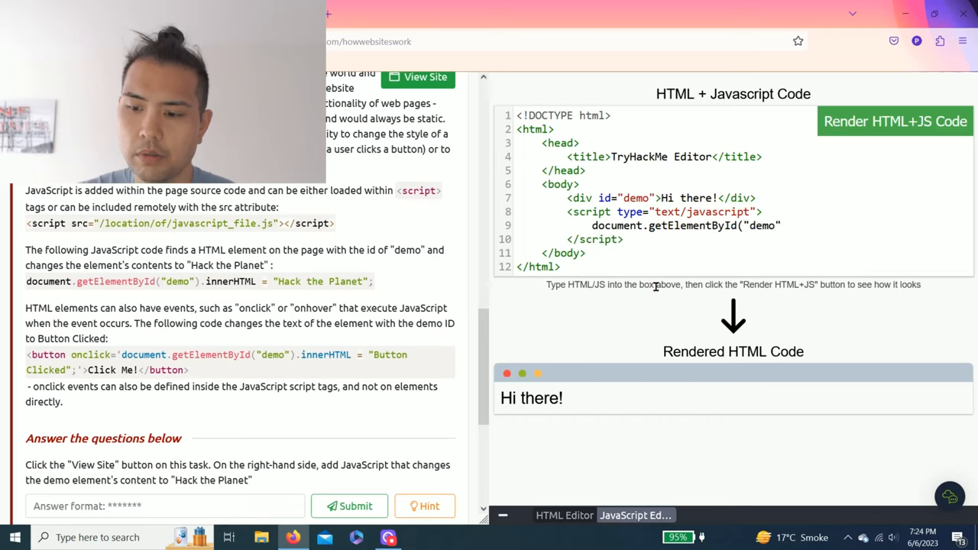
text(.in)
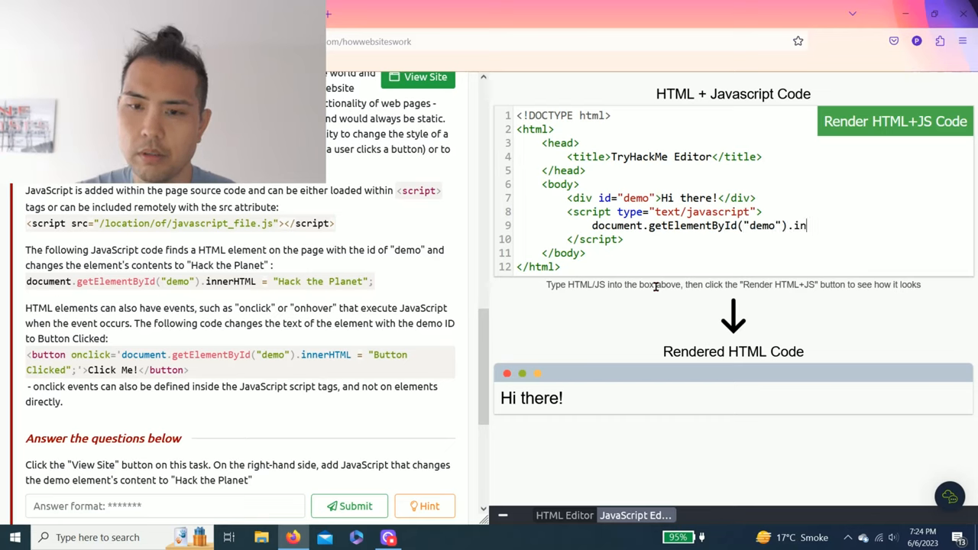
text(nerHTML =)
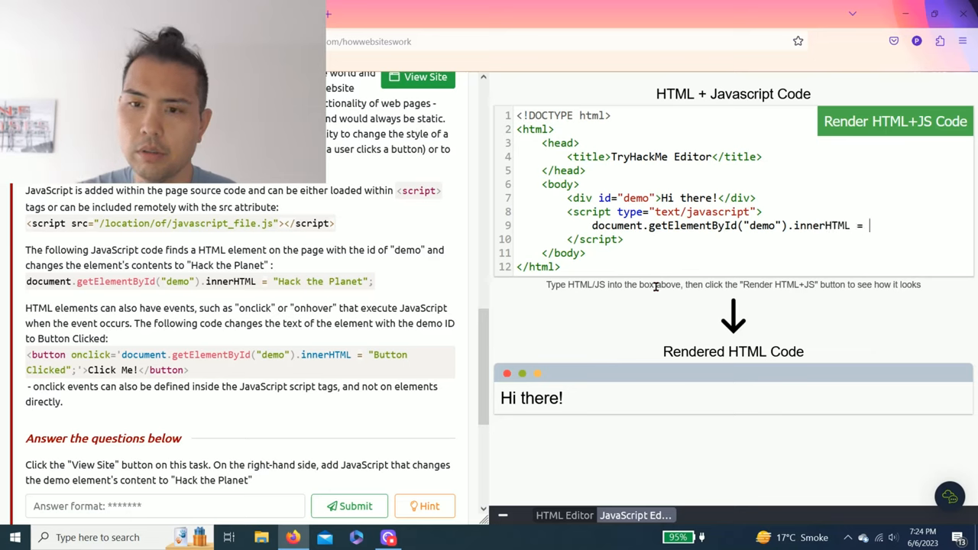
text("Kack the P)
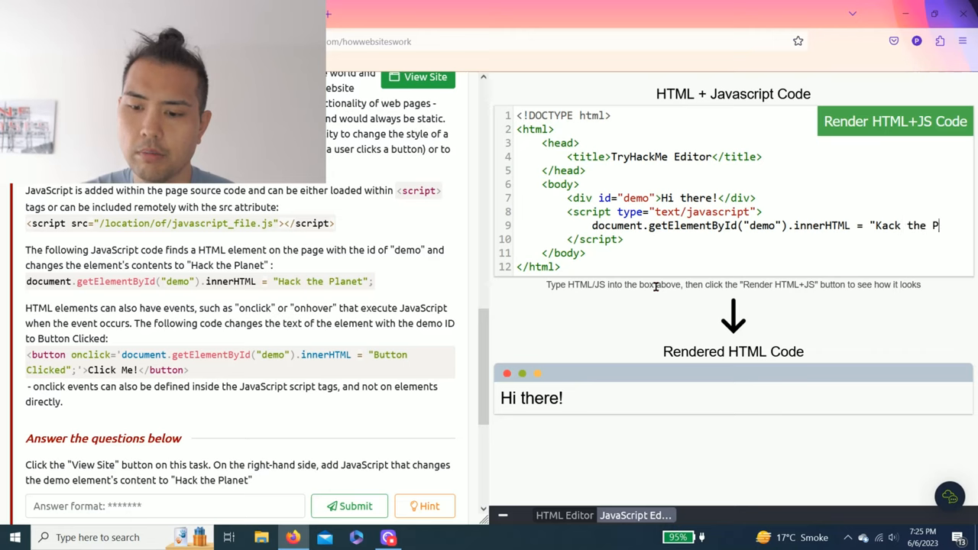
text(lanet")
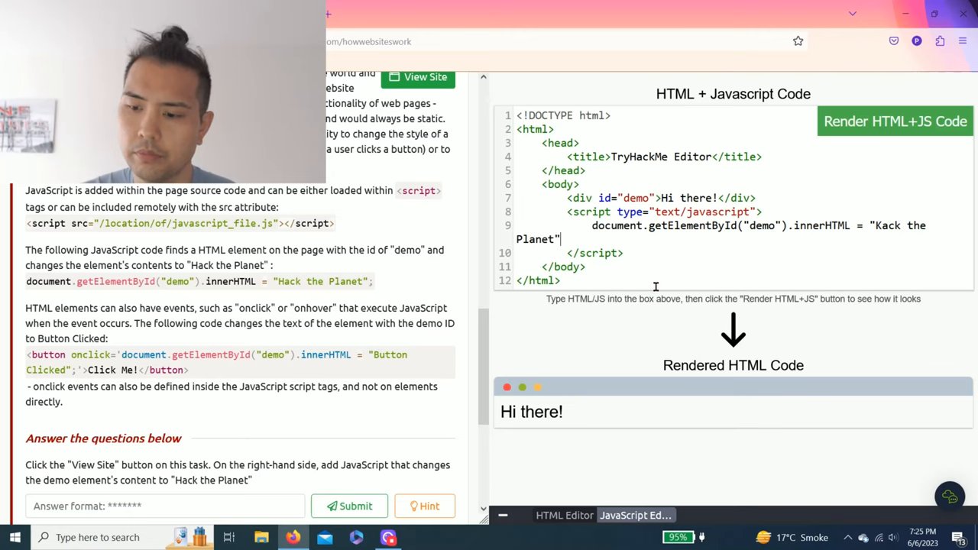
text(;)
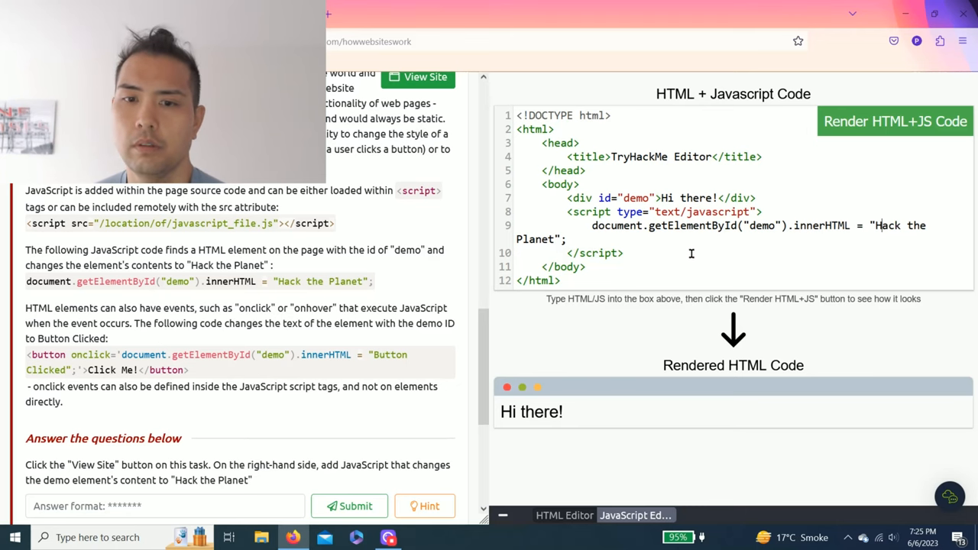
Render the HTML+JS code and copy the revealed answer JSISFUN
click(895, 121)
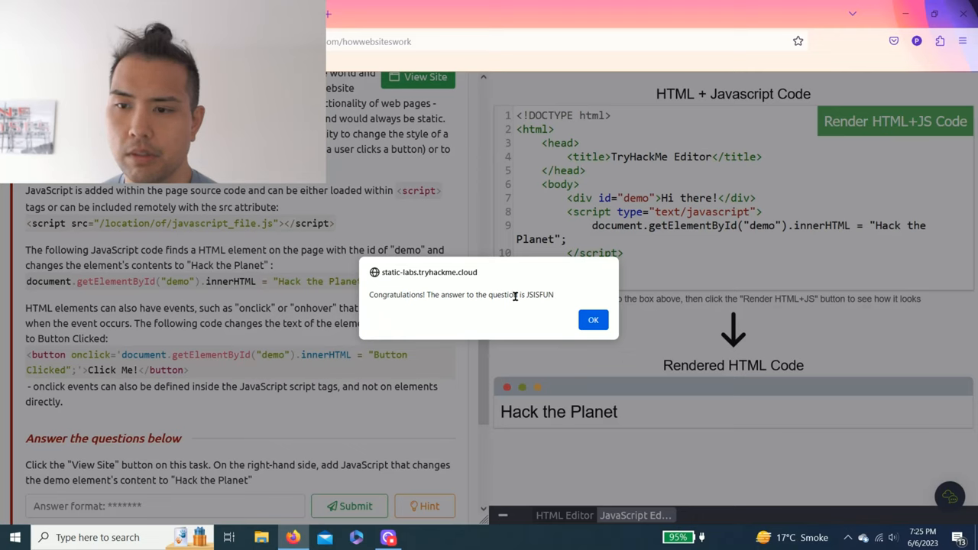
double_click(541, 294)
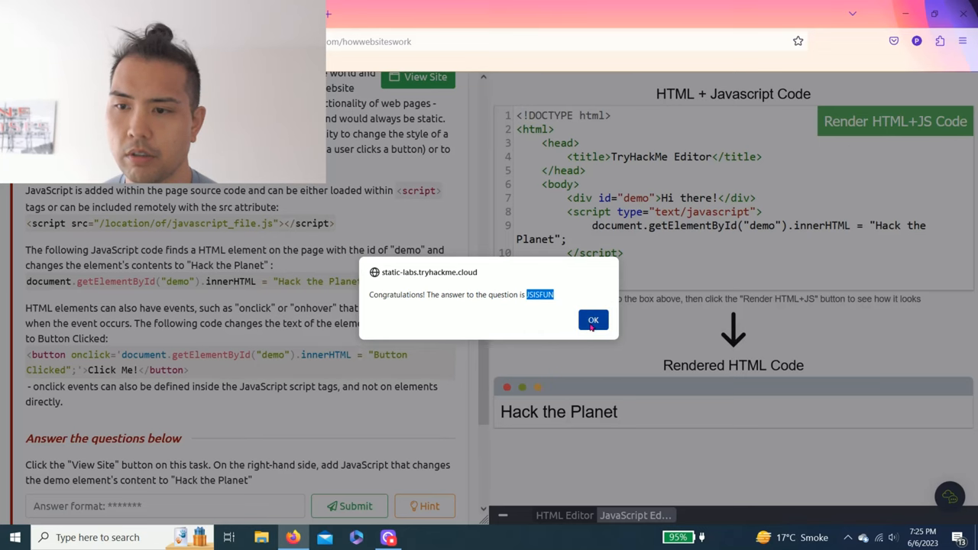
click(593, 321)
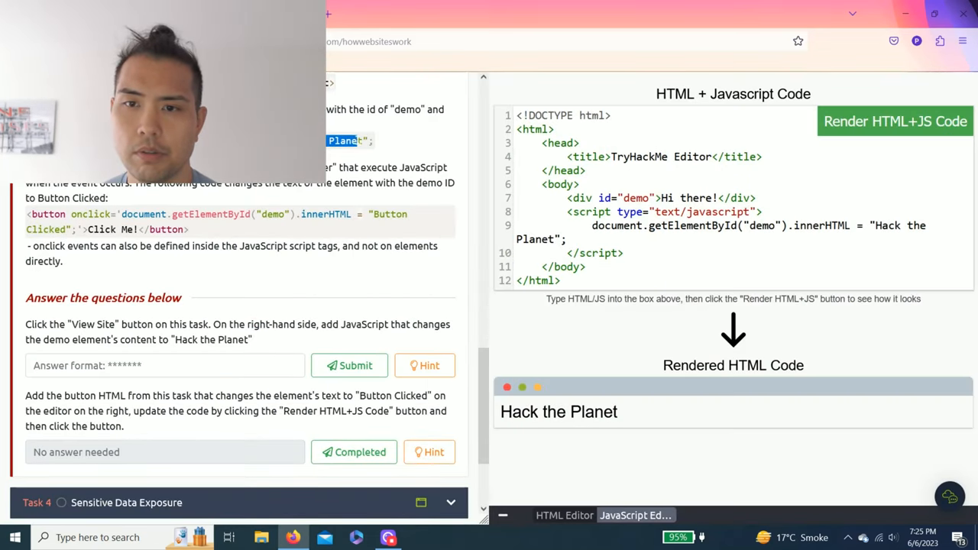
Paste JSISFUN into the first JavaScript question's answer field and submit it
right_click(164, 365)
text(JSISFUN)
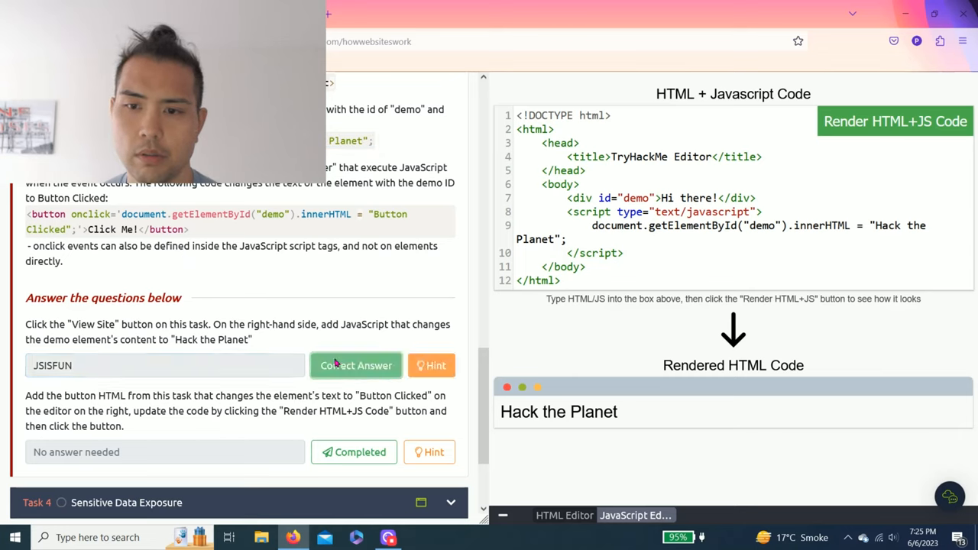
click(356, 365)
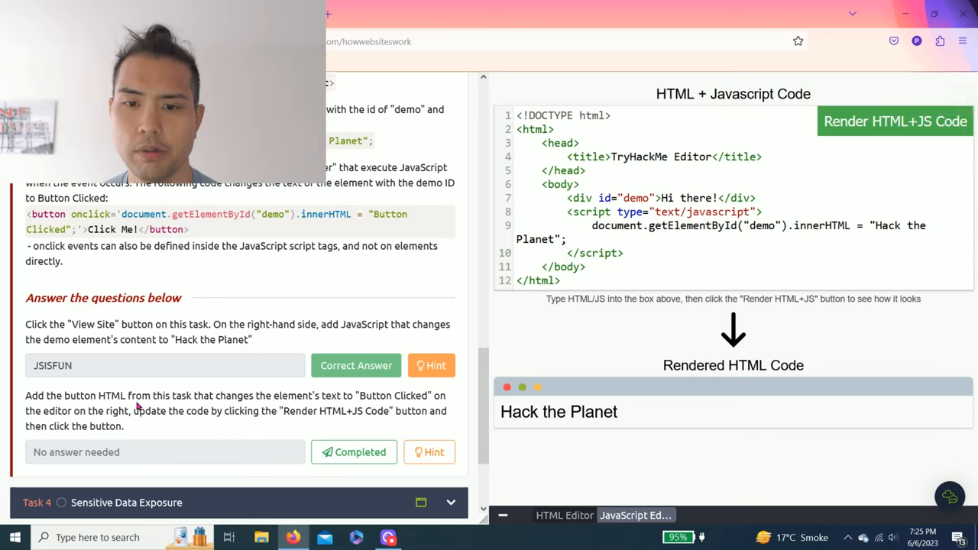
mouse_move(294, 396)
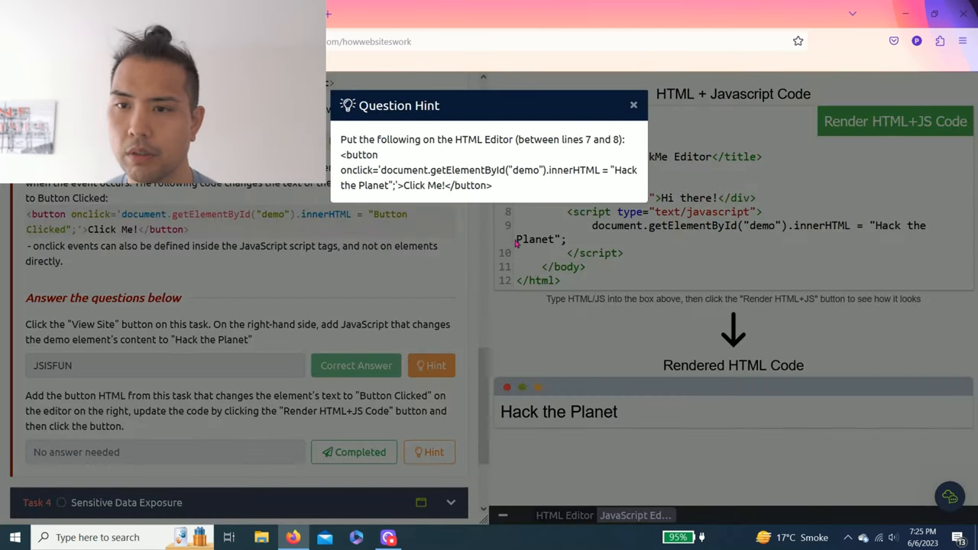
Copy the Click Me! button code from the second hint
drag(422, 139, 488, 139)
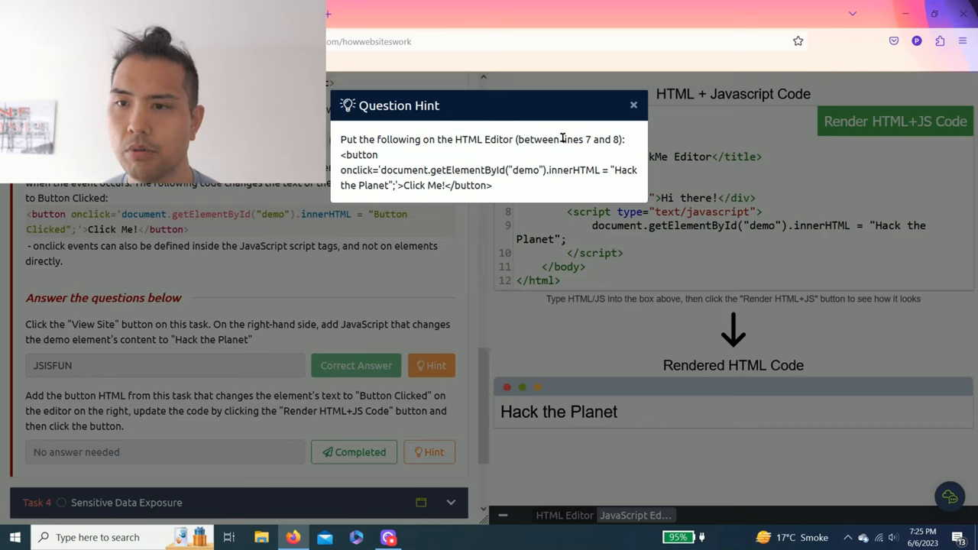
drag(412, 169, 493, 185)
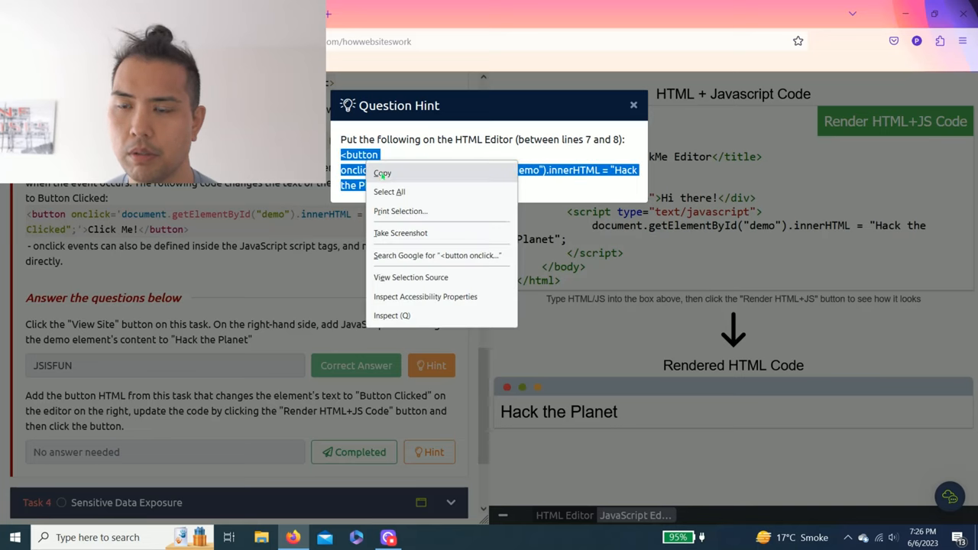
click(382, 172)
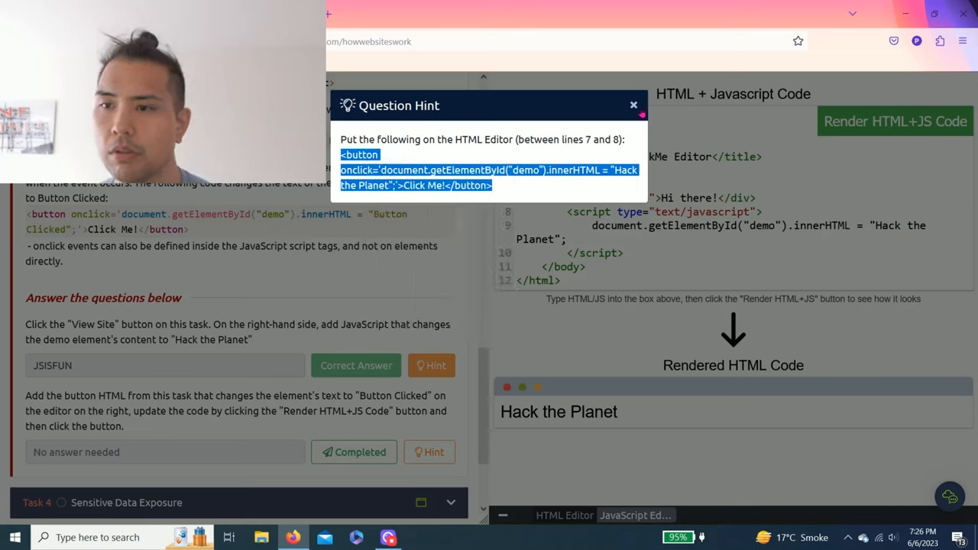
click(632, 105)
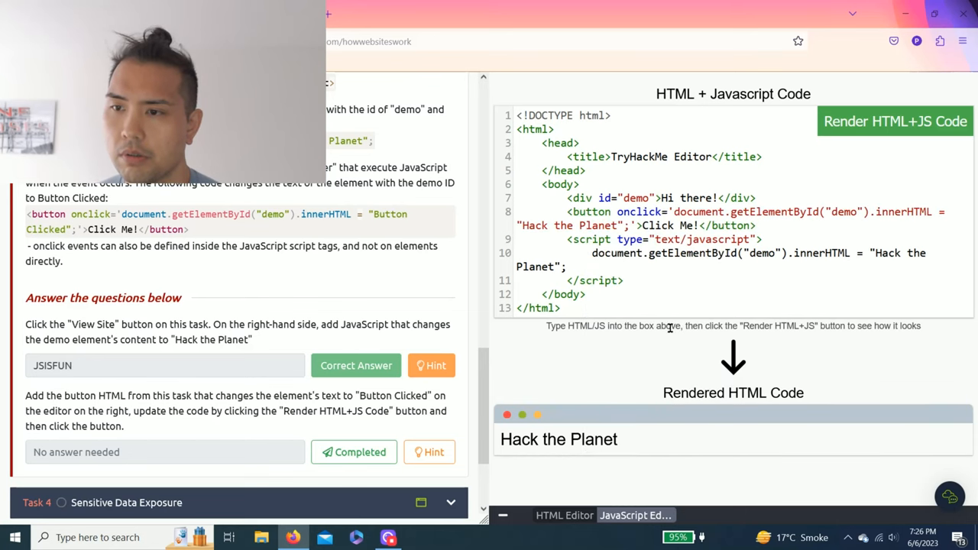
Render the updated code and test the rendered Click Me! button
click(894, 121)
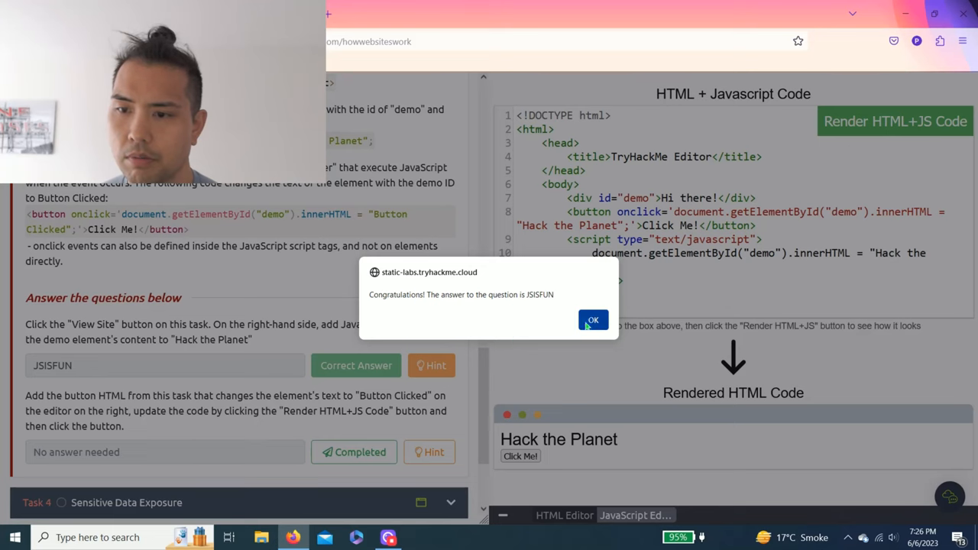
click(593, 320)
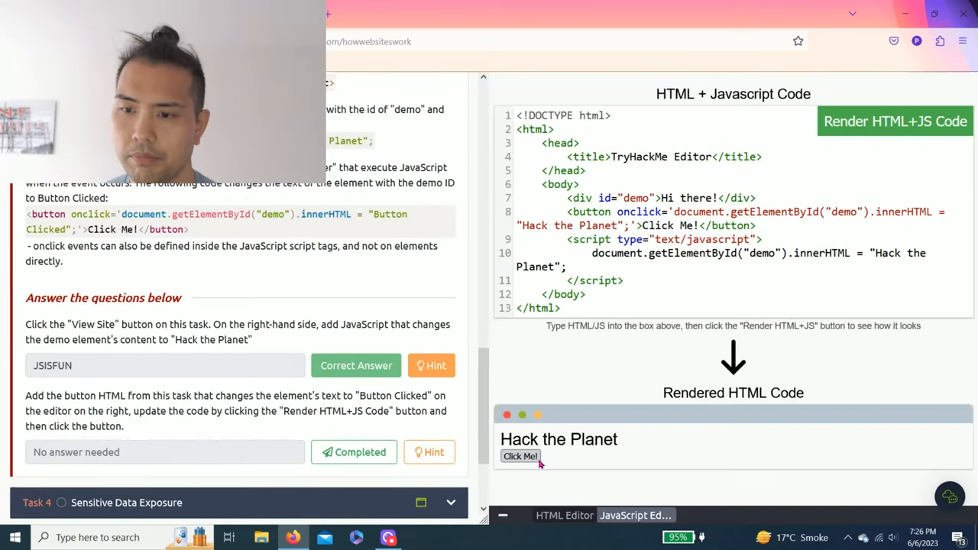
click(520, 456)
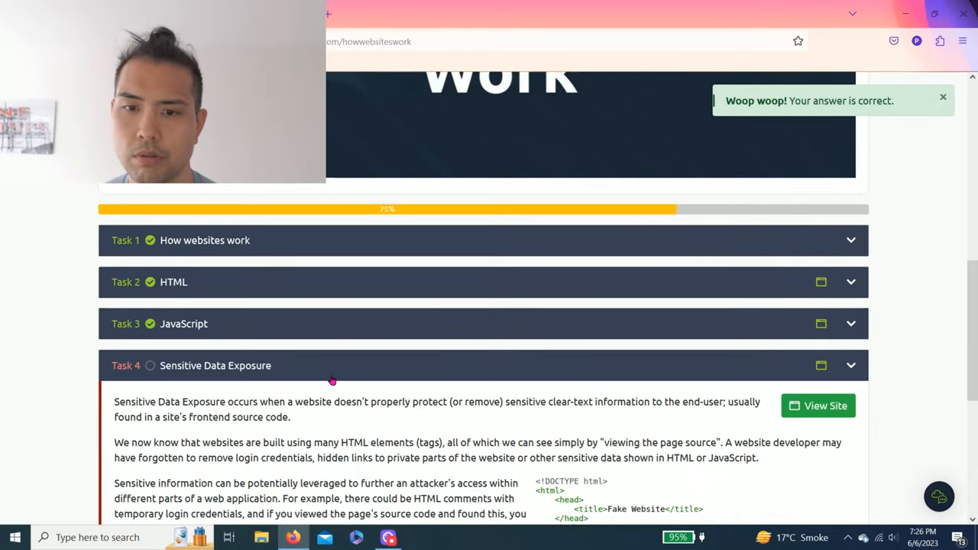
Open Task 4's vulnerable demo login site and view its login frame source
scroll(down, 3)
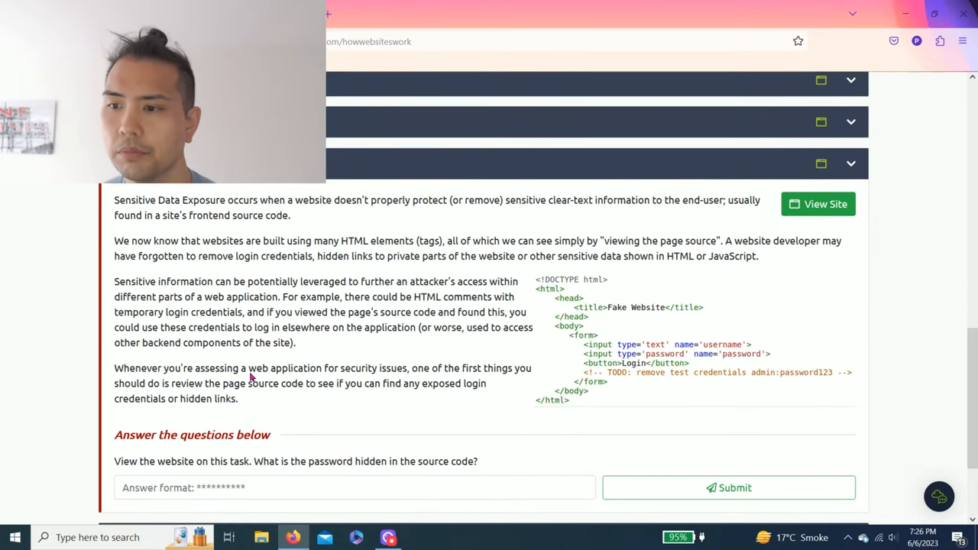
mouse_move(304, 327)
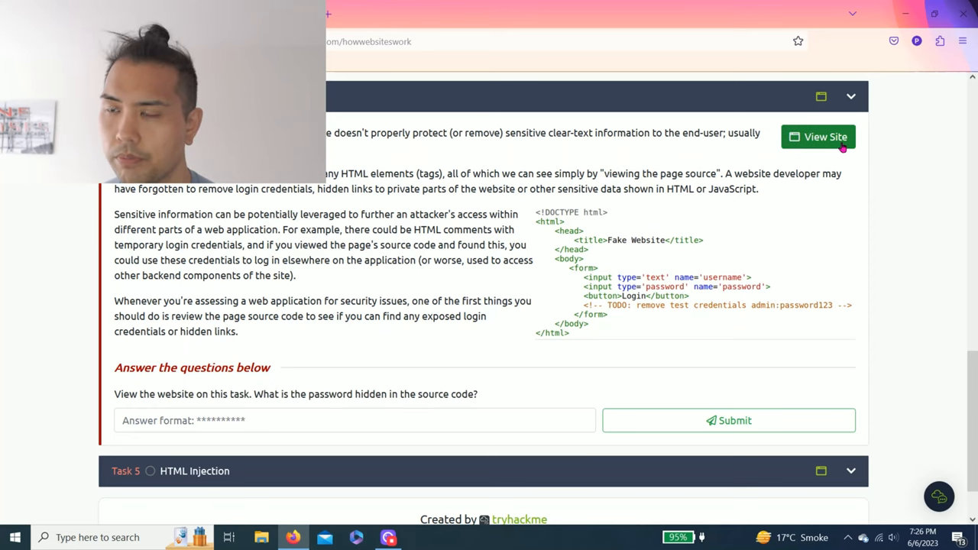
click(817, 137)
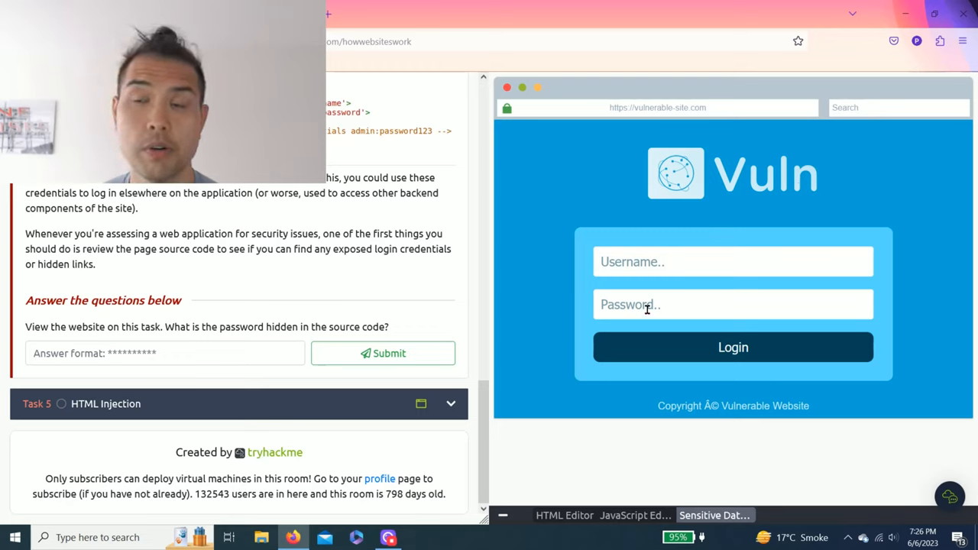
mouse_move(564, 217)
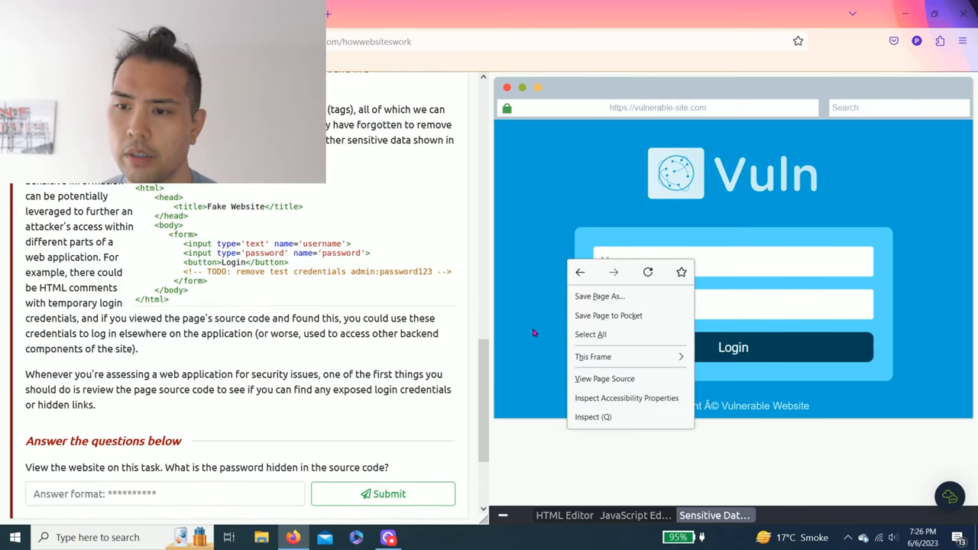
mouse_move(606, 381)
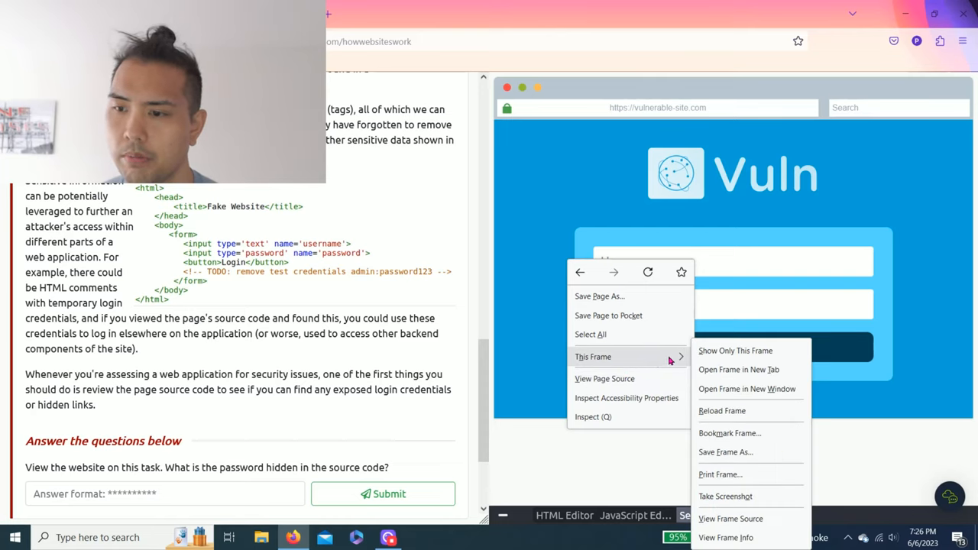
mouse_move(731, 519)
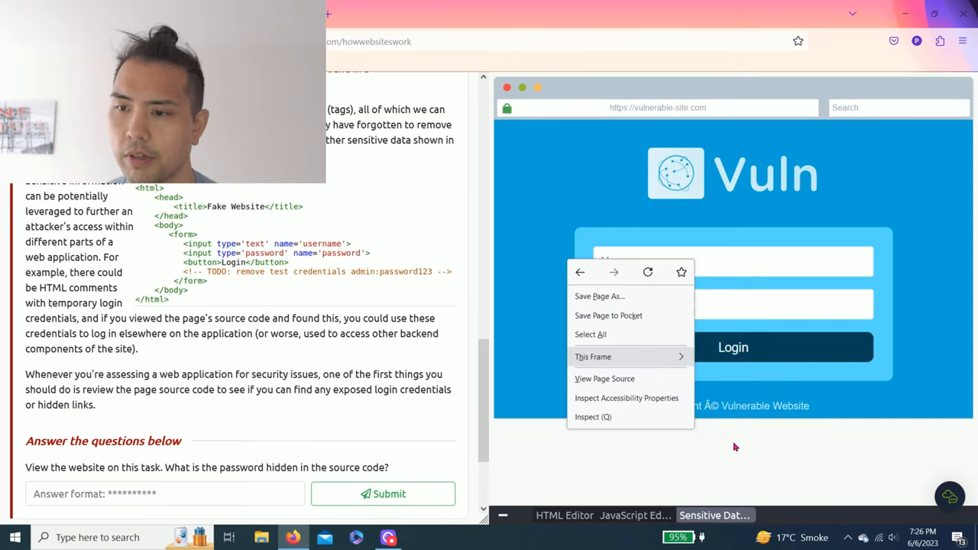
mouse_move(592, 357)
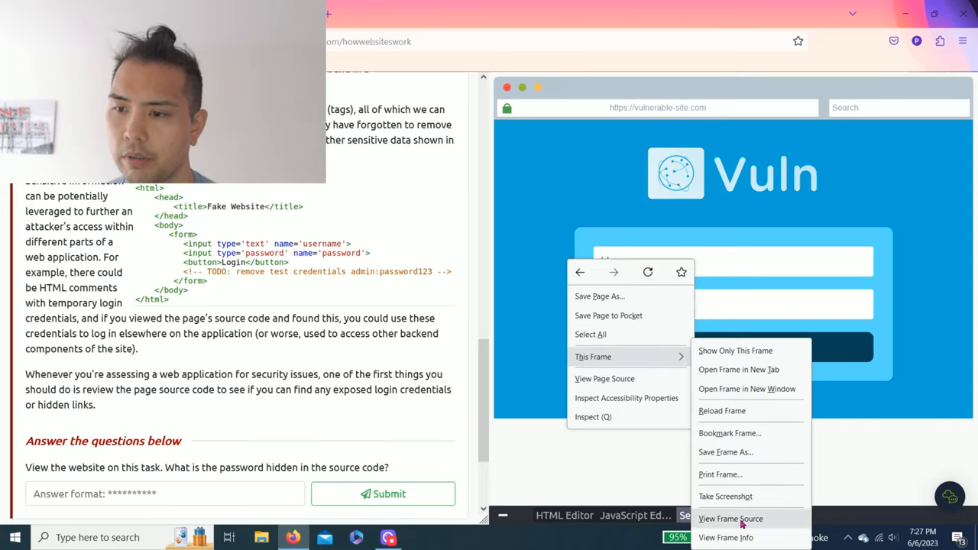
click(728, 518)
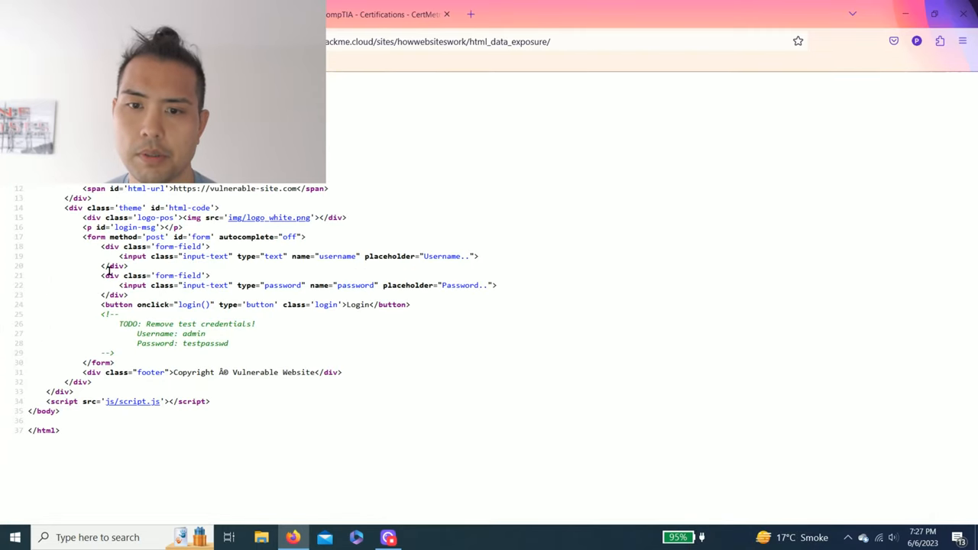
drag(119, 323, 203, 343)
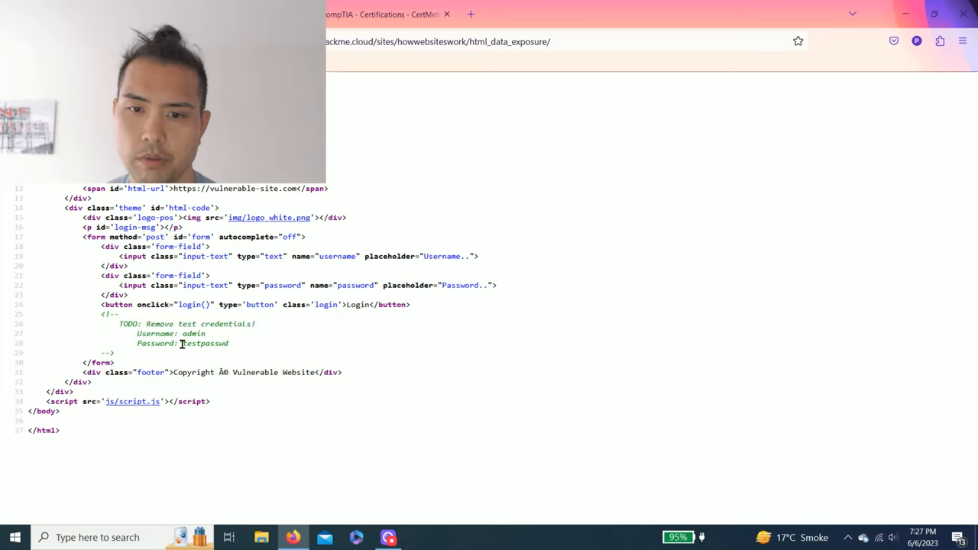
double_click(204, 343)
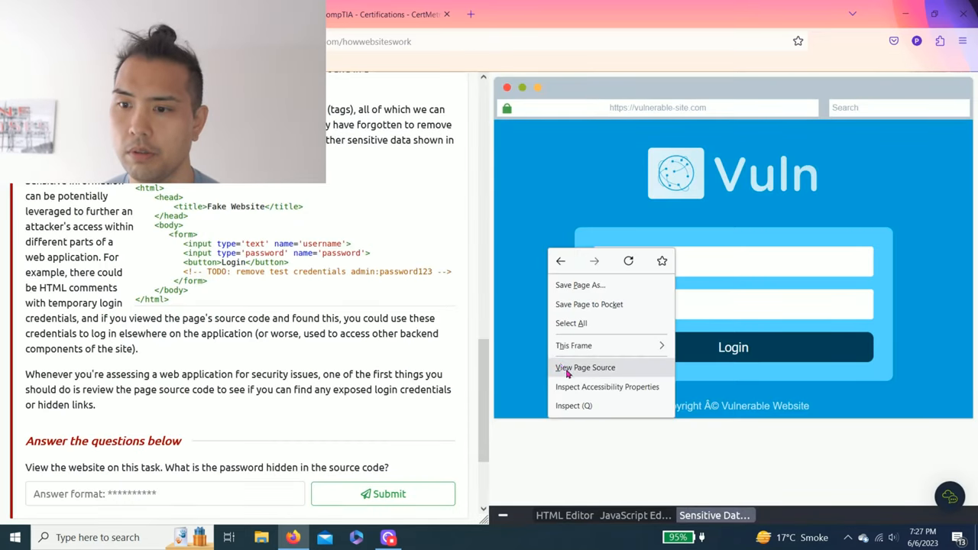
click(584, 367)
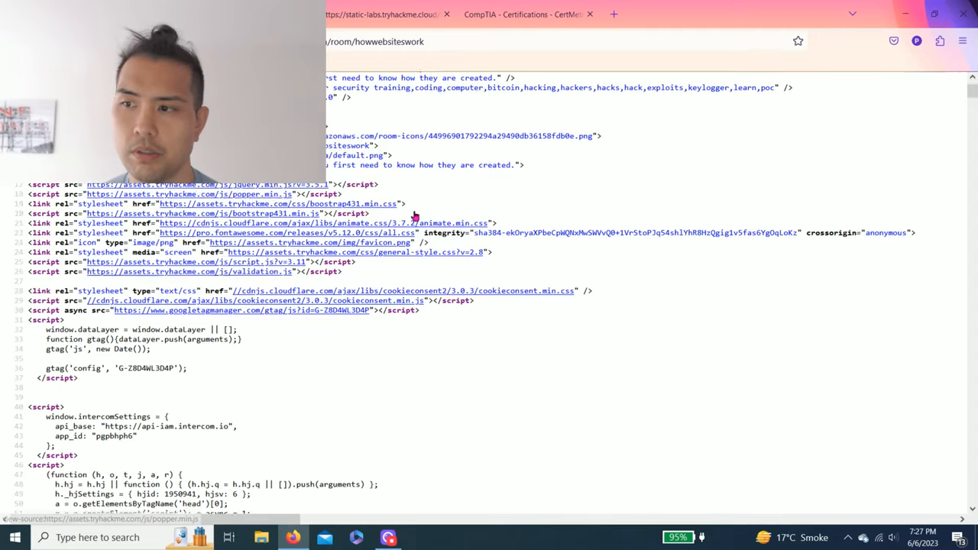
scroll(down, 3)
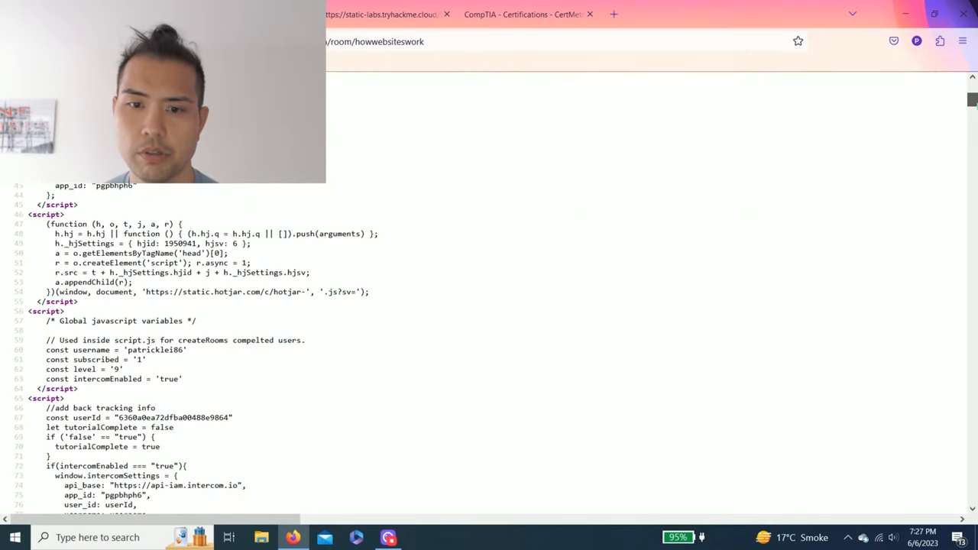
scroll(down, 3)
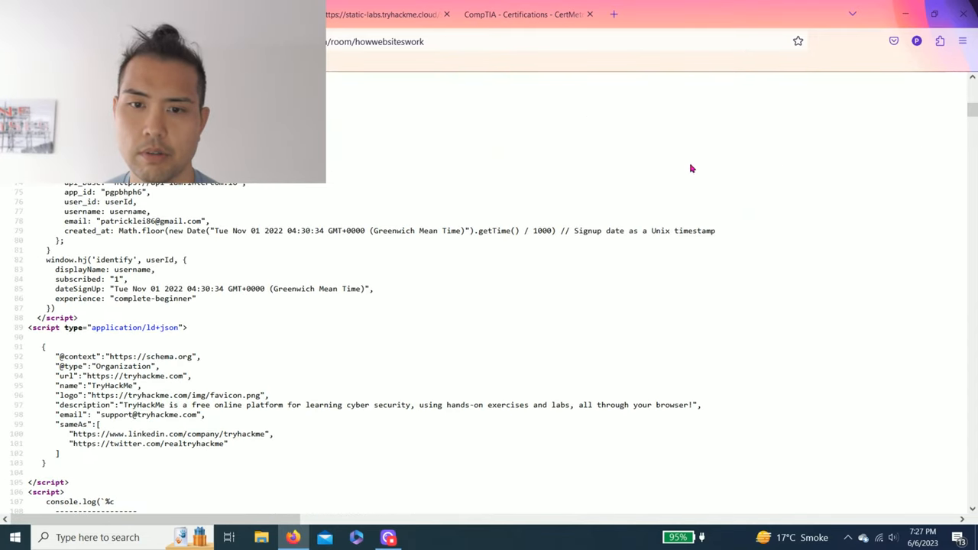
scroll(down, 3)
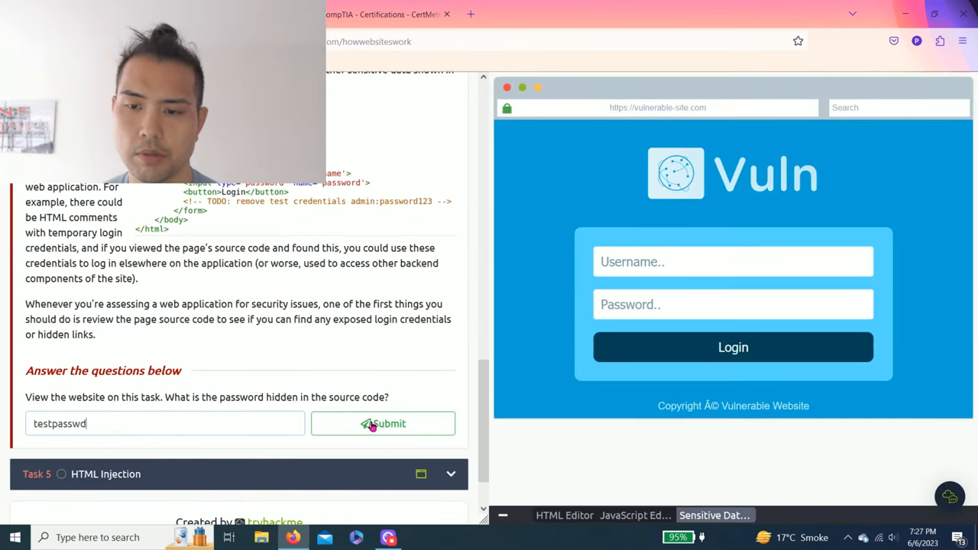
Submit testpasswd as the Task 4 hidden-password answer
click(382, 423)
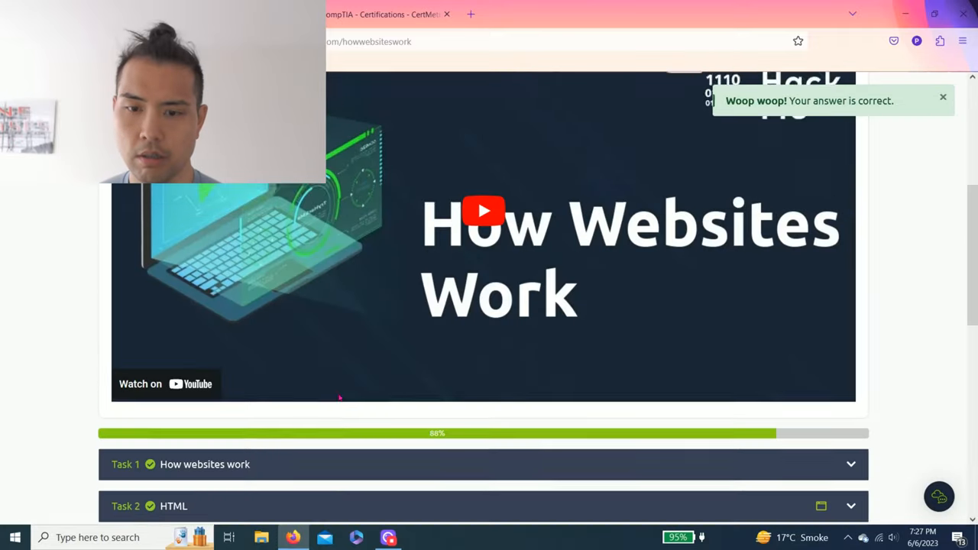
Scroll to Task 5's hacker.com link question, reveal its hint, and select the hint text
scroll(down, 3)
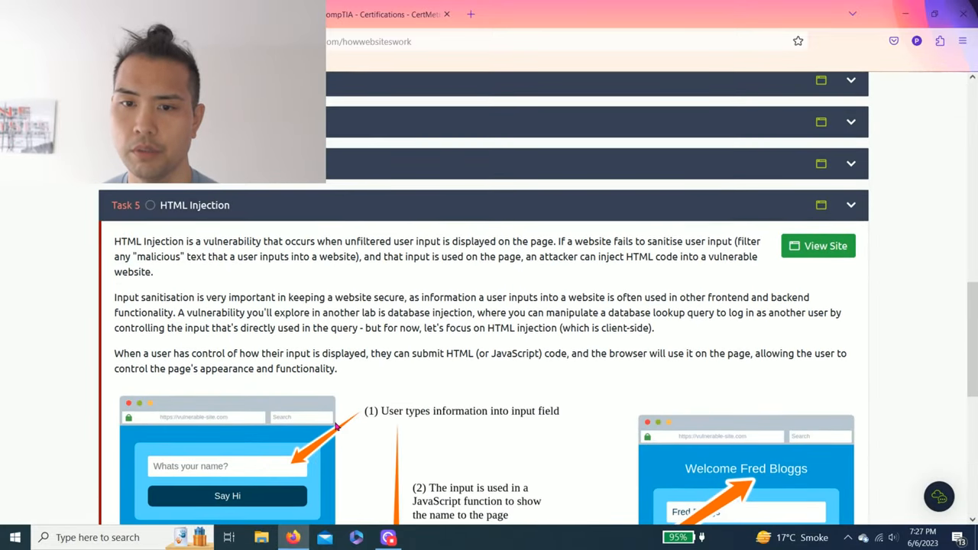
scroll(down, 3)
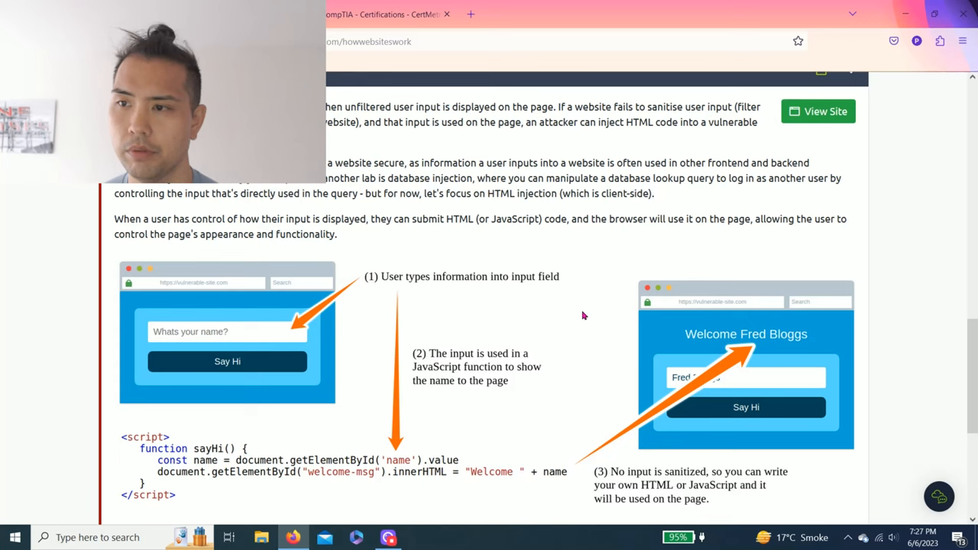
scroll(down, 3)
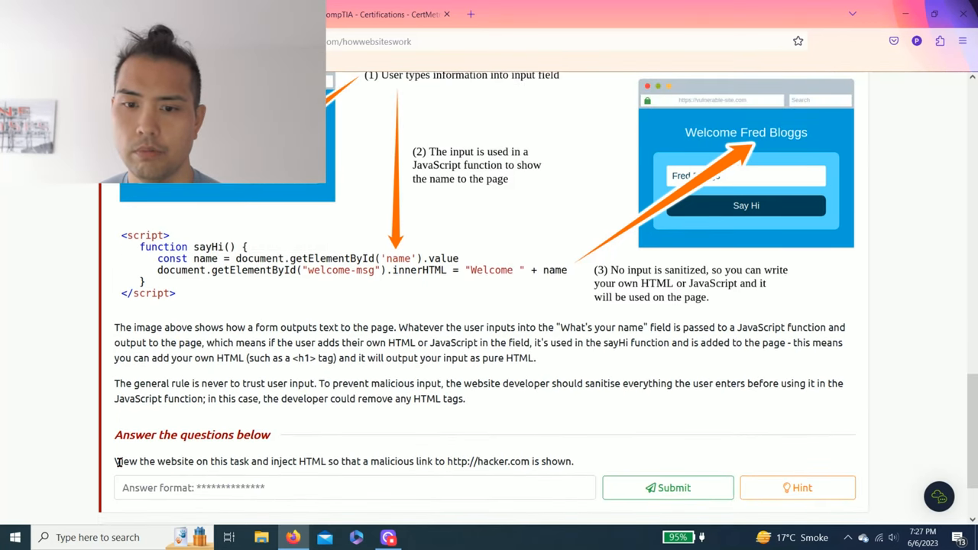
drag(118, 461, 293, 461)
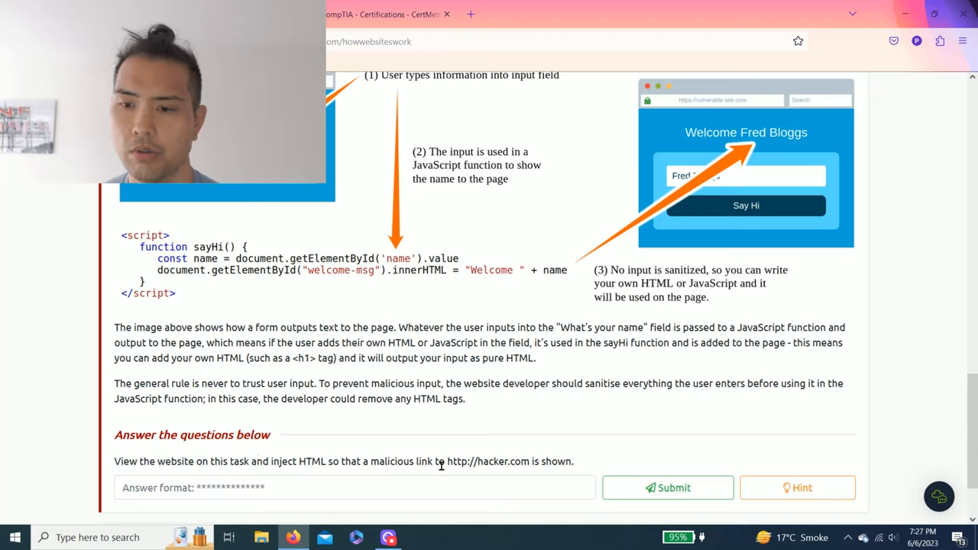
mouse_move(518, 460)
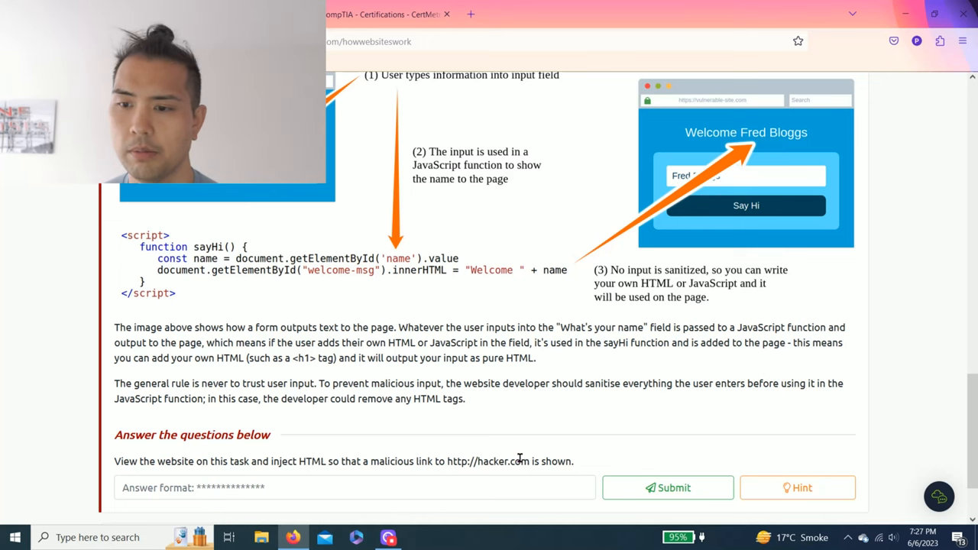
click(797, 488)
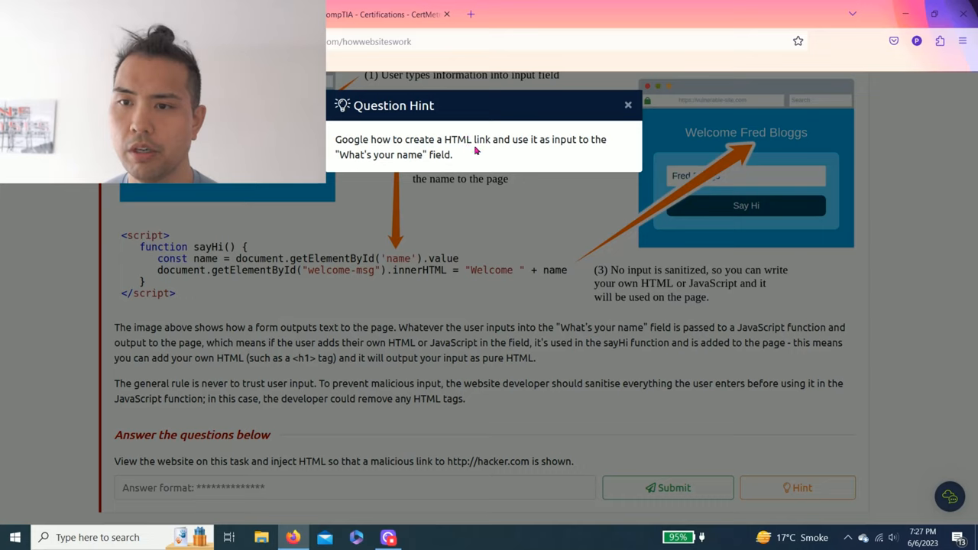
mouse_move(511, 157)
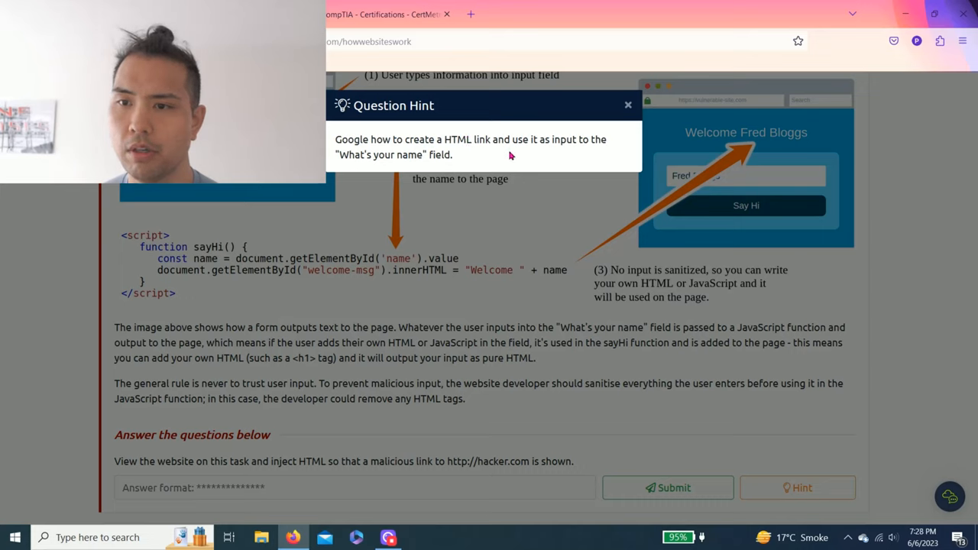
mouse_move(492, 156)
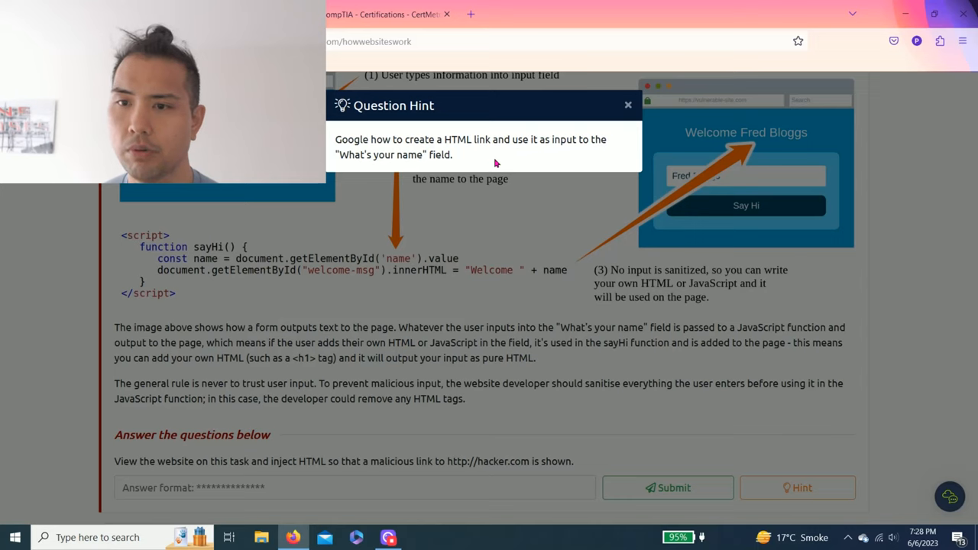
drag(370, 139, 542, 140)
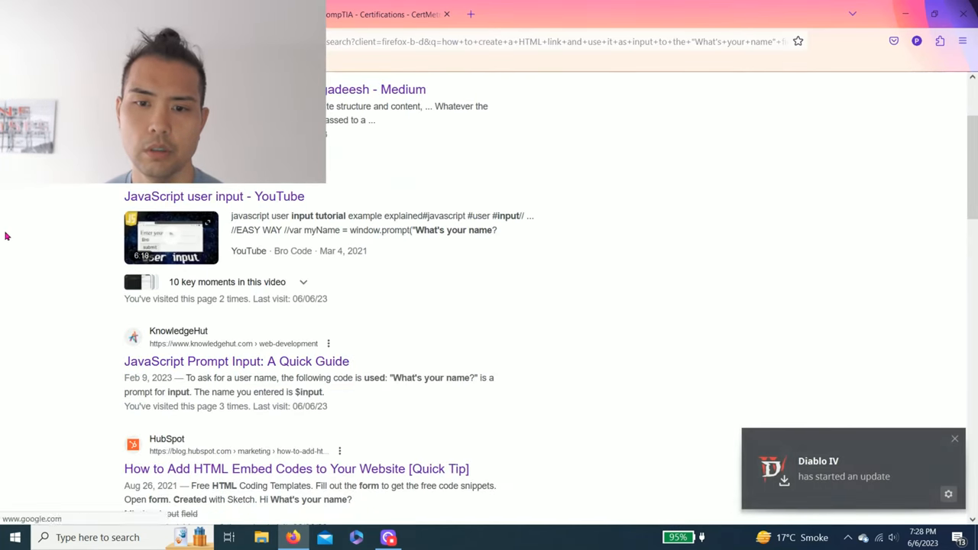
Browse Google results for creating an HTML link and skim the InformIT Program Input and Output article
scroll(down, 3)
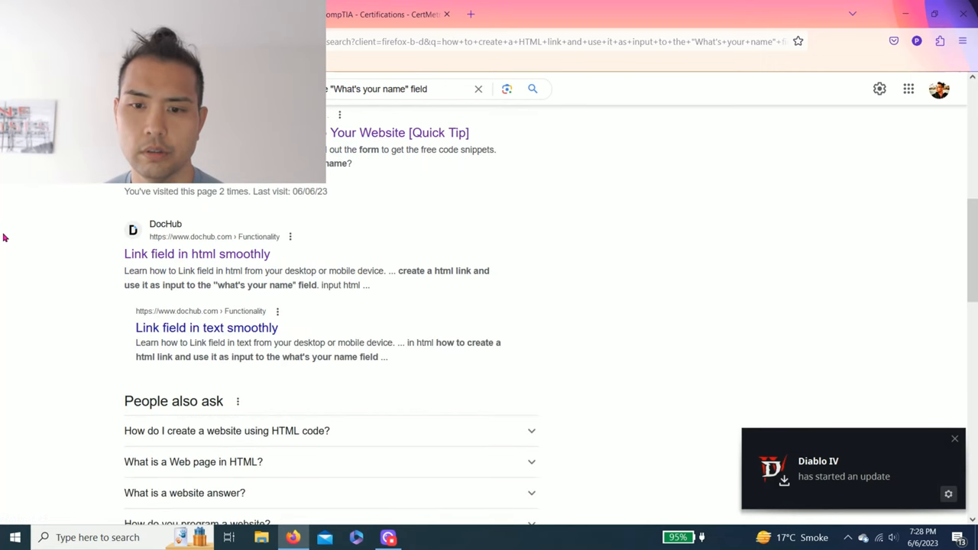
scroll(down, 3)
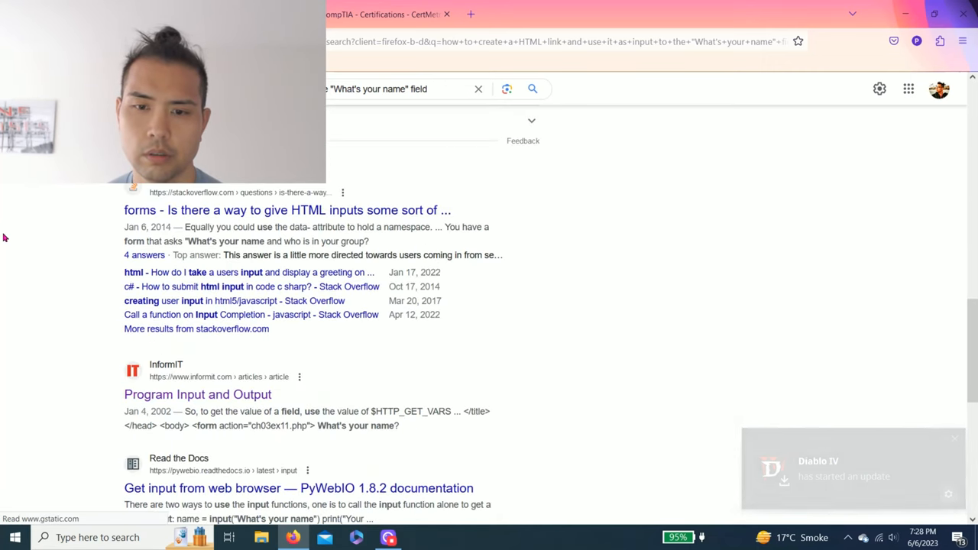
scroll(down, 3)
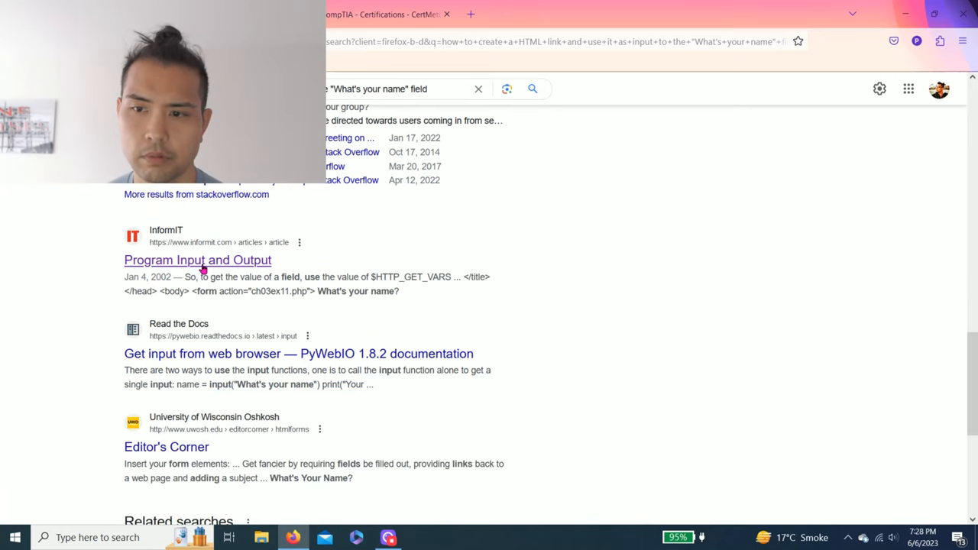
click(197, 260)
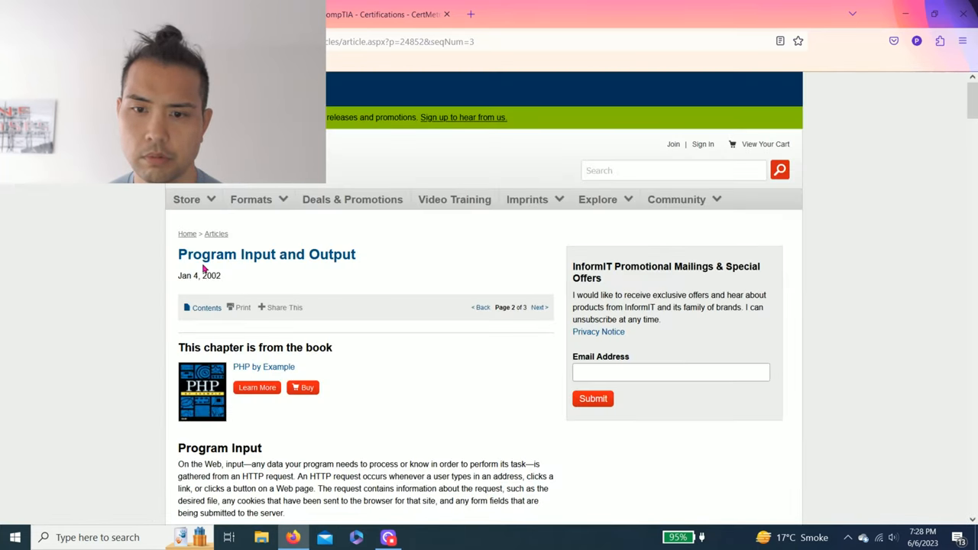
scroll(down, 3)
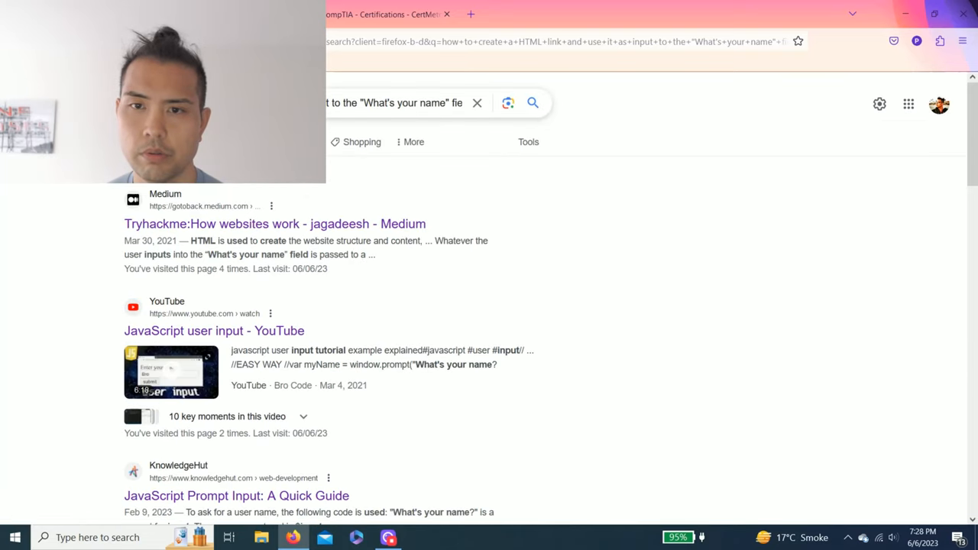
double_click(369, 103)
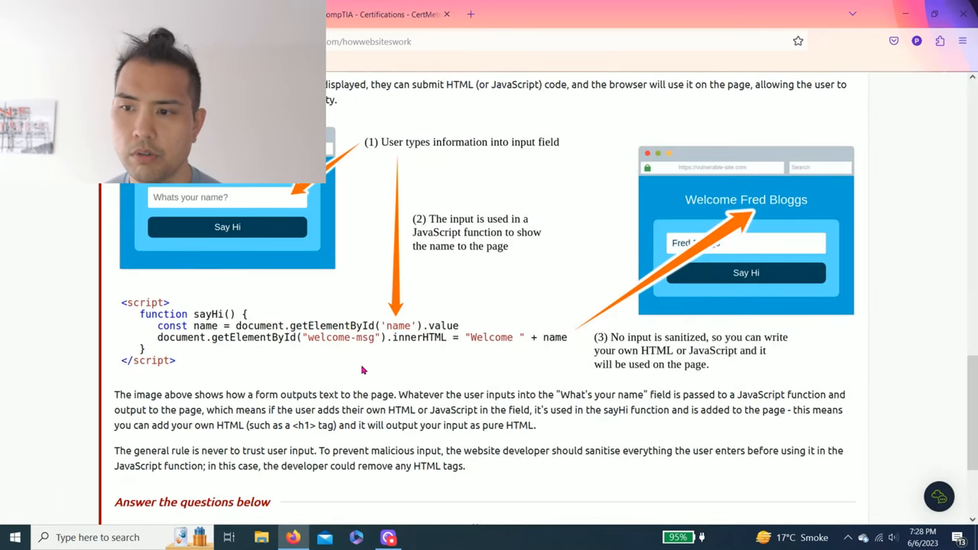
scroll(down, 3)
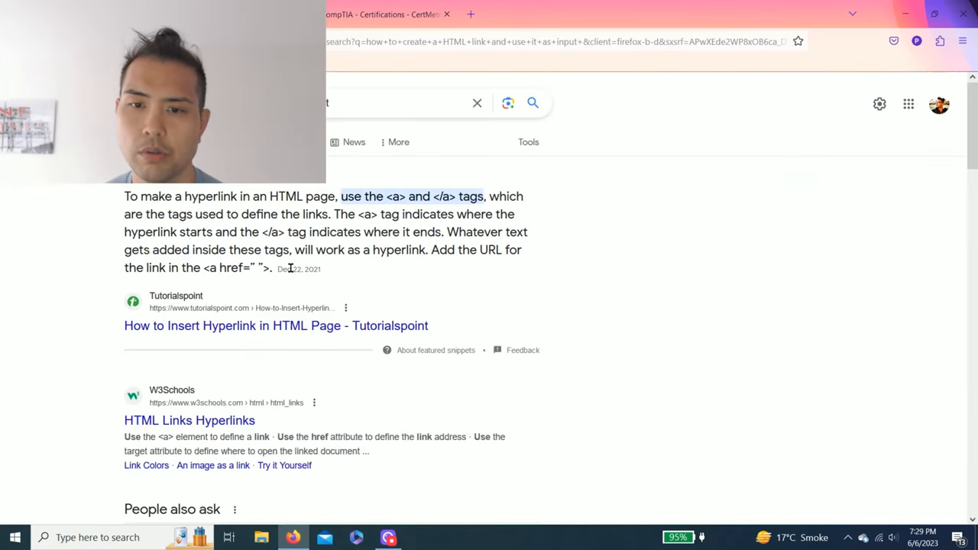
Open Tutorialspoint's hyperlink article and select its example <a href> tag code
scroll(down, 3)
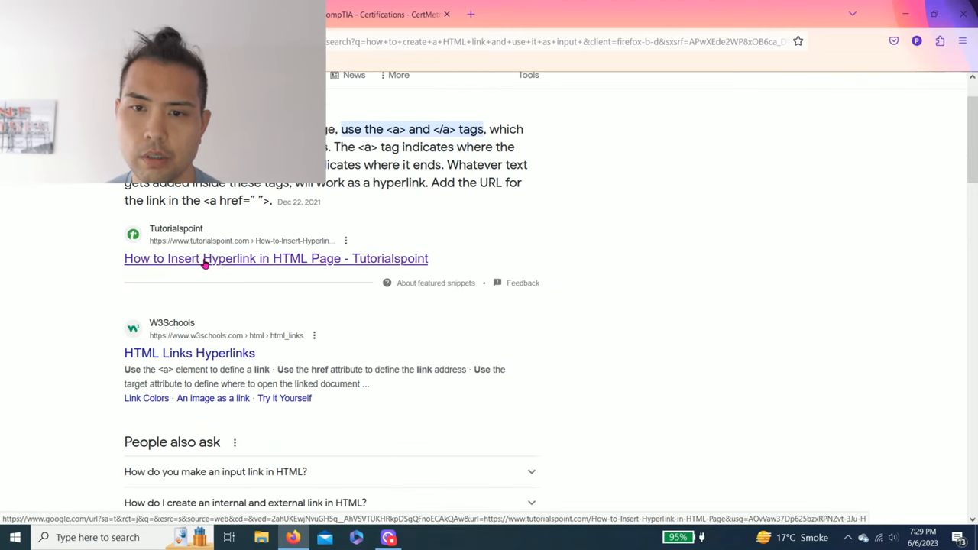
click(275, 258)
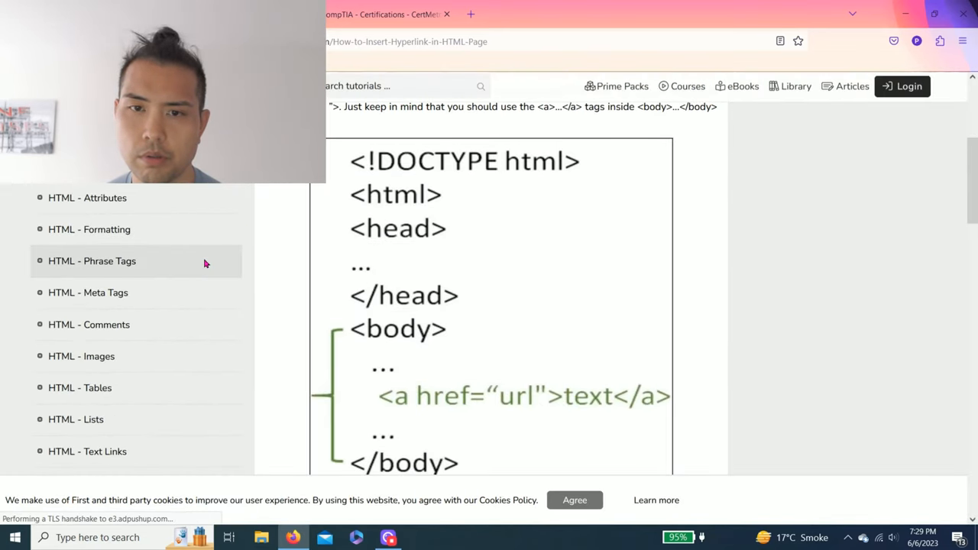
scroll(down, 3)
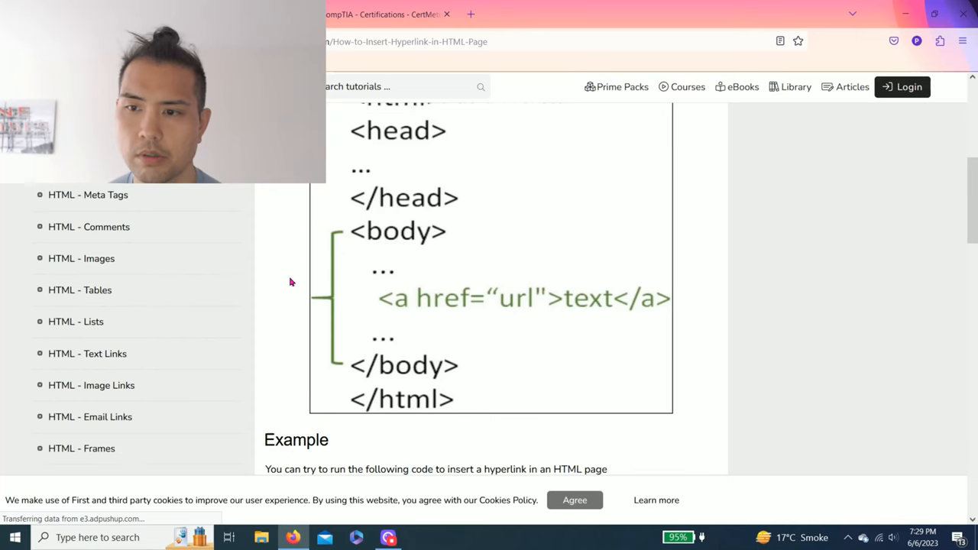
scroll(down, 3)
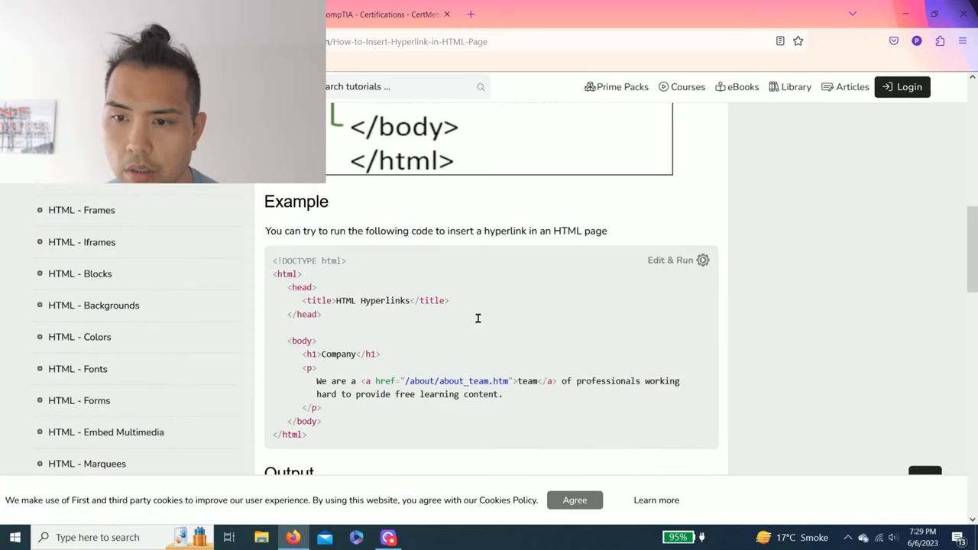
scroll(down, 3)
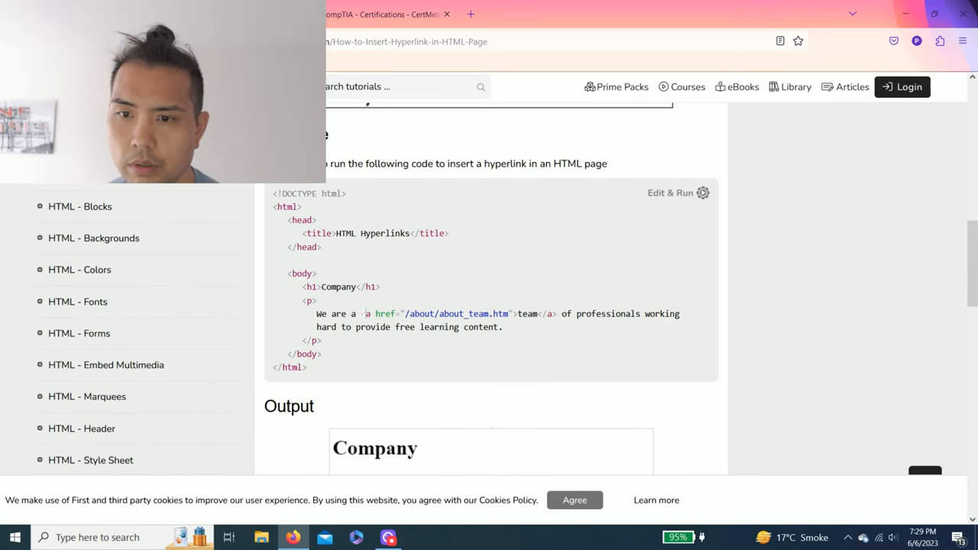
drag(366, 313, 611, 313)
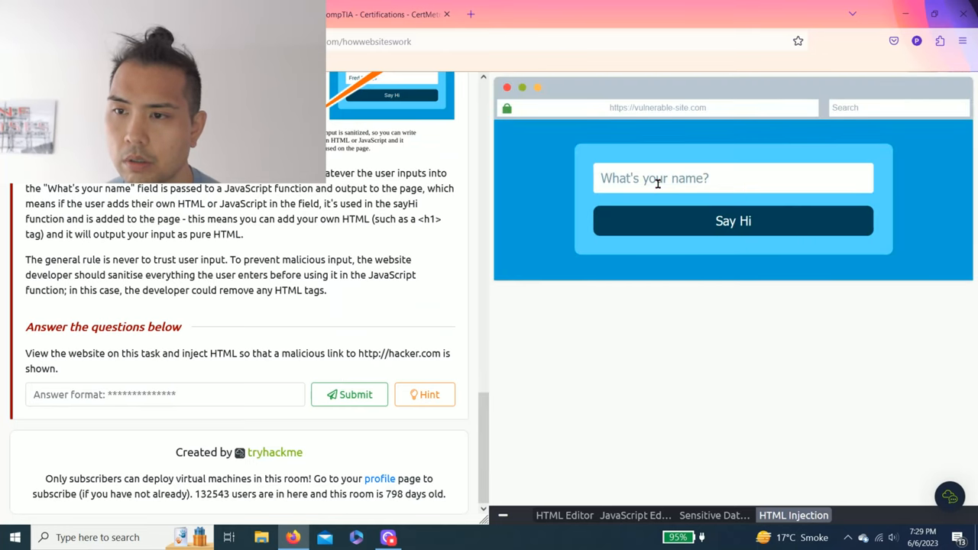
text(a href="/about/about_team.htm">team</a>)
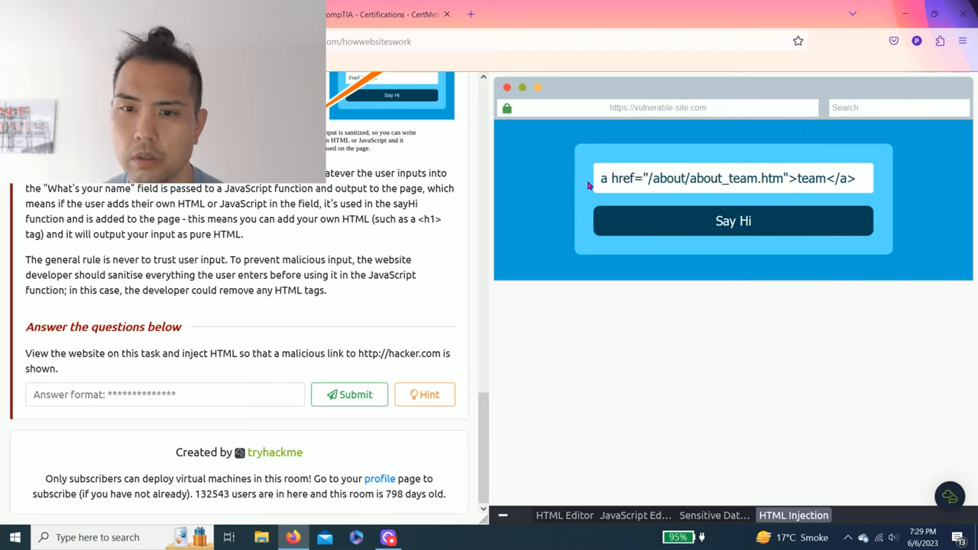
click(606, 178)
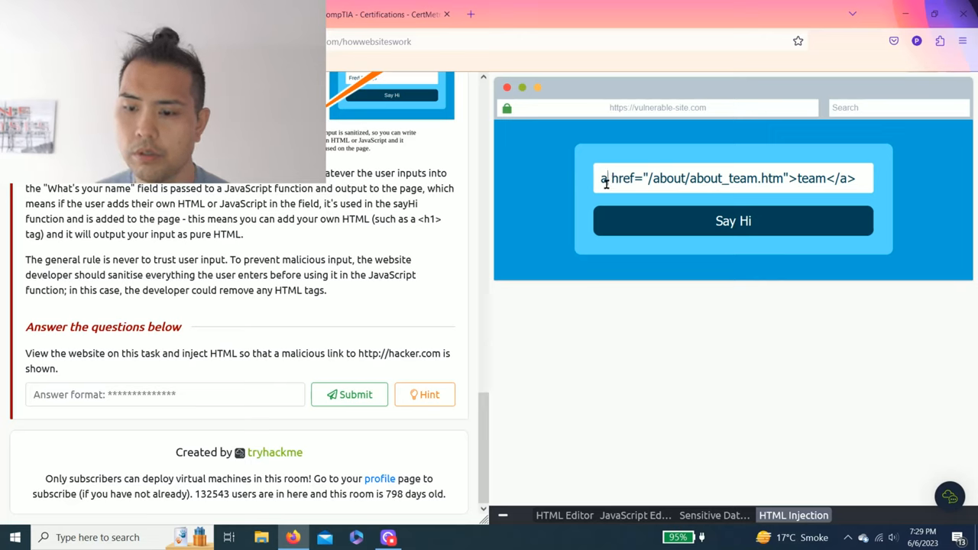
text(<)
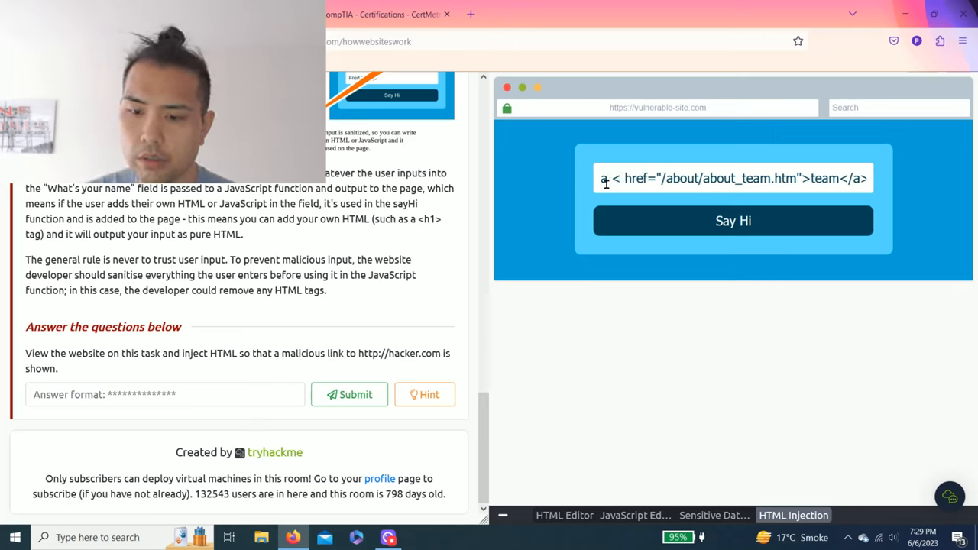
text(<h1>)
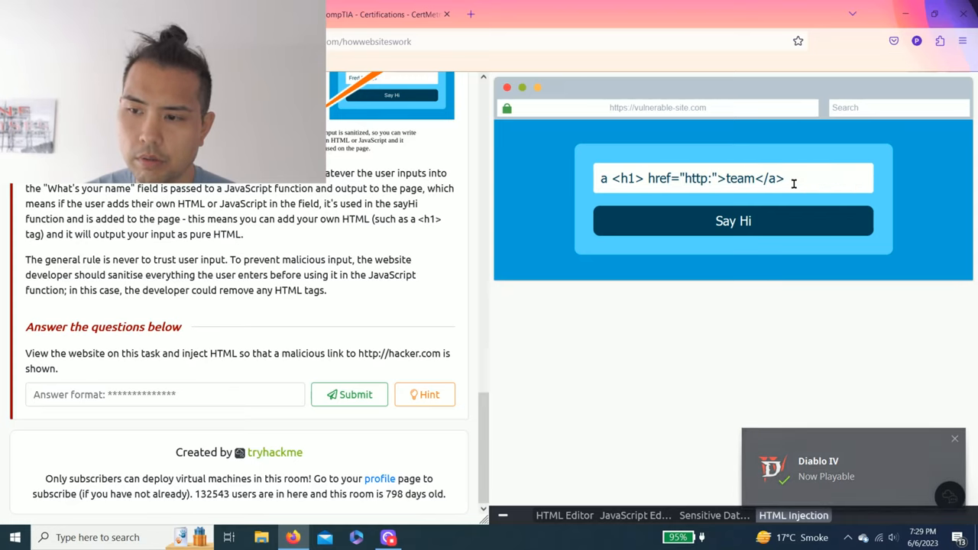
text(//hacker.)
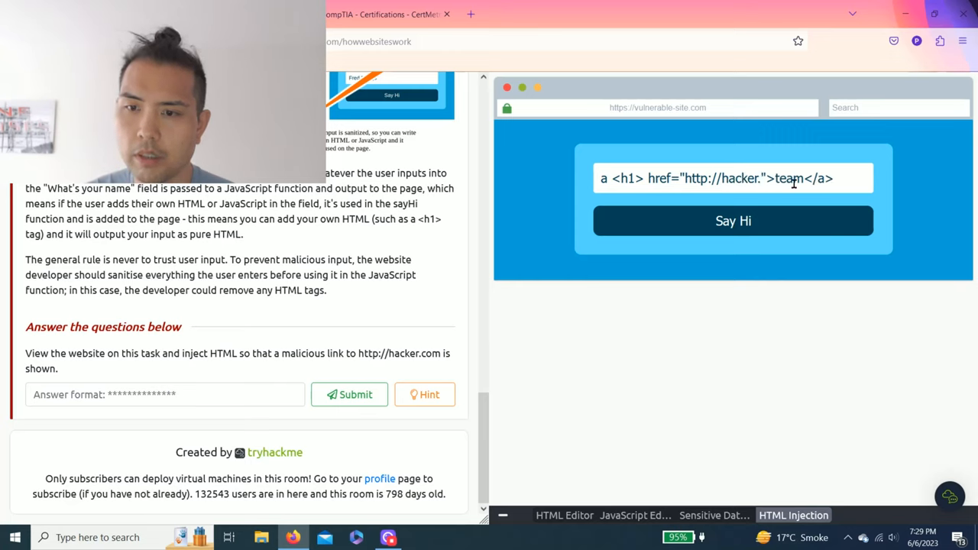
text(com)
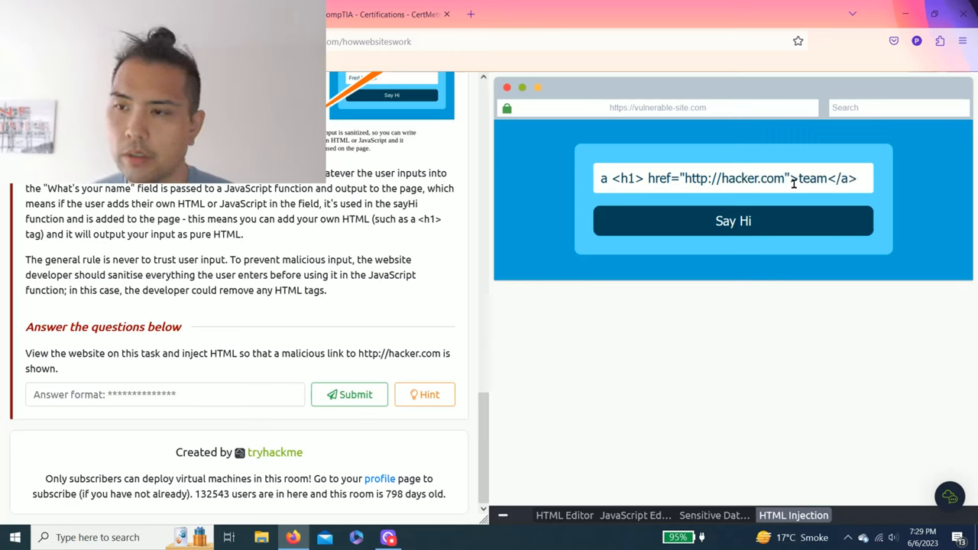
double_click(813, 178)
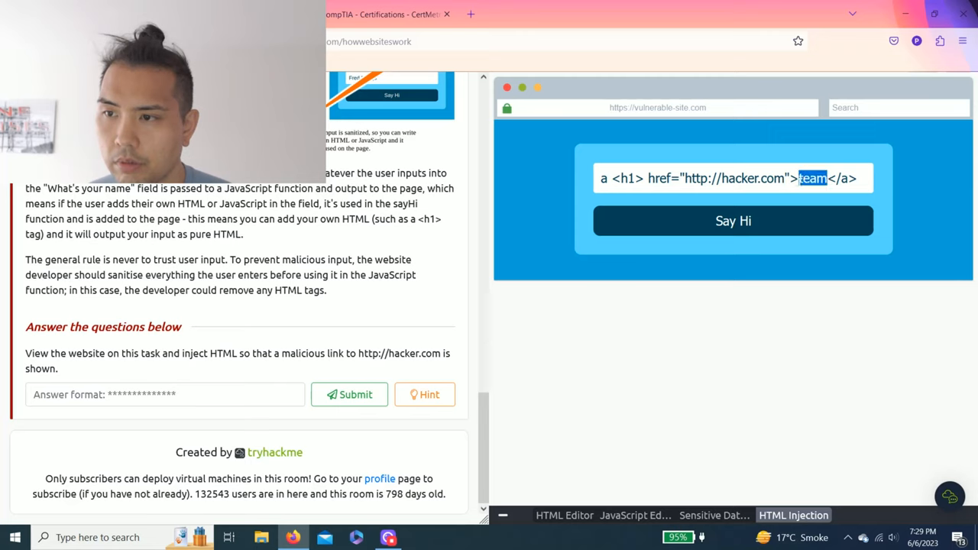
Finish typing the 'malicious' payload and submit it with Say Hi to test the injection
text(m)
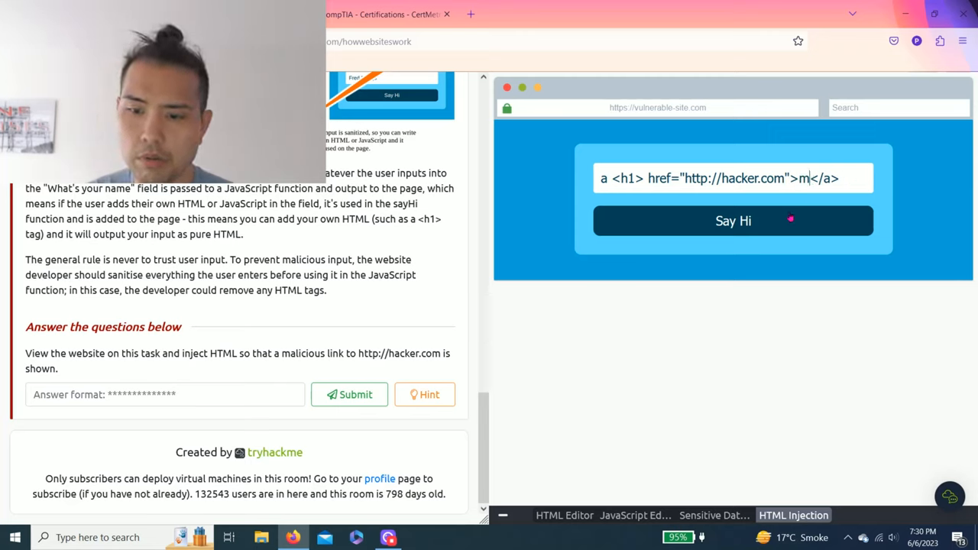
text(alicious)
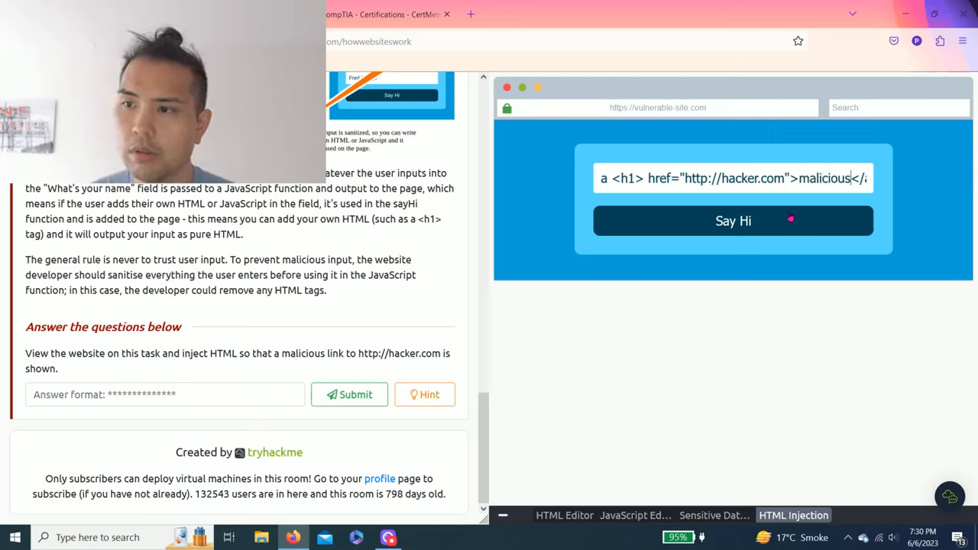
click(732, 221)
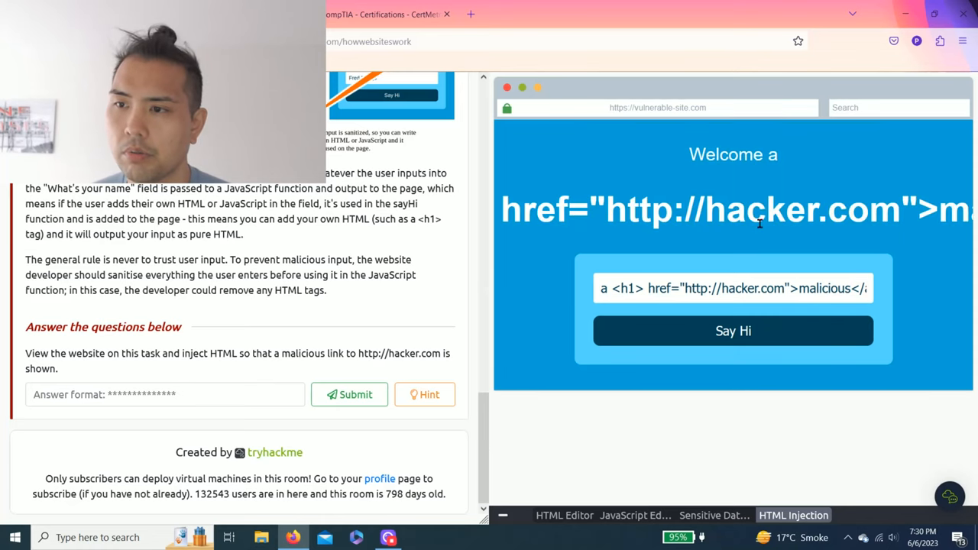
mouse_move(584, 300)
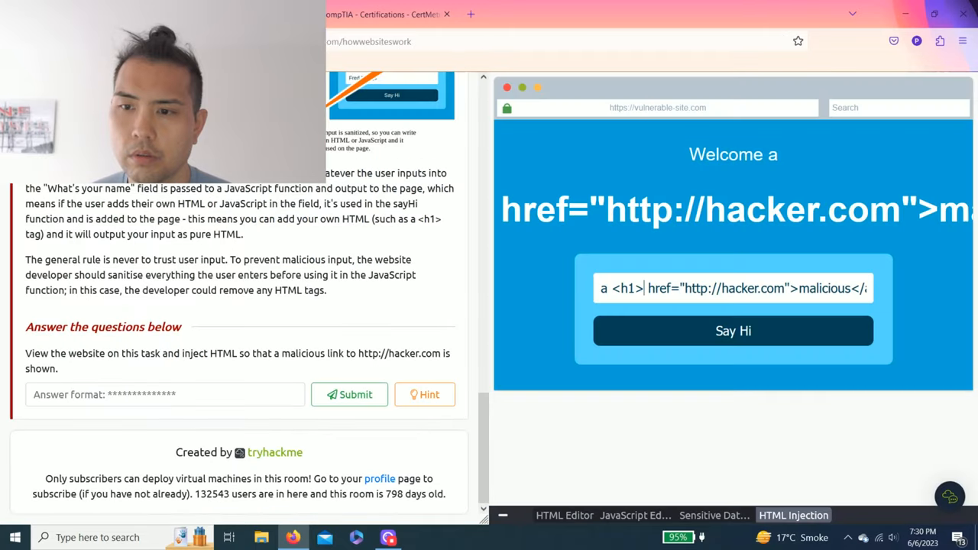
Delete the stray <h1> tag and add the missing < so the input is a proper <a> link
drag(718, 288, 867, 288)
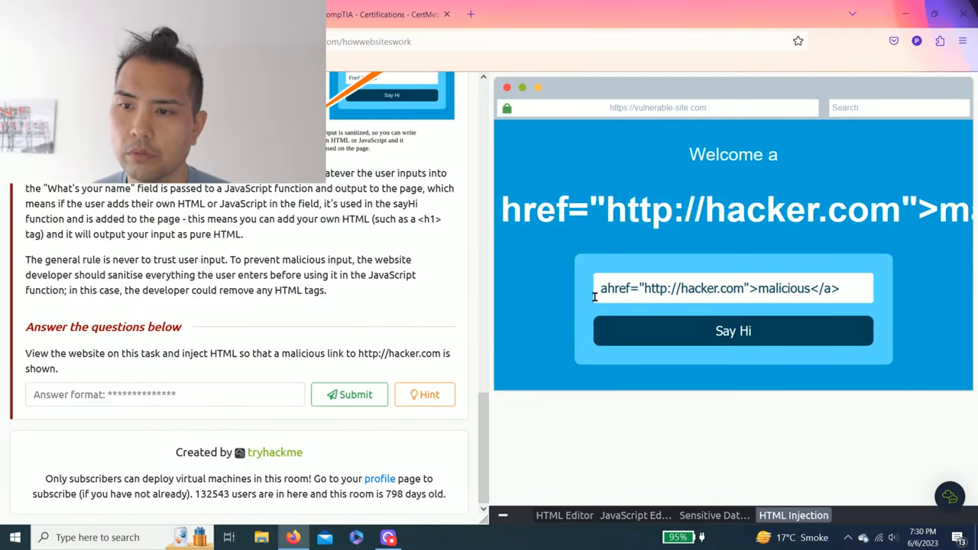
text(<a)
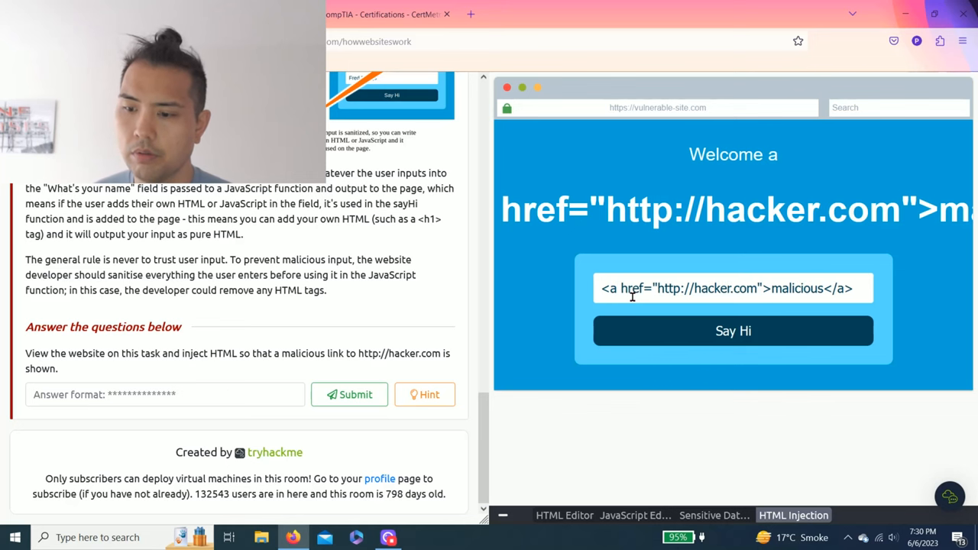
click(732, 331)
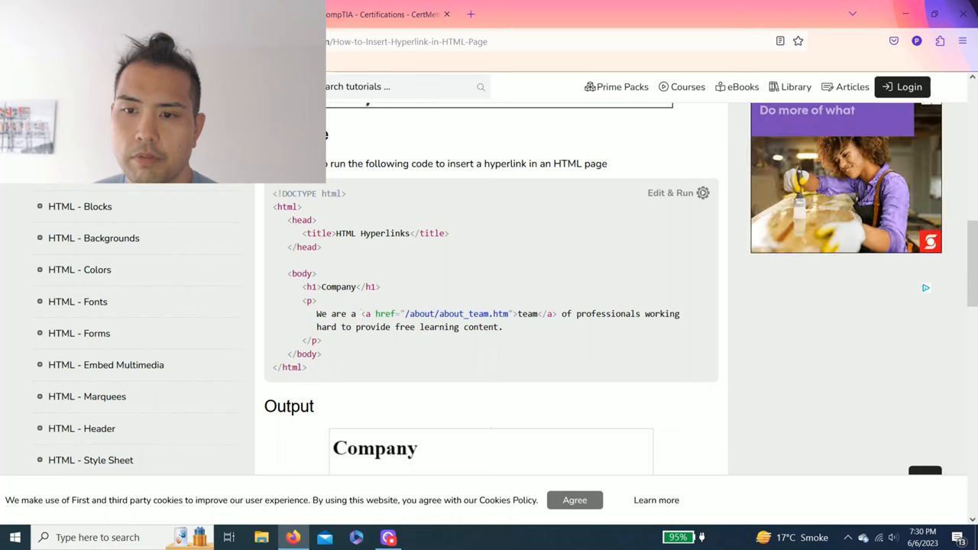
Select Tutorialspoint's example <a href> code to compare the link tag syntax
drag(363, 313, 516, 313)
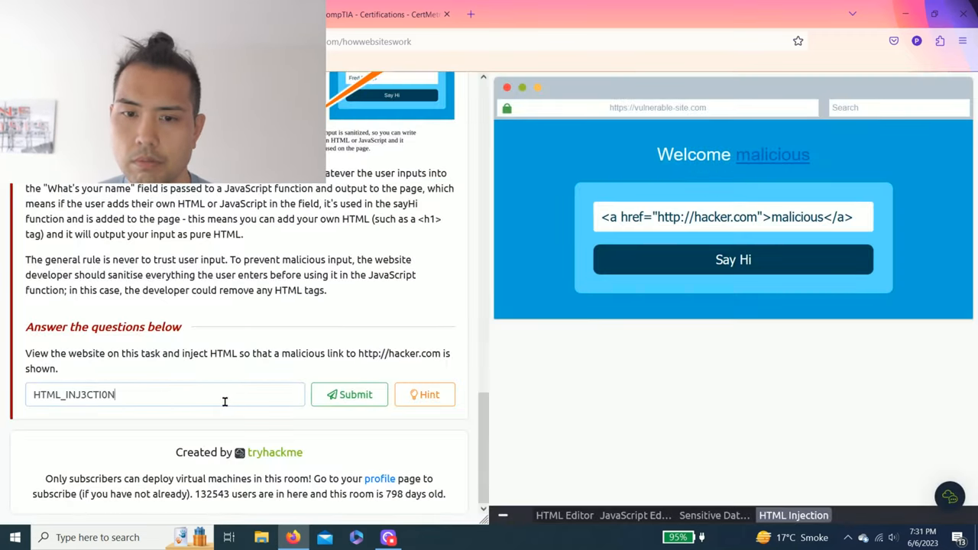
Submit the HTML_INJ3CTI0N flag and continue past the room-complete congratulations popup
click(349, 394)
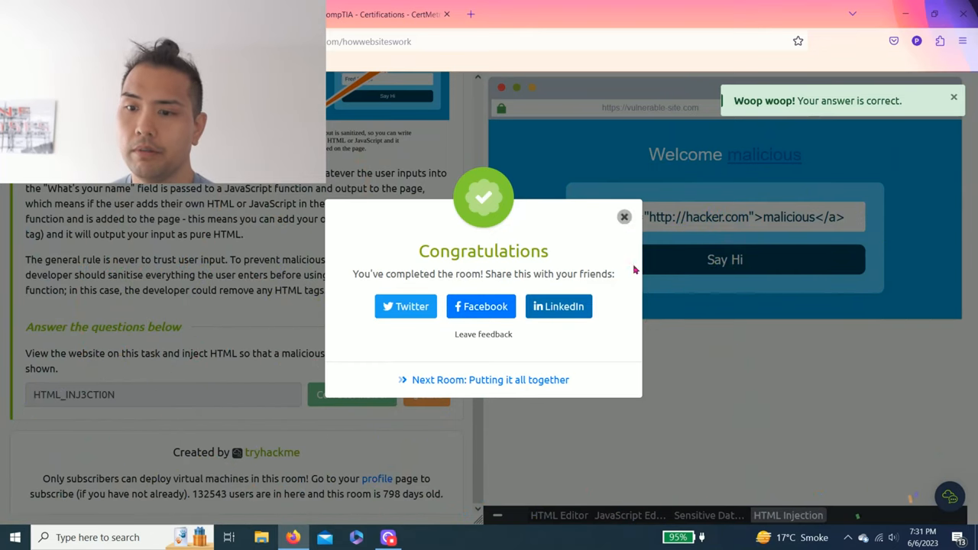
click(624, 217)
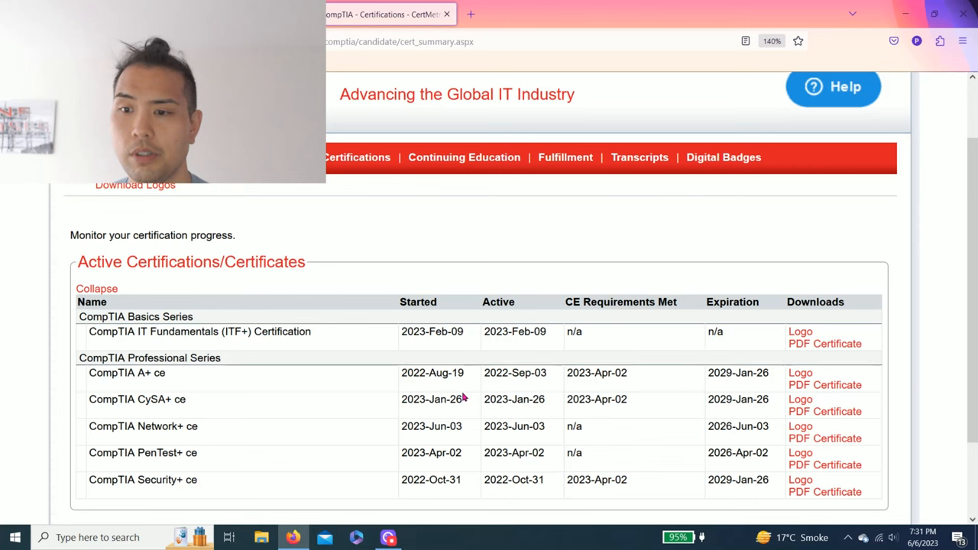
Scroll through the six active CompTIA certifications, from ITF+ to Security+
scroll(down, 3)
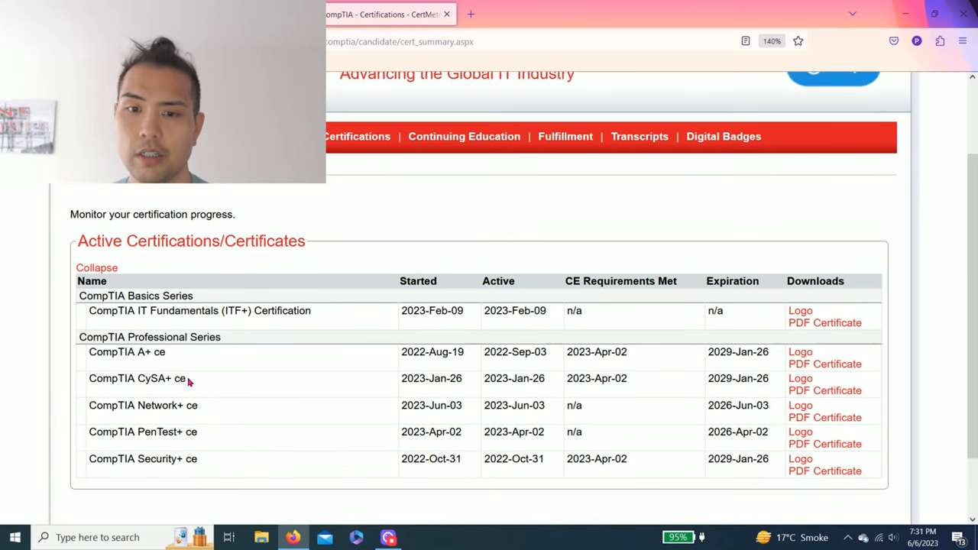
mouse_move(149, 431)
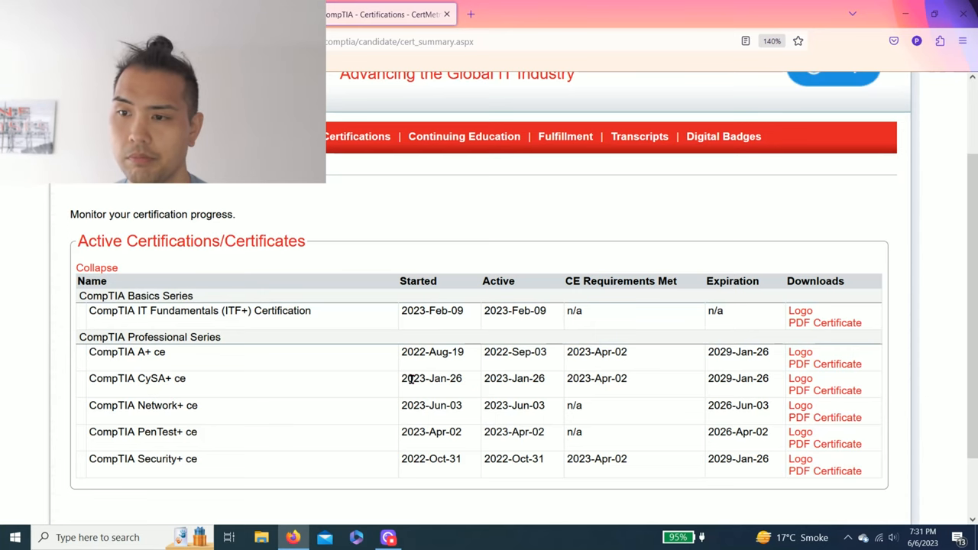
scroll(down, 3)
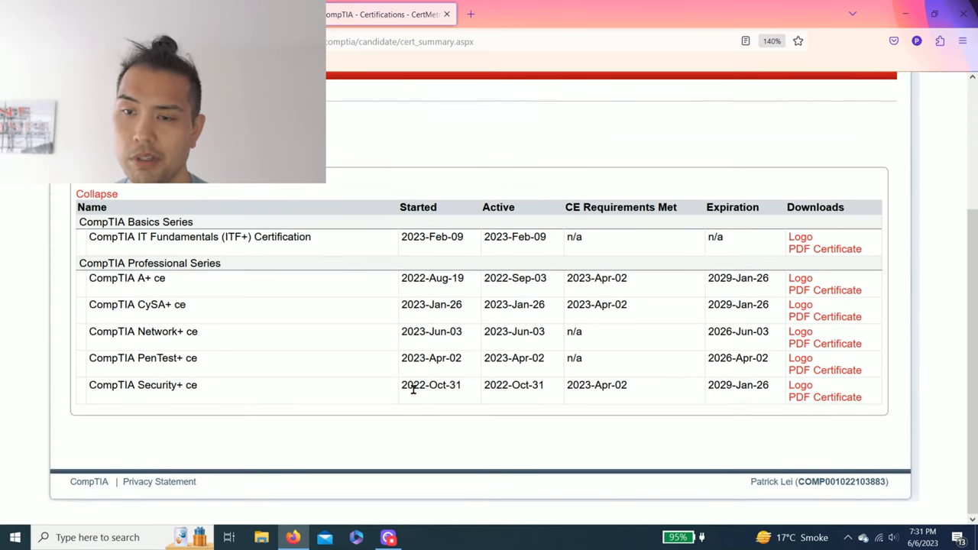
scroll(up, 3)
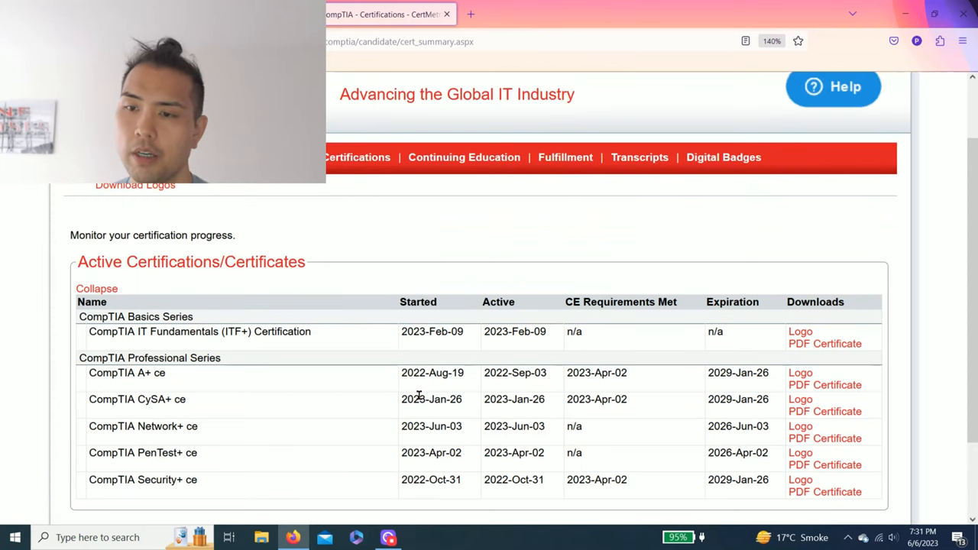